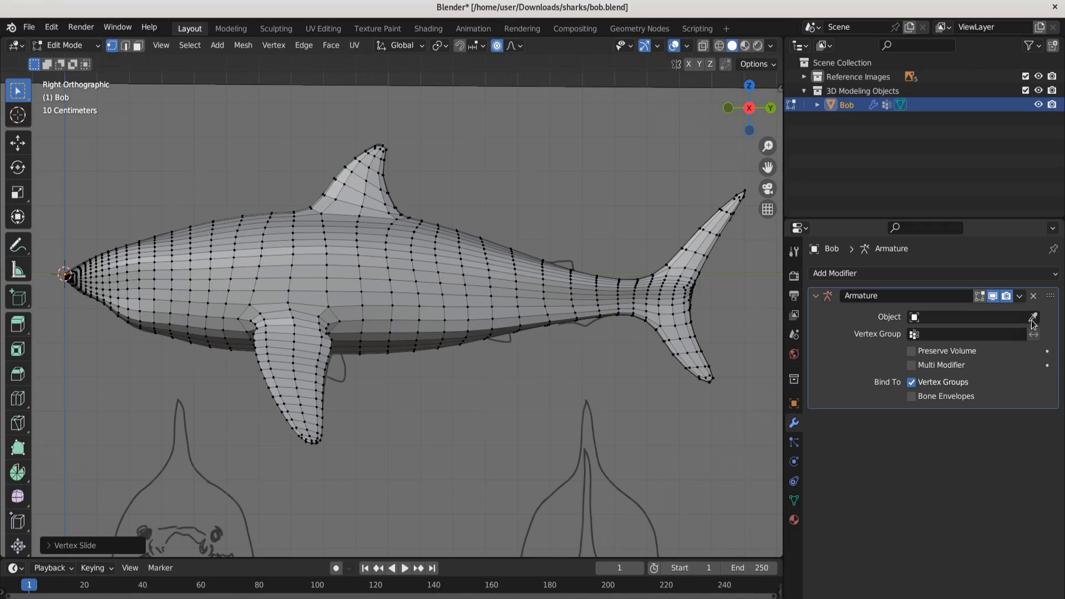
# Remove the Armature modifier from Bob and check the shark in front view
pyautogui.click(1033, 295)
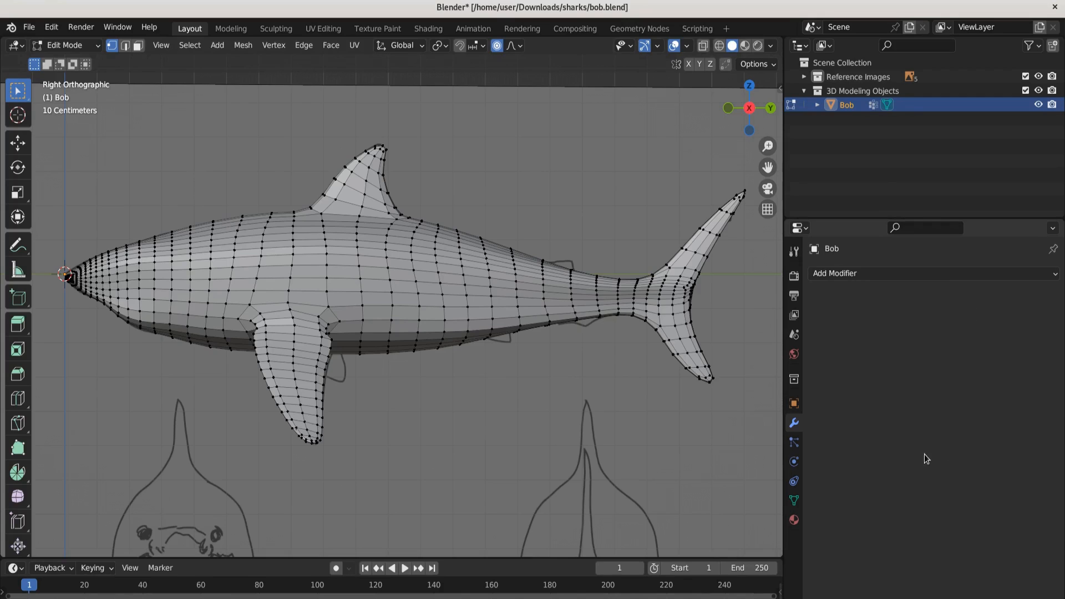
pyautogui.moveTo(819, 481)
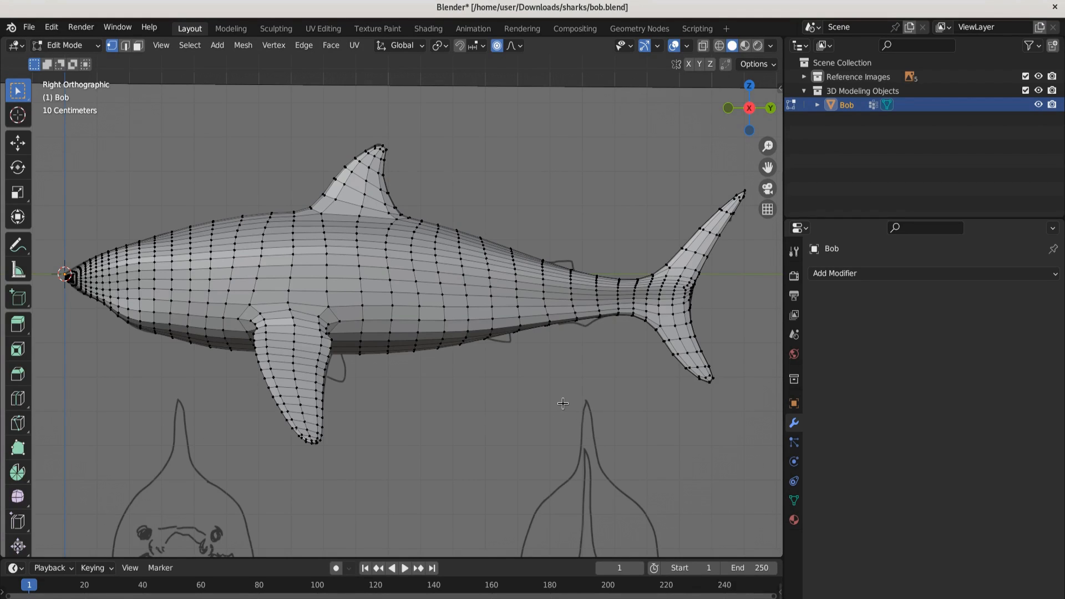
pyautogui.moveTo(600, 439)
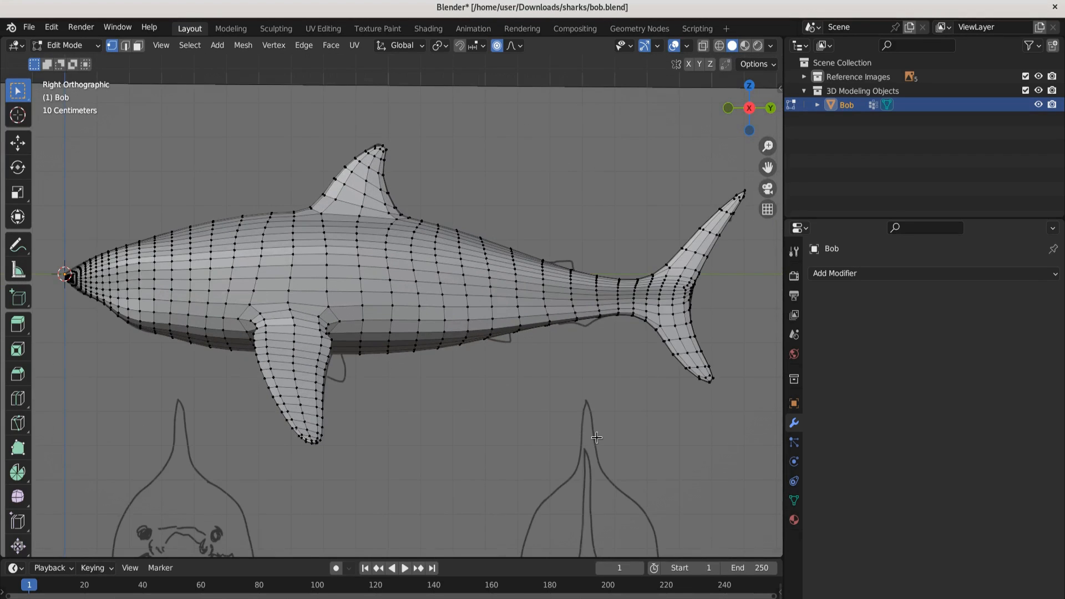
pyautogui.moveTo(625, 439)
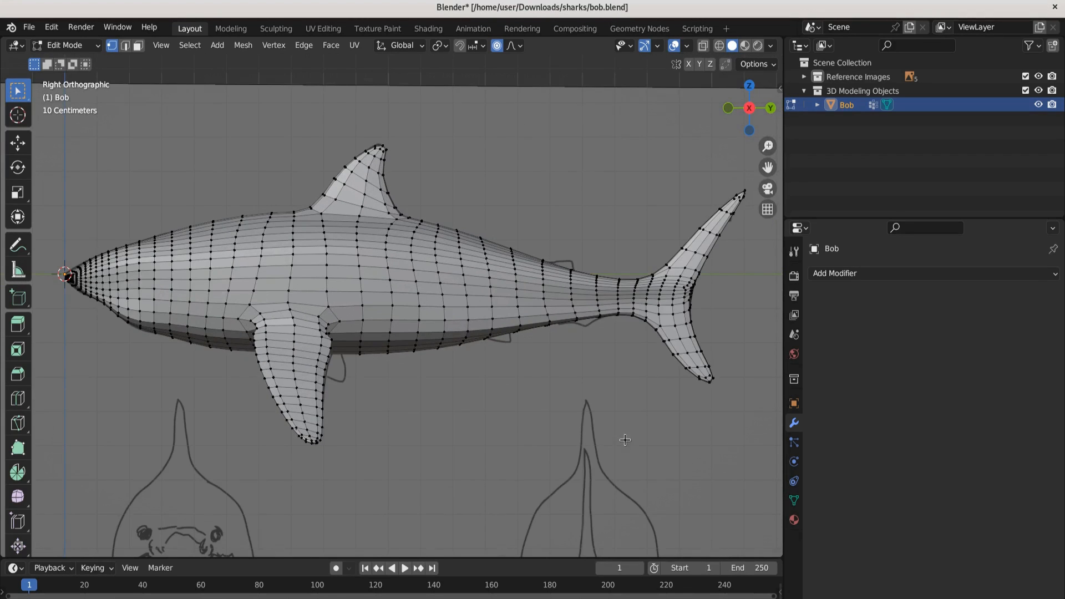
pyautogui.moveTo(734, 531)
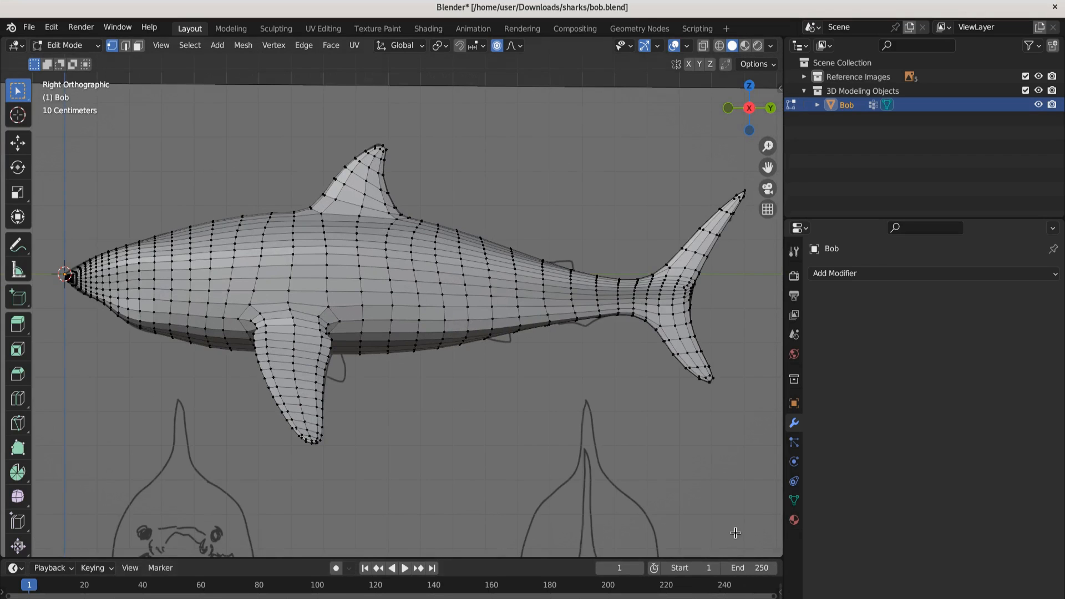
pyautogui.scroll(-3)
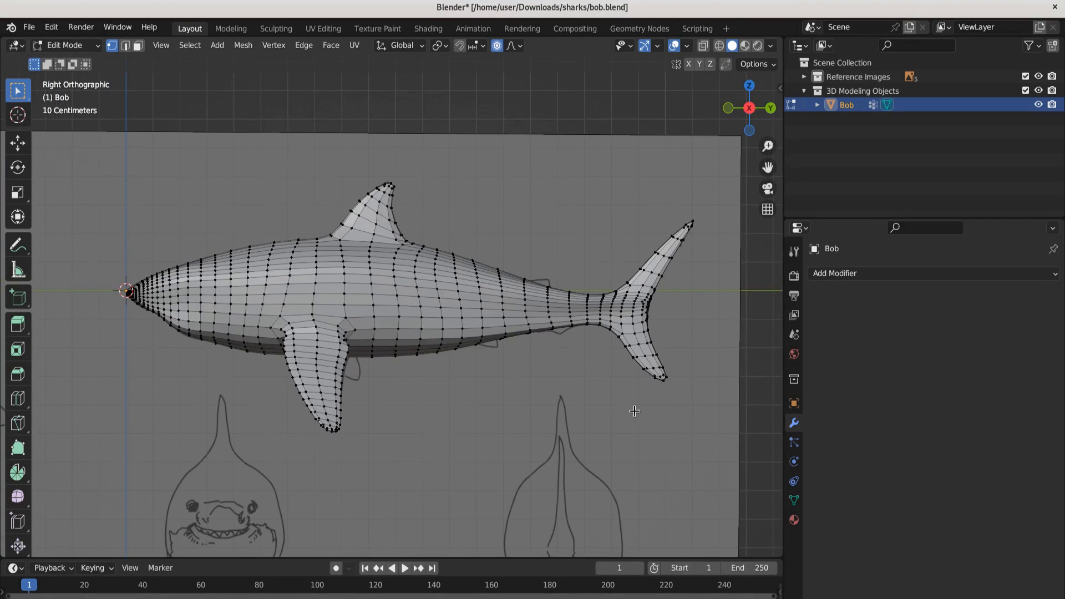
pyautogui.moveTo(579, 408)
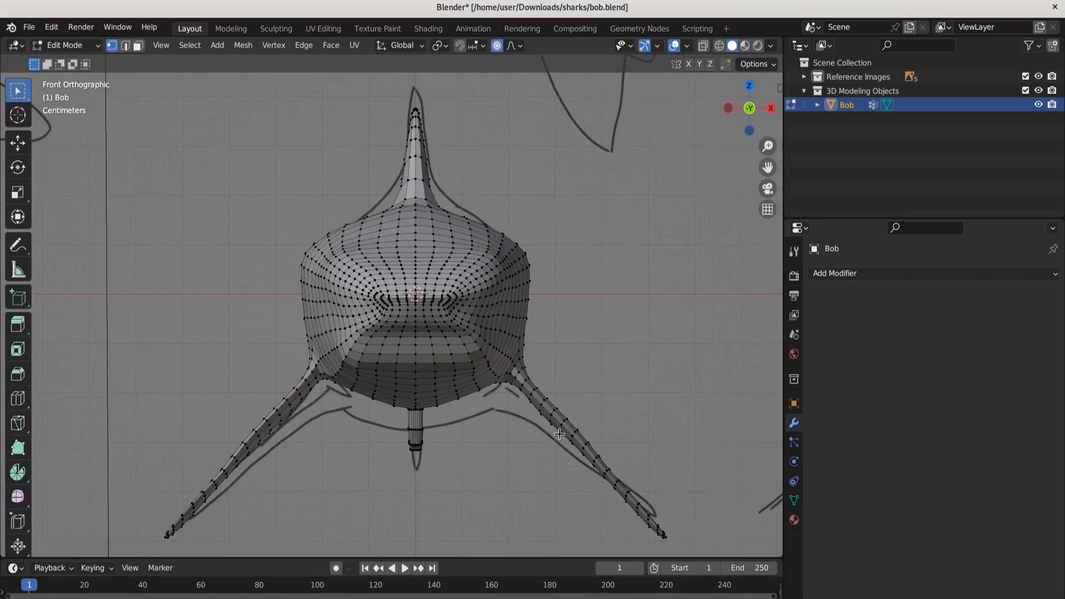
pyautogui.scroll(-3)
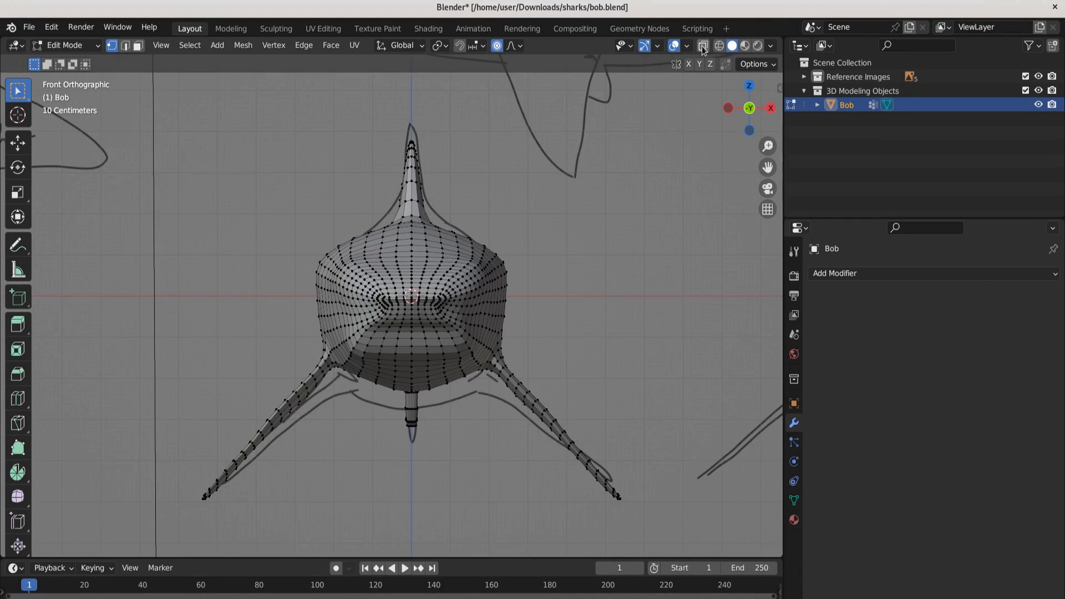
# With X-ray on, delete the left half's vertices and add a Mirror modifier with clipping and merge
pyautogui.click(703, 45)
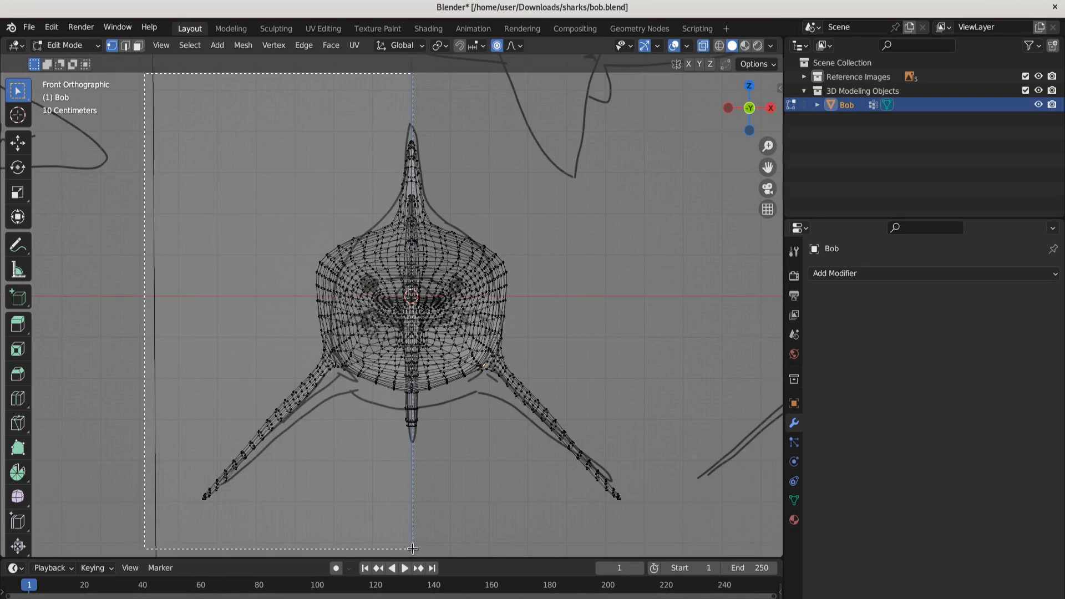
pyautogui.press('x')
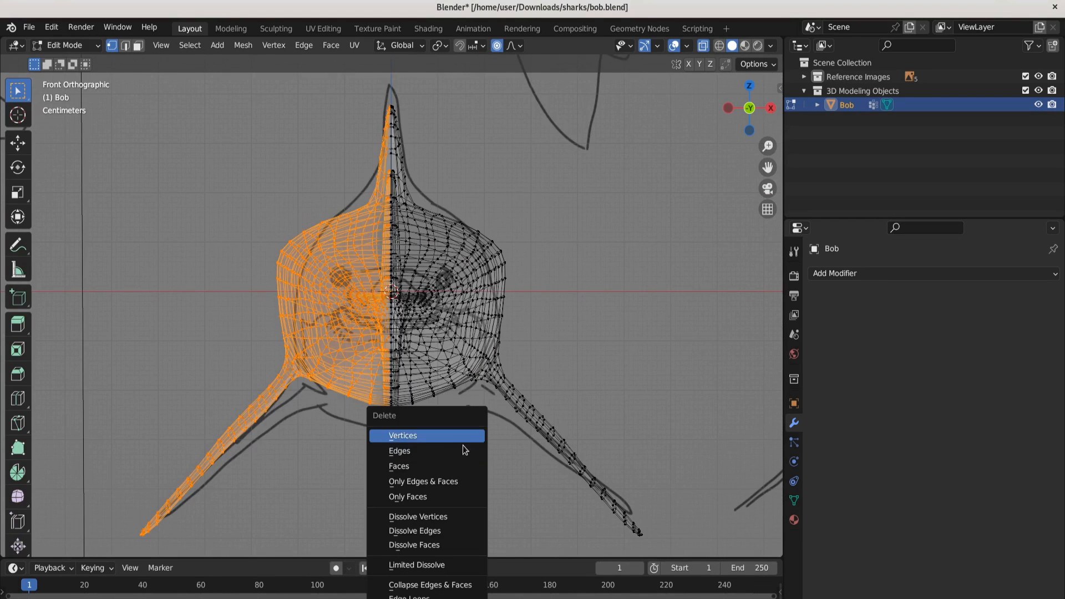
pyautogui.click(403, 435)
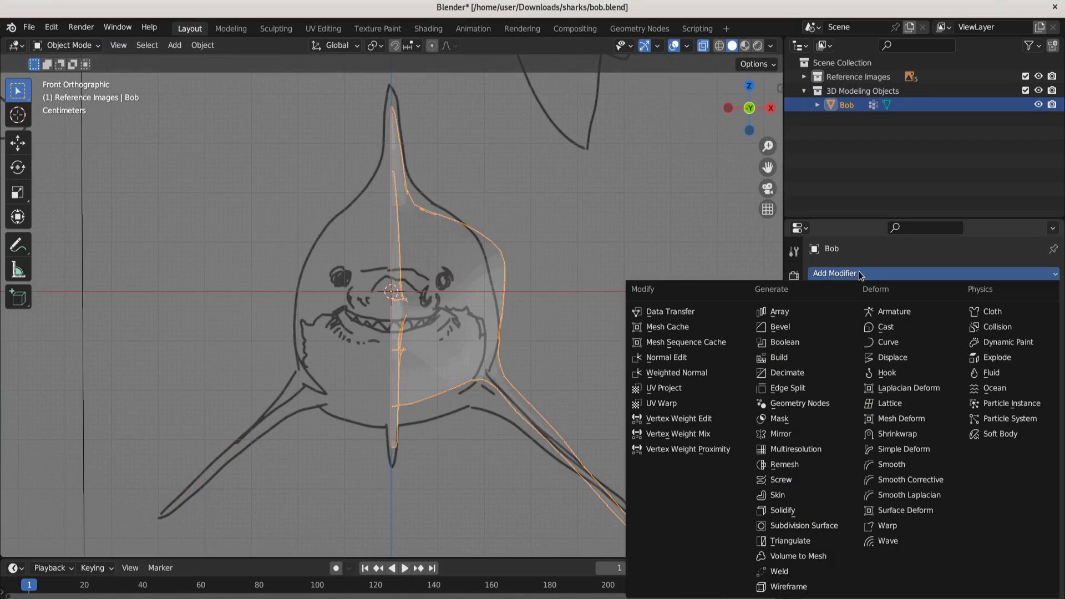
pyautogui.click(779, 434)
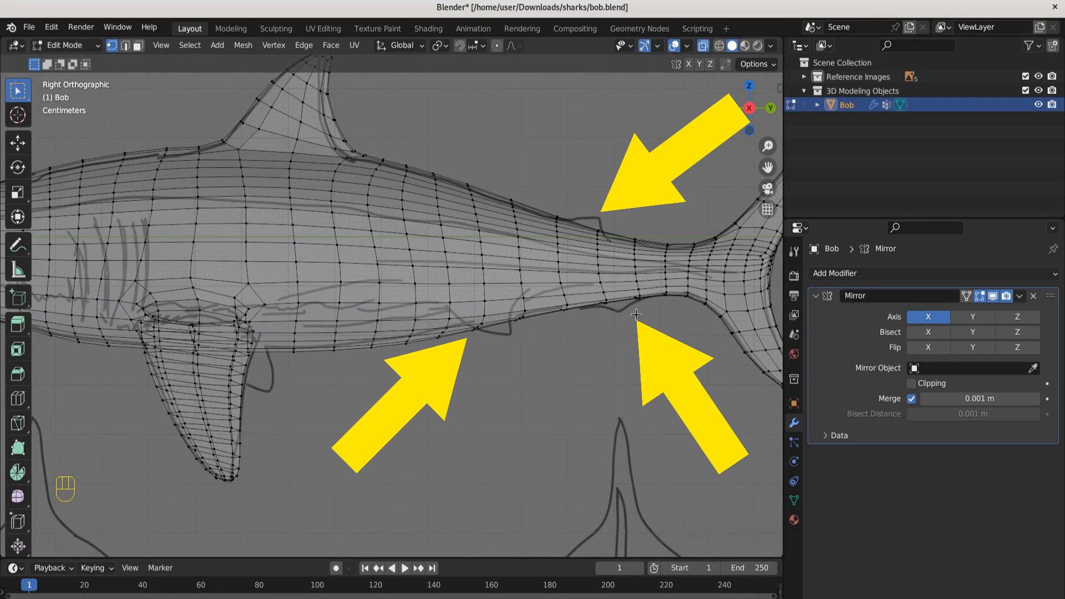
pyautogui.scroll(-3)
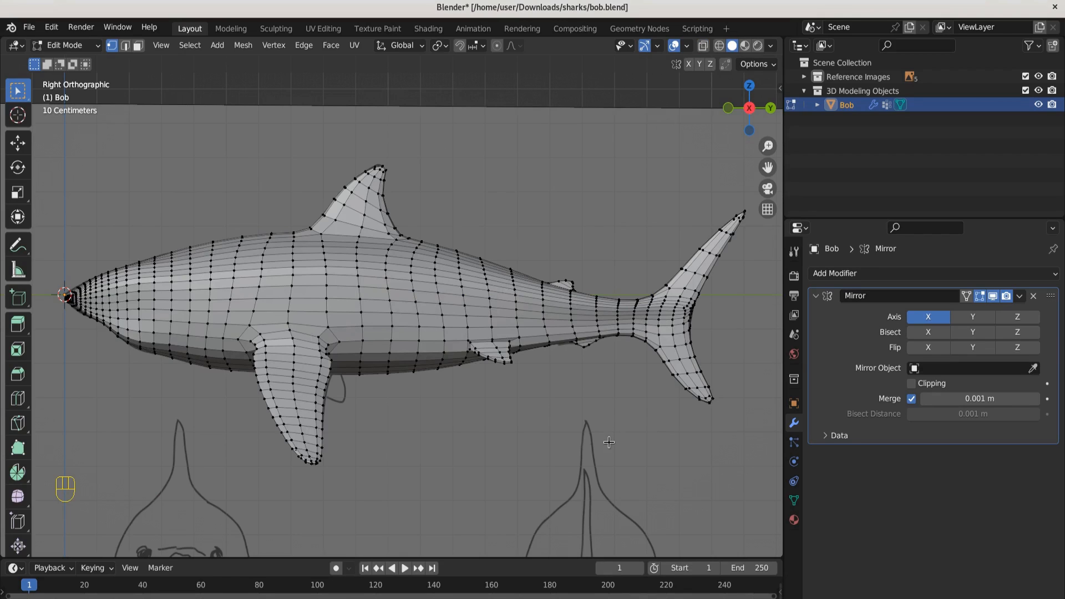
pyautogui.moveTo(518, 388)
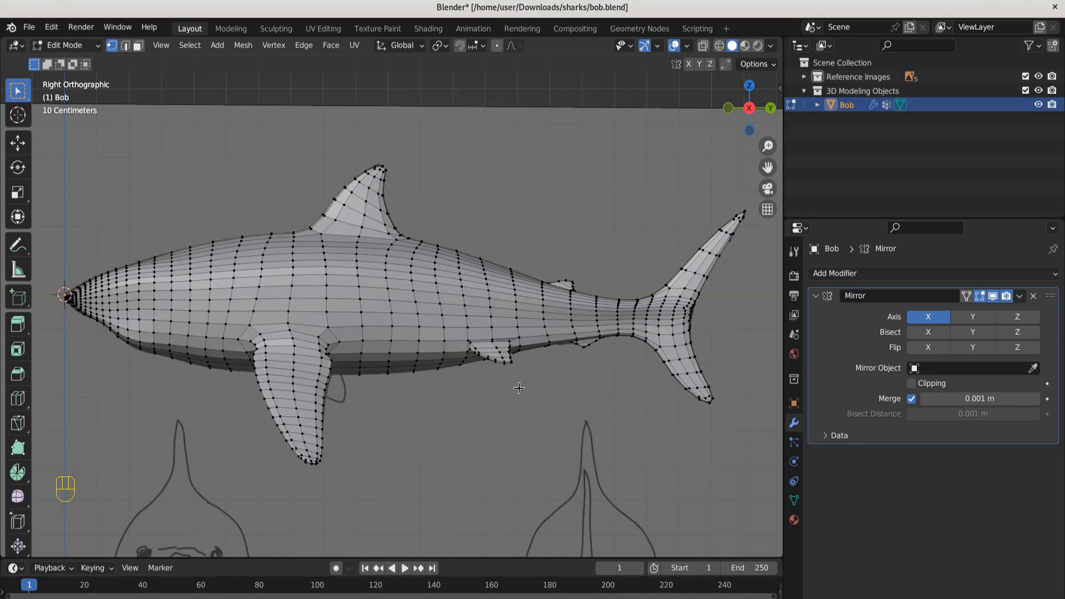
pyautogui.moveTo(532, 430)
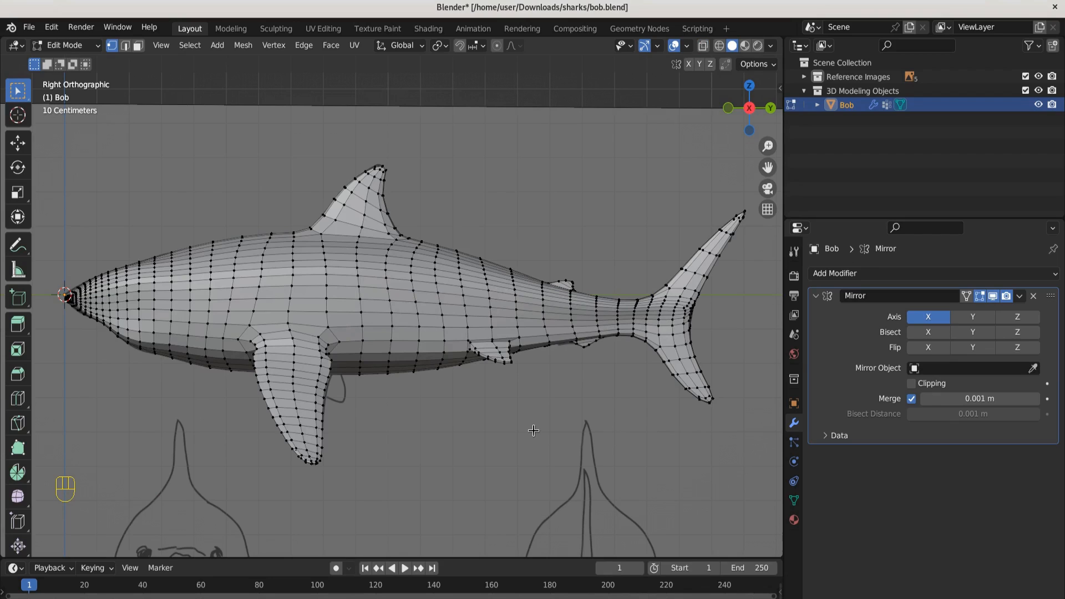
pyautogui.moveTo(558, 428)
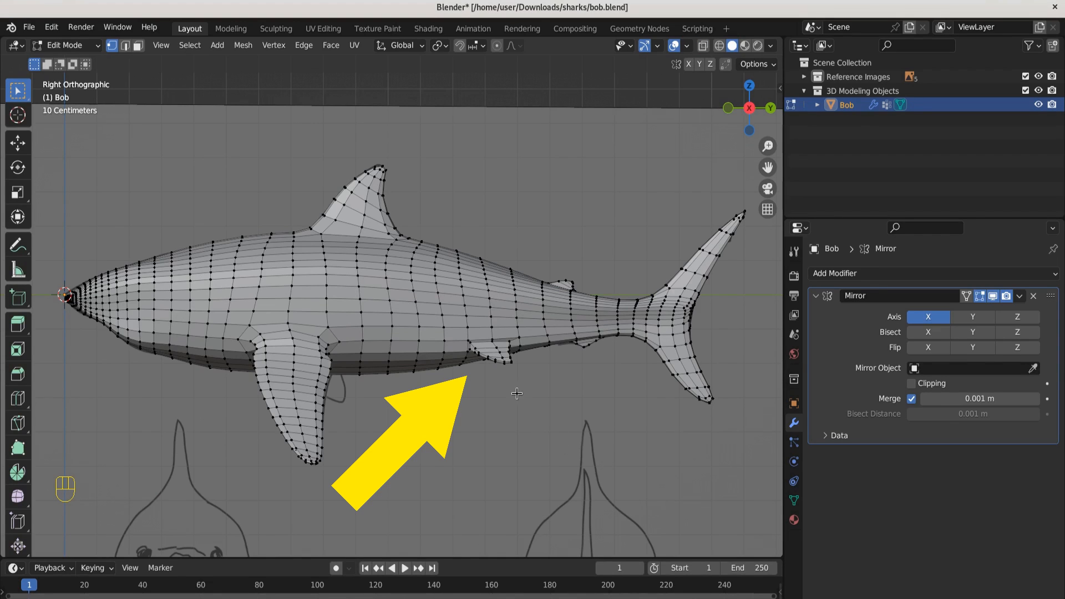
pyautogui.moveTo(569, 279)
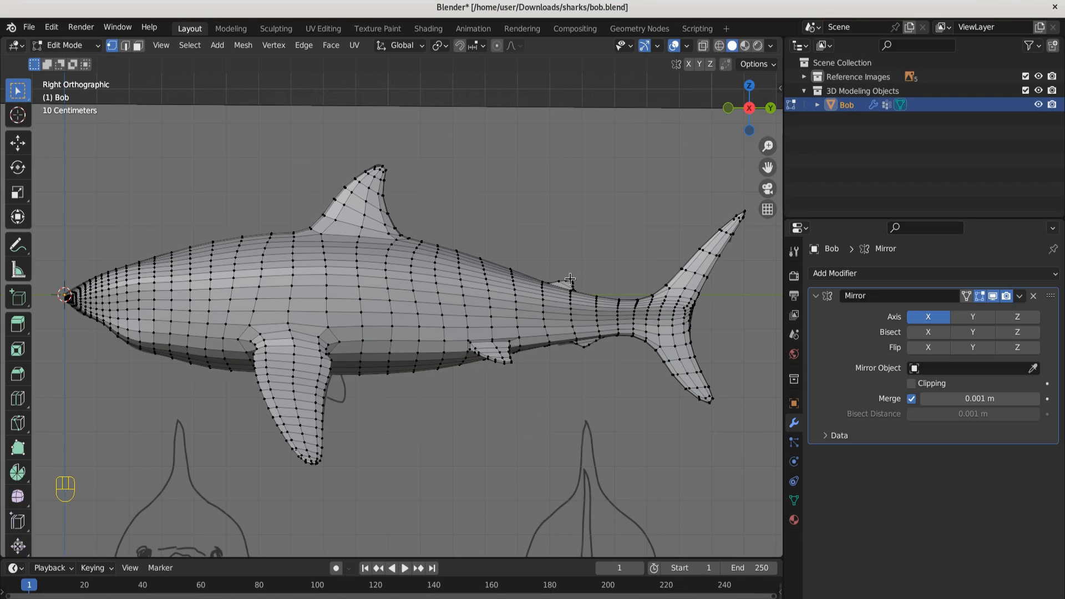
pyautogui.moveTo(480, 362)
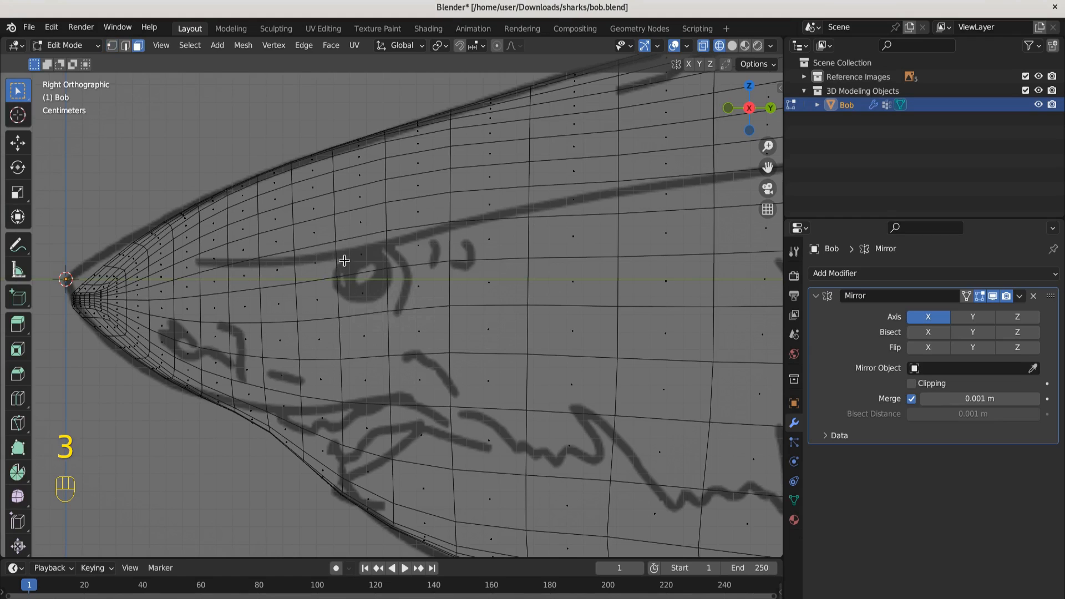
# Inset and shrink the head faces where the eye sits in the reference
pyautogui.click(314, 264)
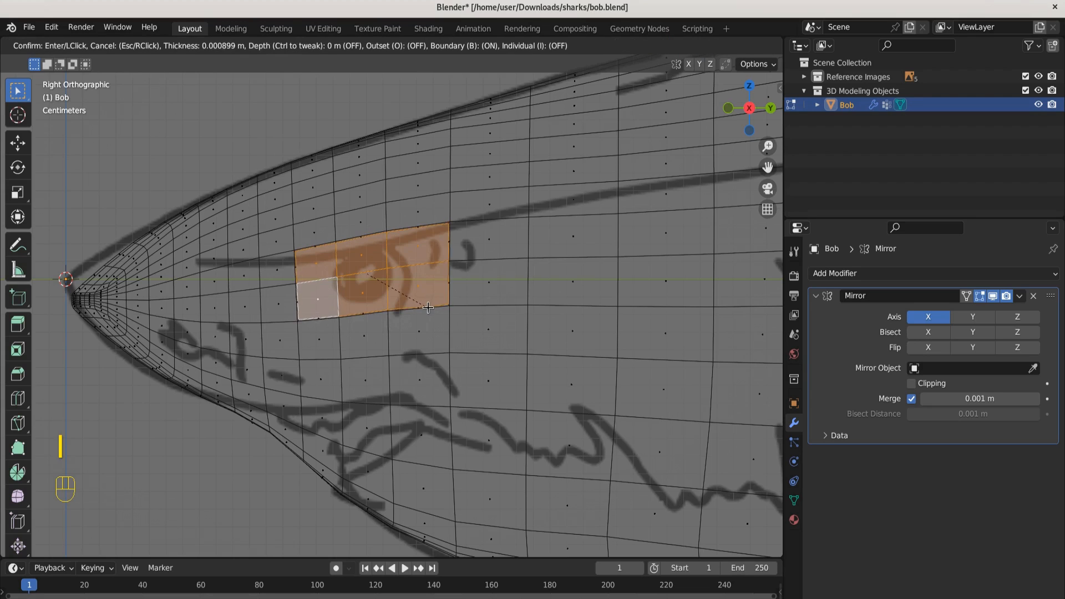
pyautogui.click(427, 308)
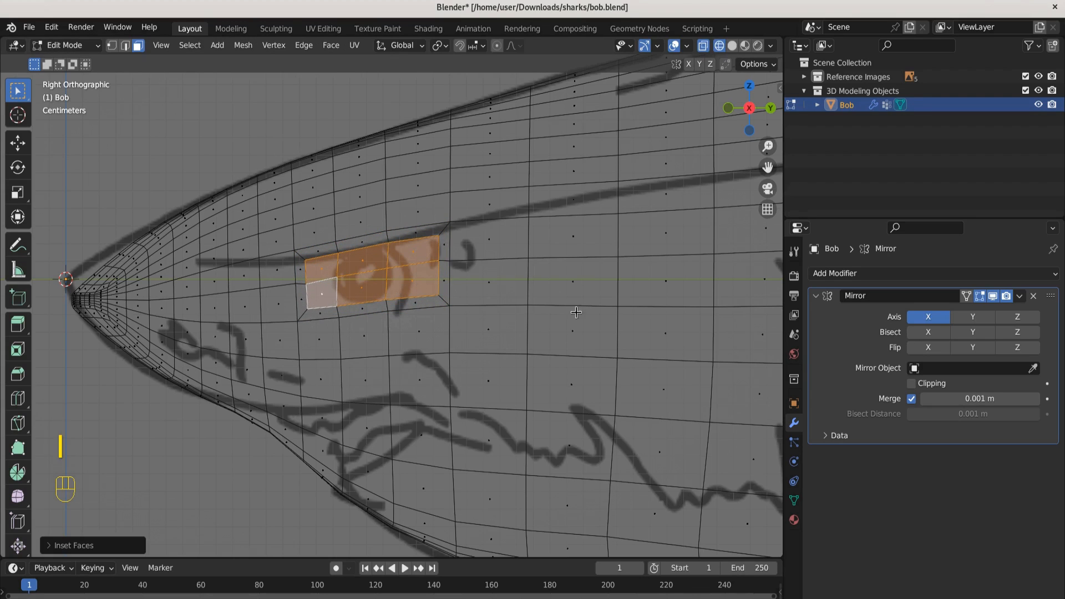
pyautogui.press('s')
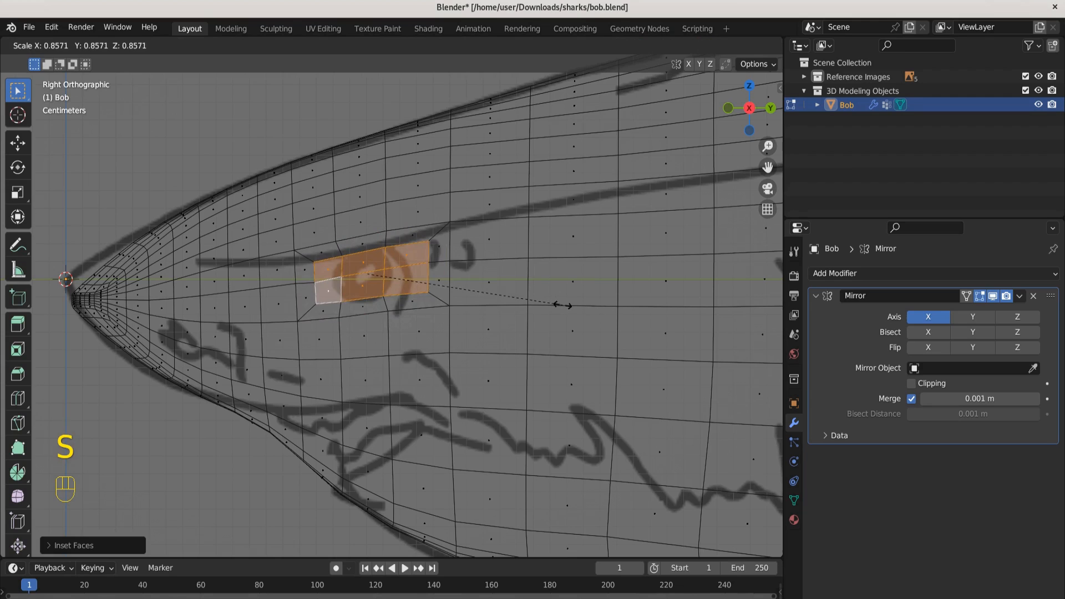
pyautogui.press('y')
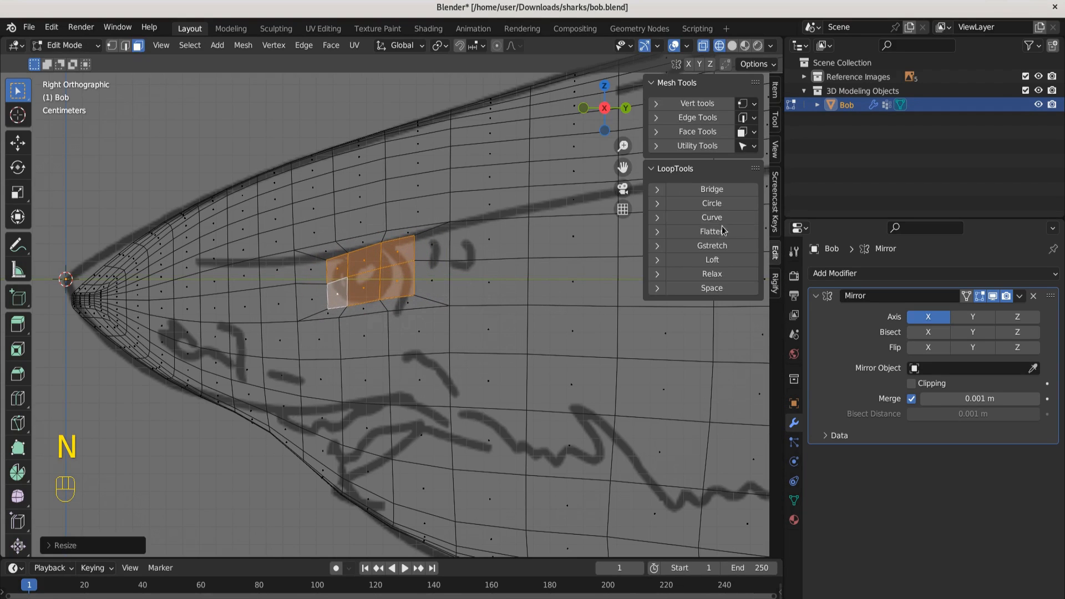
pyautogui.moveTo(711, 203)
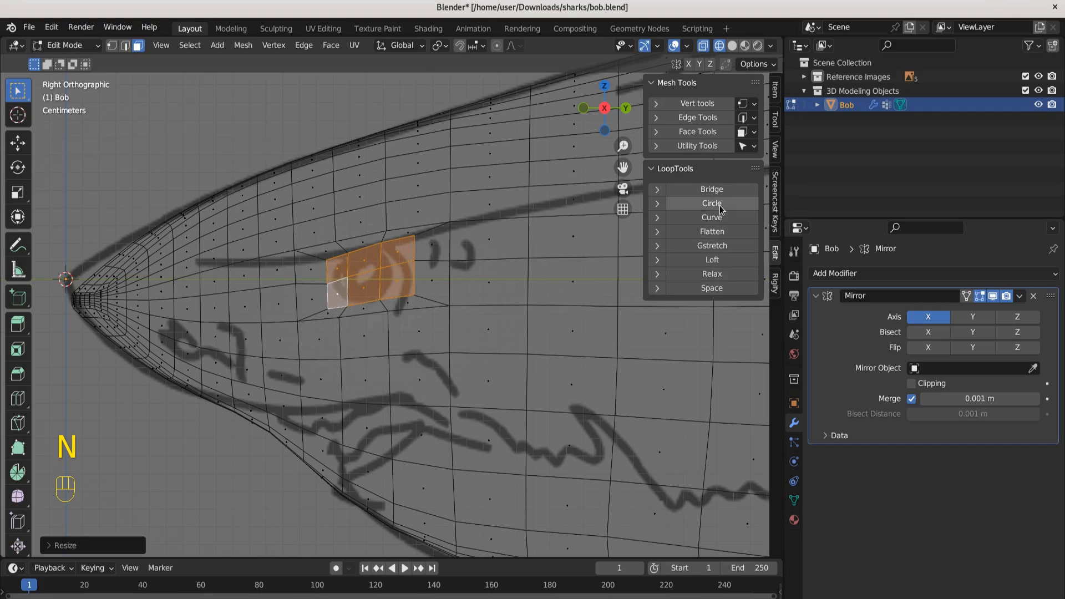
# Make the eye outline circular with LoopTools, shrink it and move it over the sketched eye
pyautogui.click(711, 203)
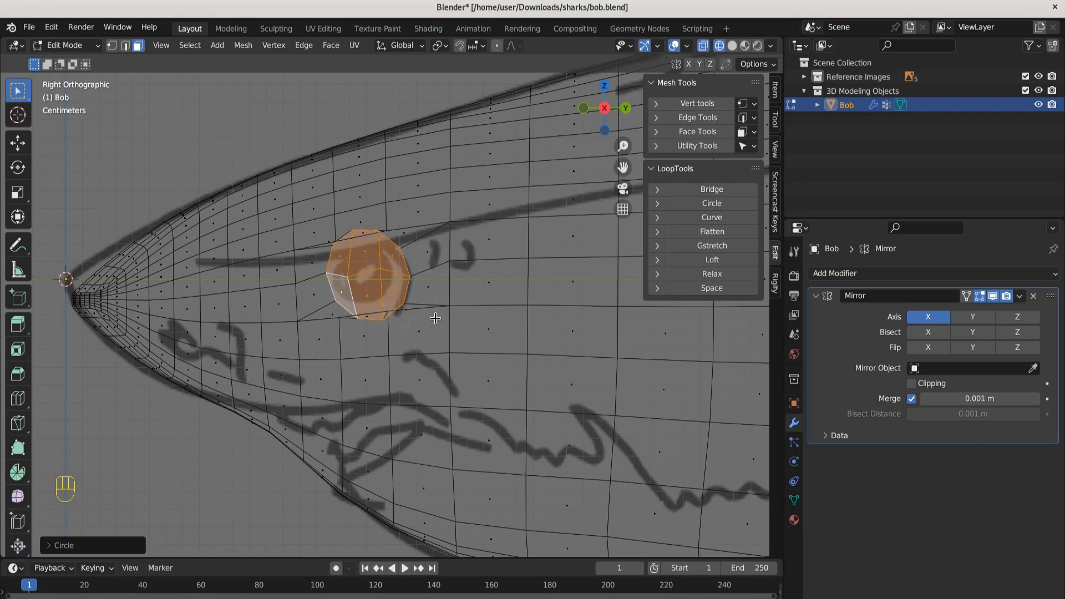
pyautogui.press('s')
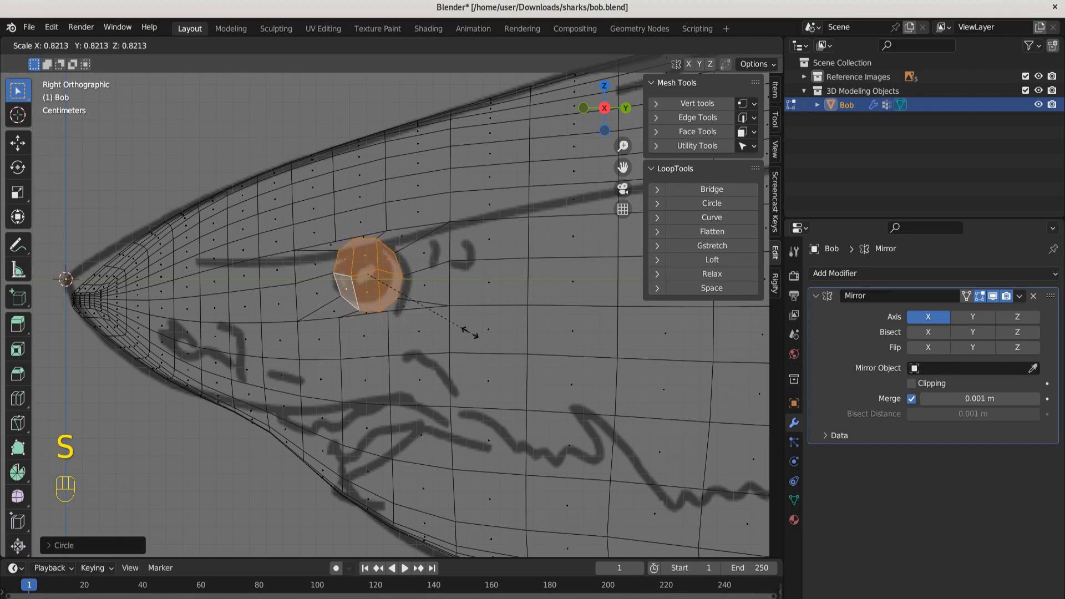
pyautogui.moveTo(462, 313)
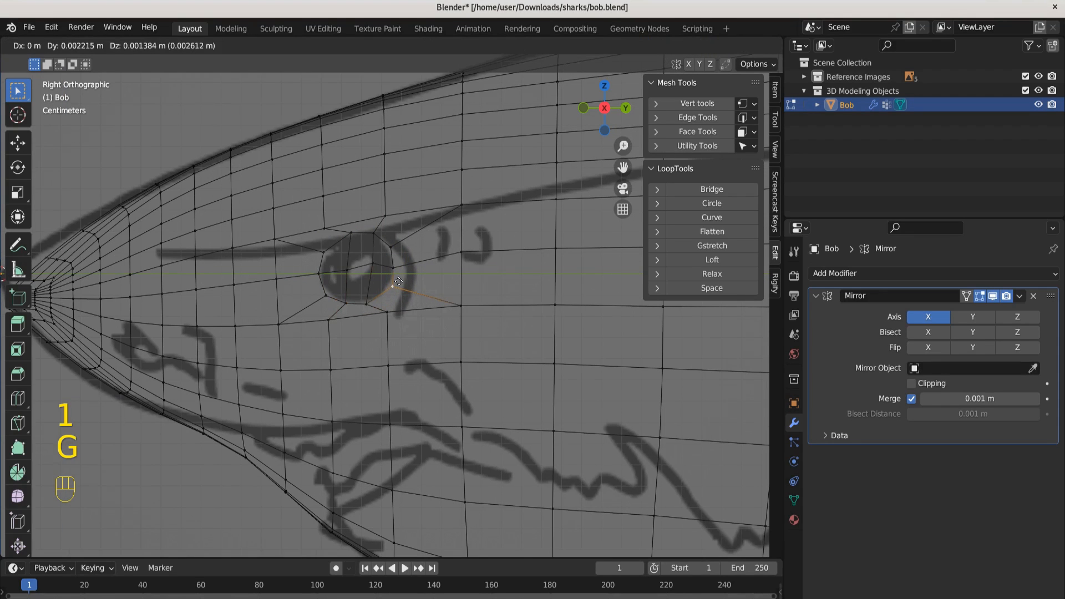
pyautogui.press('g')
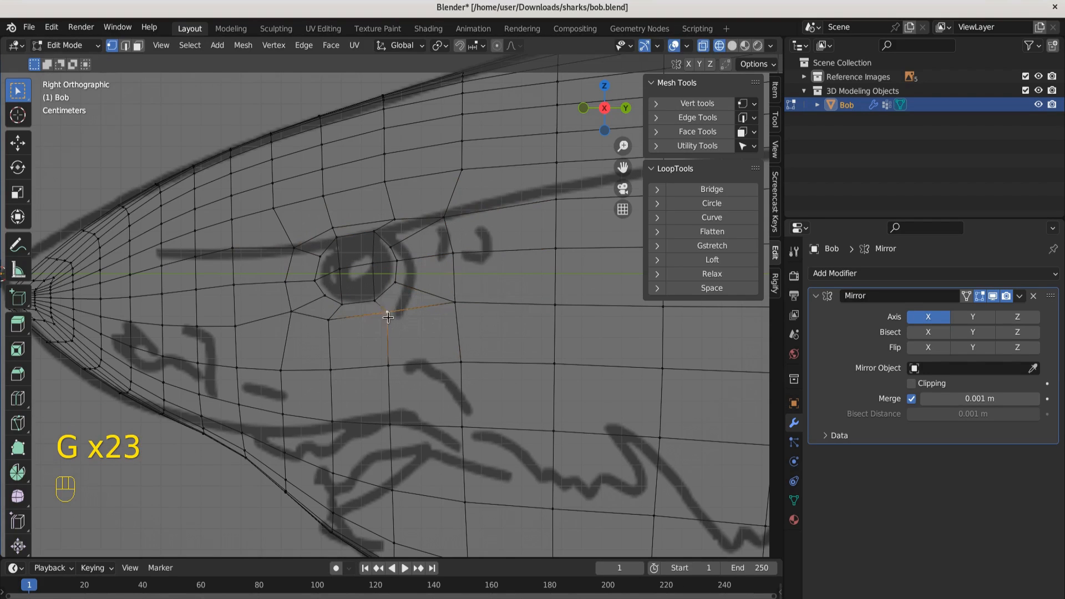
pyautogui.moveTo(330, 341)
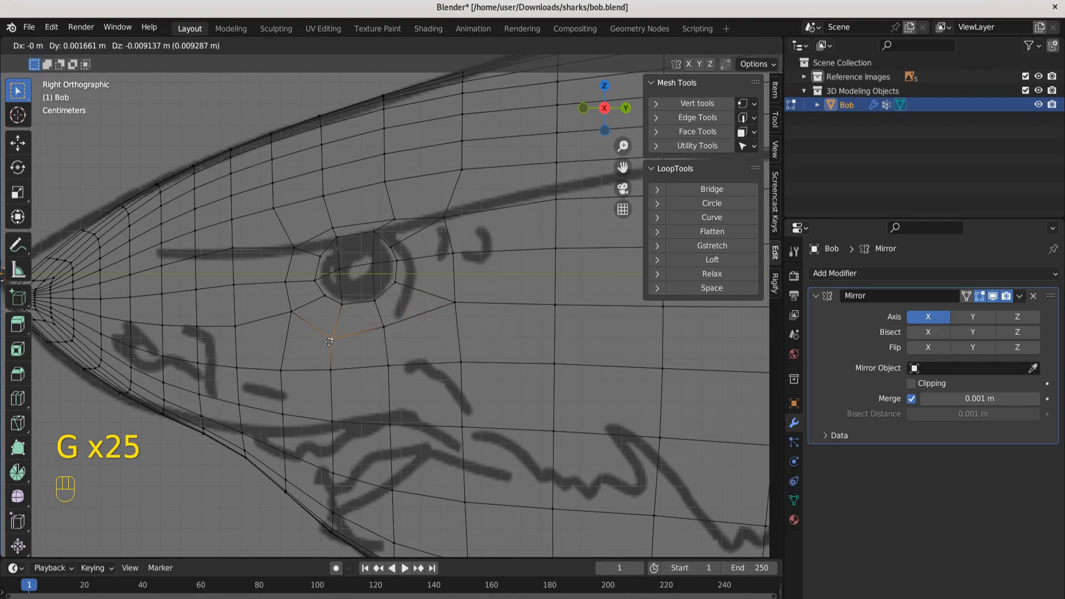
pyautogui.moveTo(284, 331)
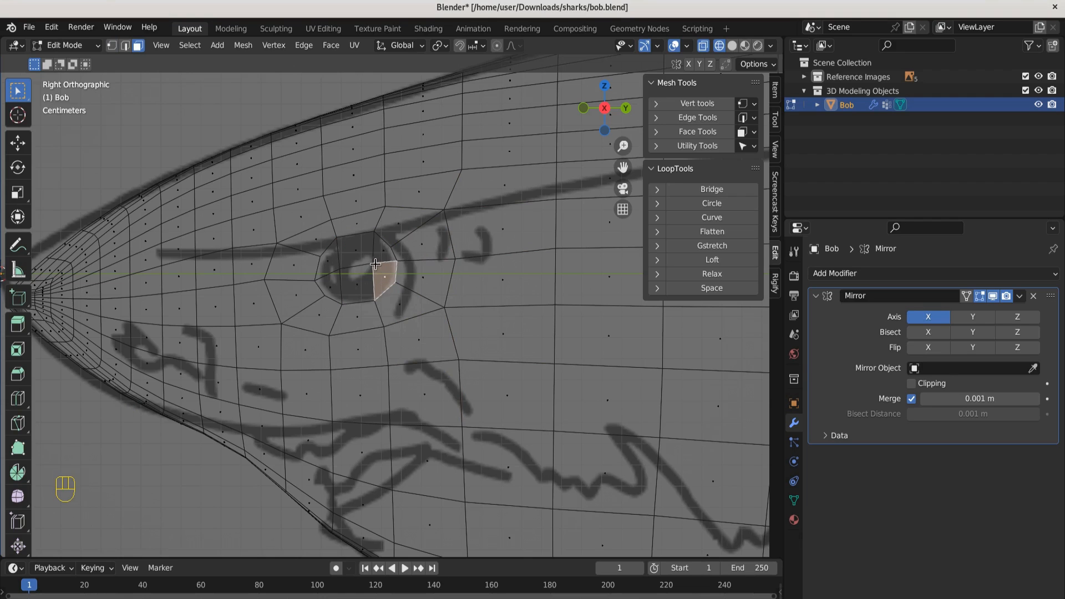
# Extrude the eye faces inward to form a socket
pyautogui.press('e')
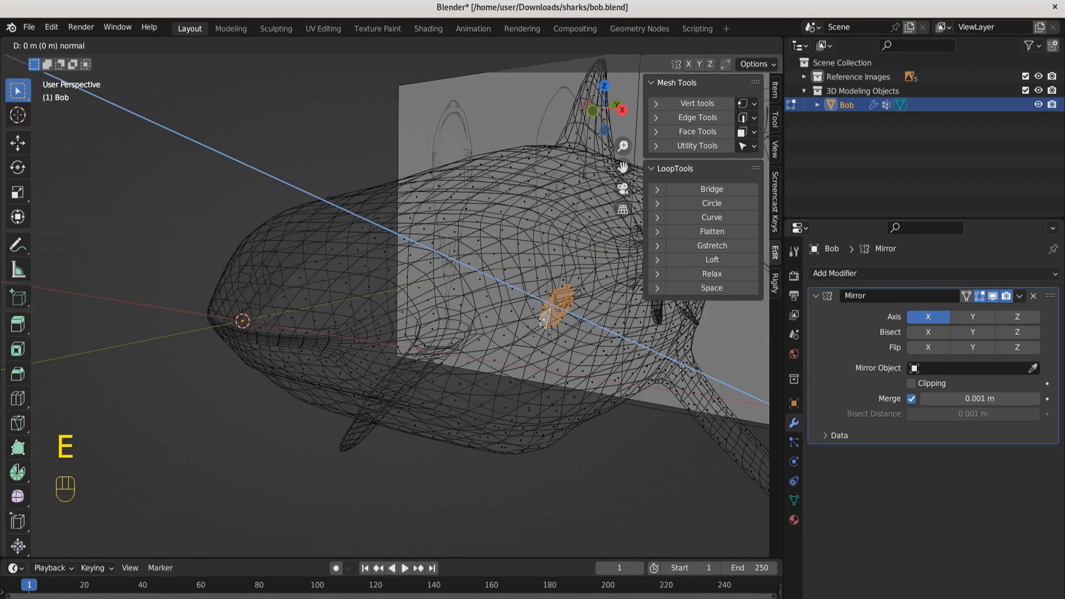
pyautogui.click(732, 46)
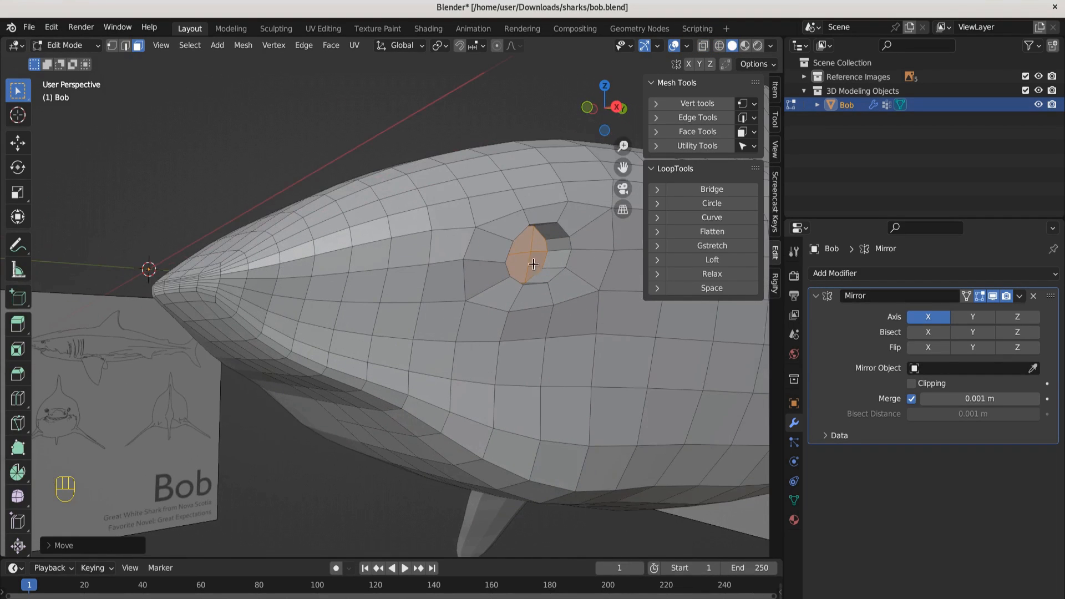
pyautogui.moveTo(597, 342)
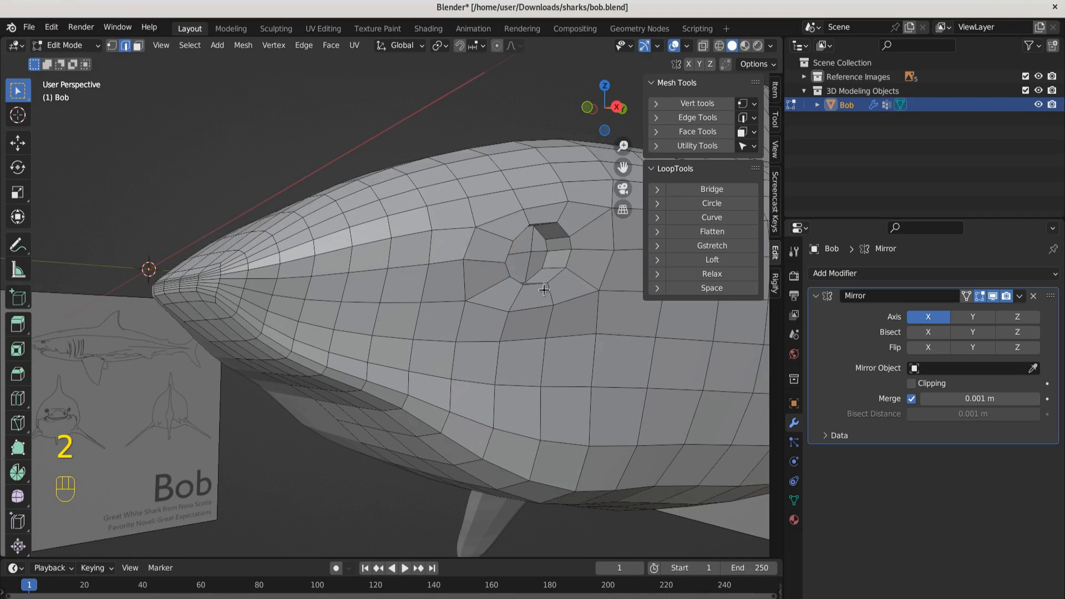
pyautogui.press('alt')
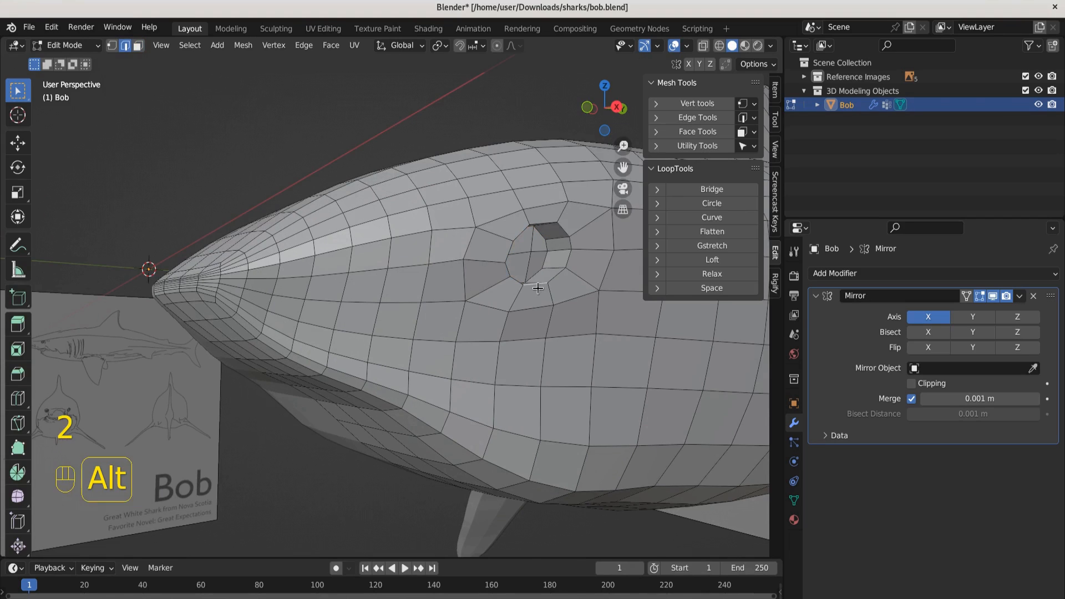
# Bevel the edge loop around the eye rim and nudge it into place
pyautogui.click(537, 252)
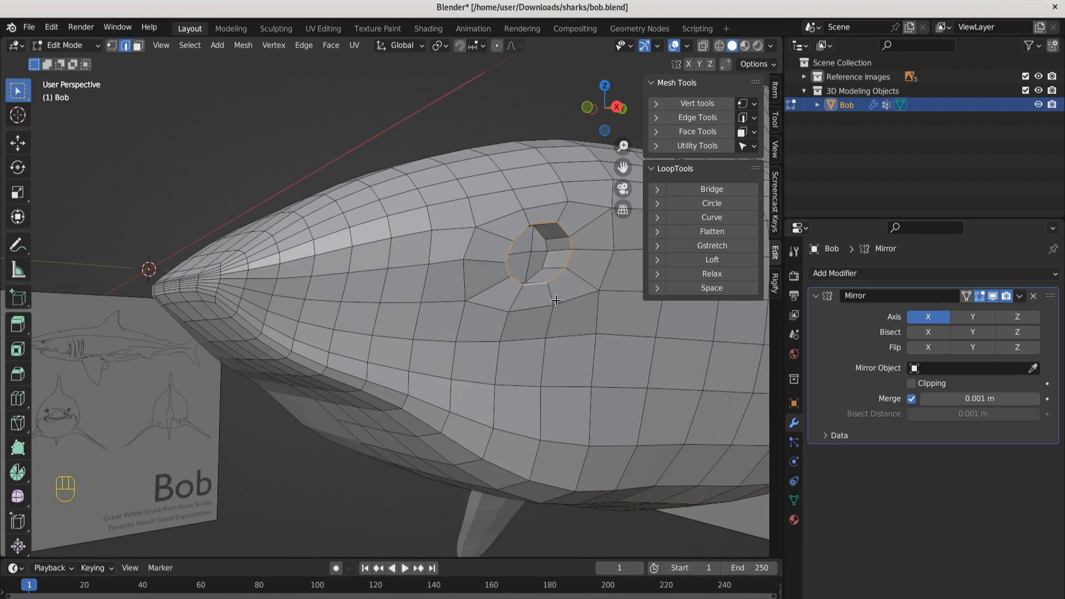
pyautogui.press('ctrl+b')
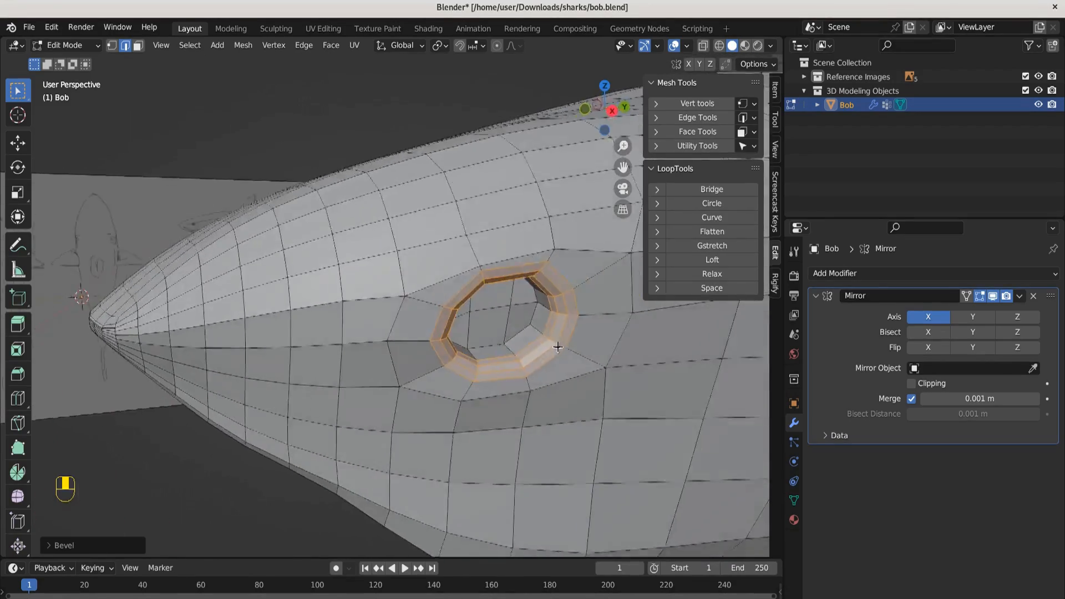
pyautogui.press('g')
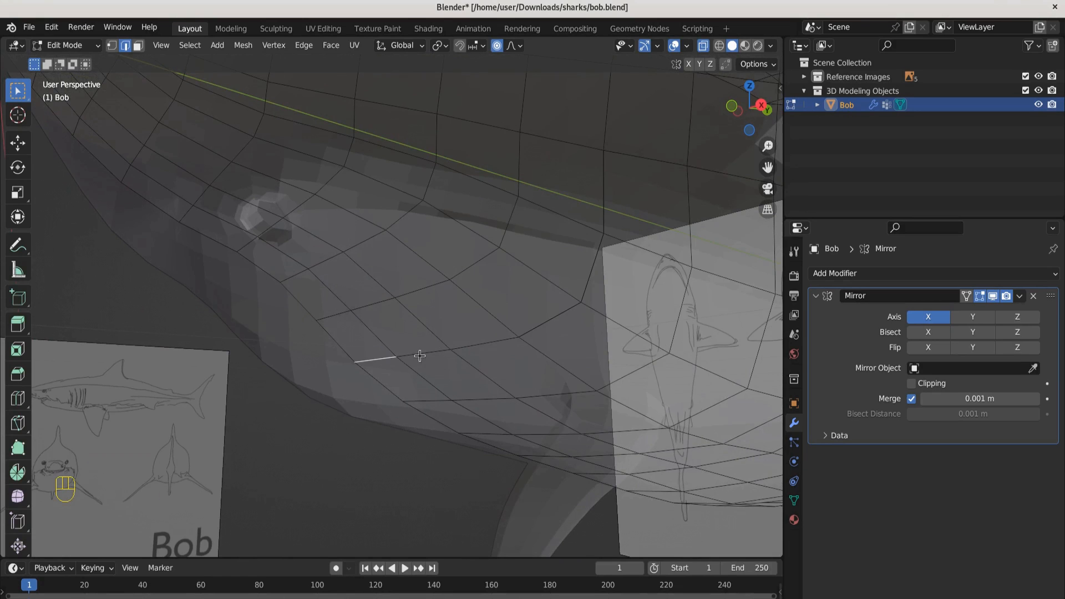
# Rip the mouth-line vertices apart and move them to open the jaw
pyautogui.click(576, 291)
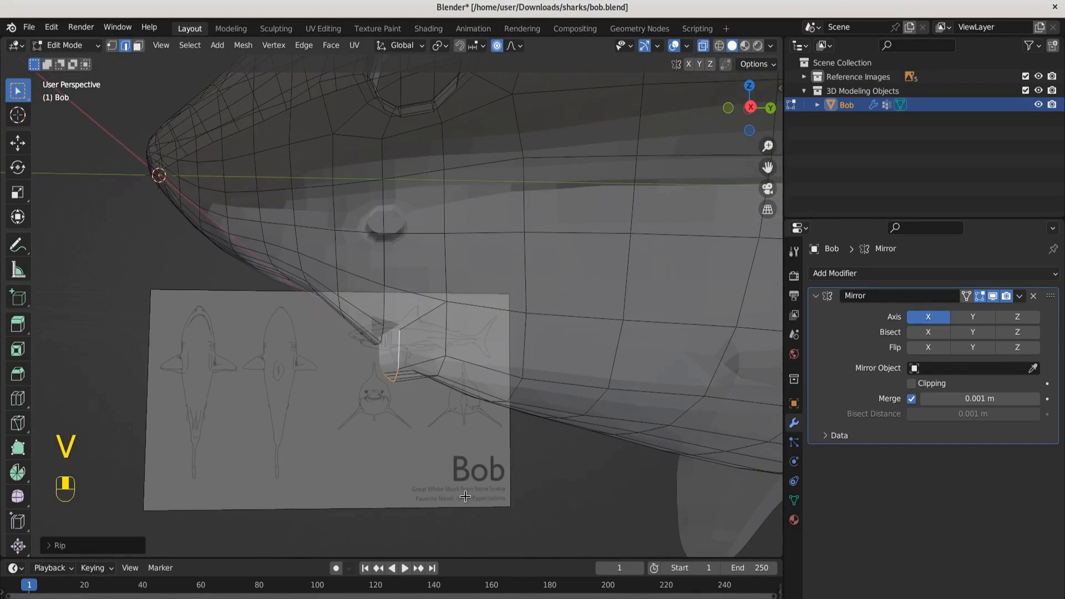
pyautogui.press('g')
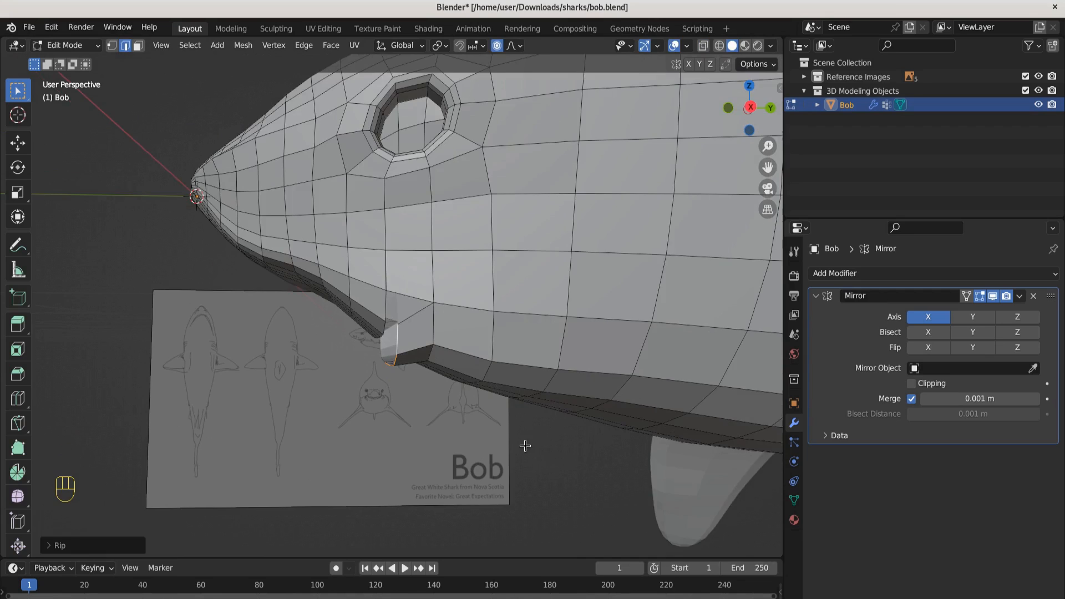
pyautogui.press('g')
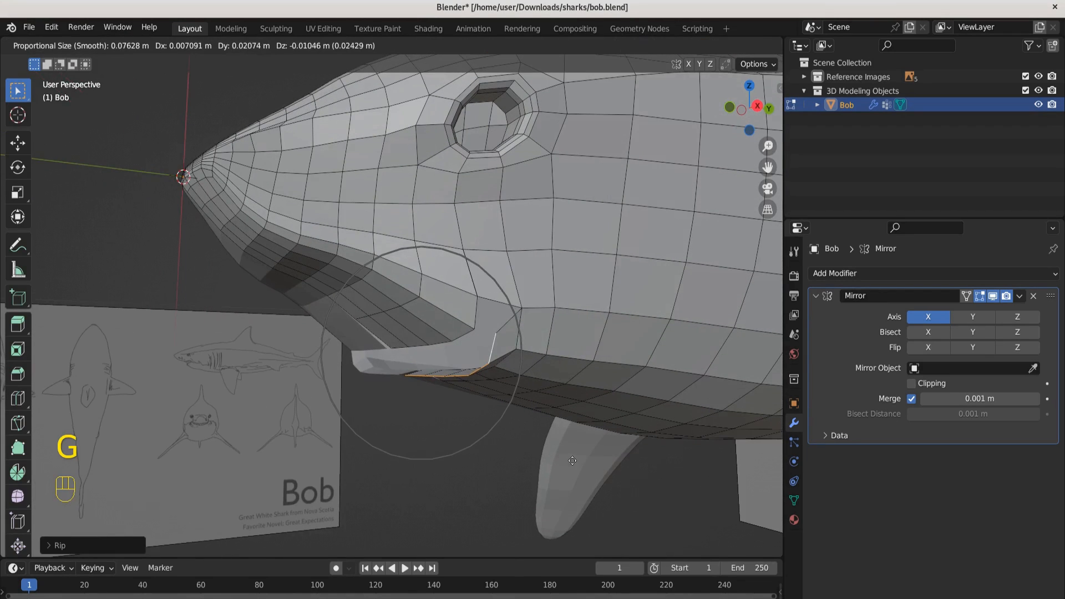
pyautogui.click(455, 418)
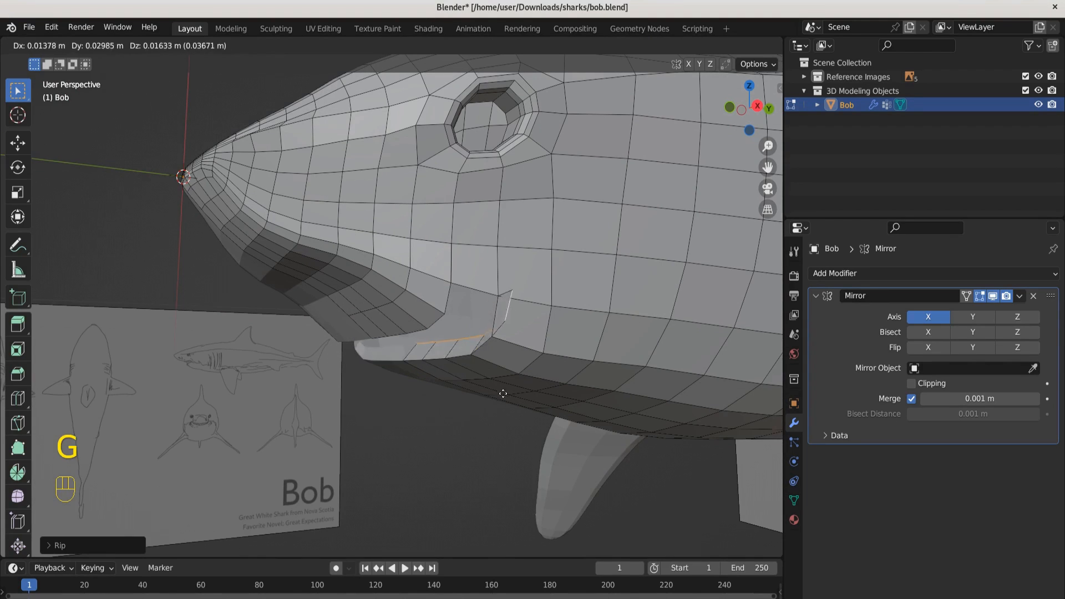
pyautogui.moveTo(483, 397)
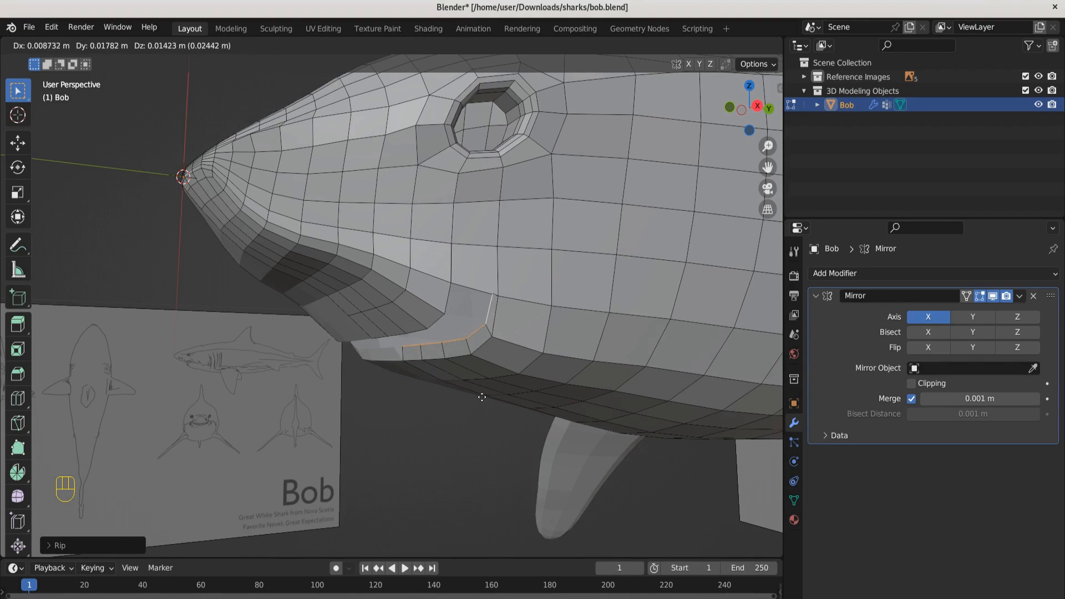
pyautogui.moveTo(477, 394)
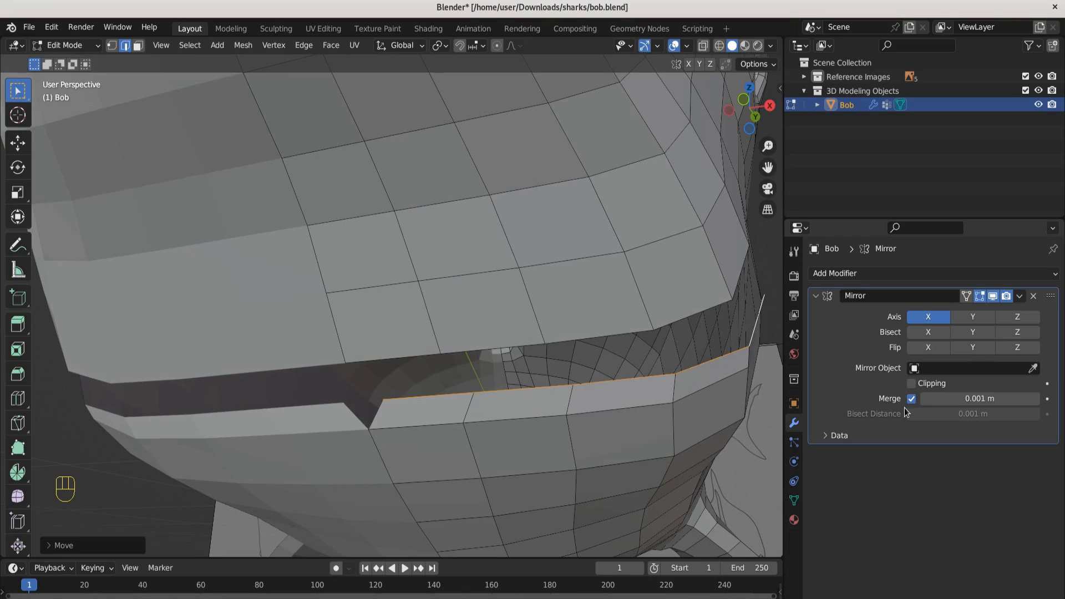
# Undo the edit and rip the mouth edge open again cleanly
pyautogui.press('ctrl+z')
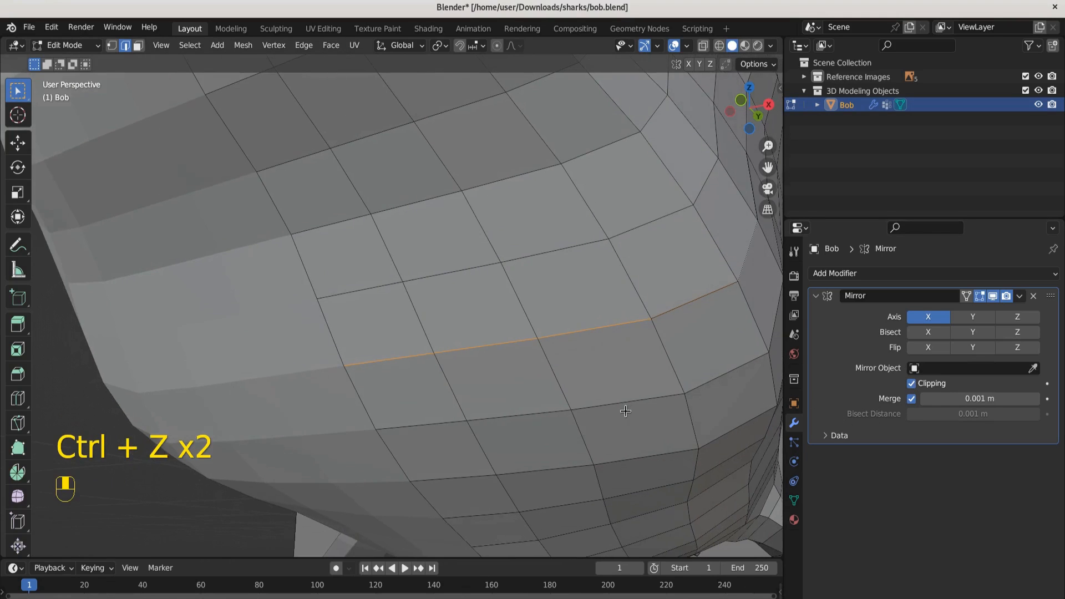
pyautogui.press('v')
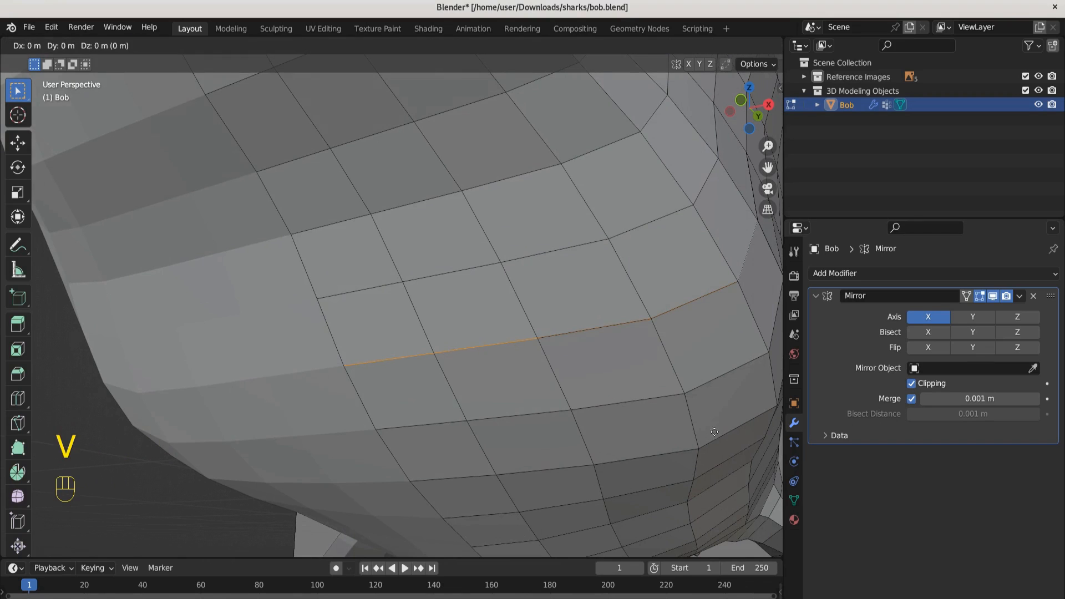
pyautogui.press('V')
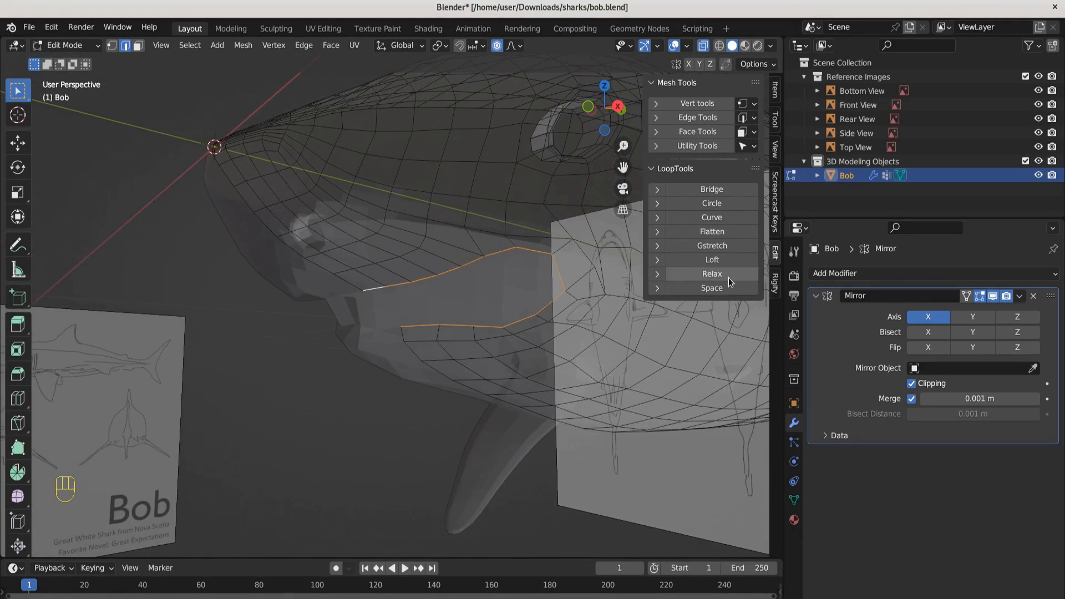
# Relax the mouth loop into a smooth curve and extrude it into the head
pyautogui.click(711, 274)
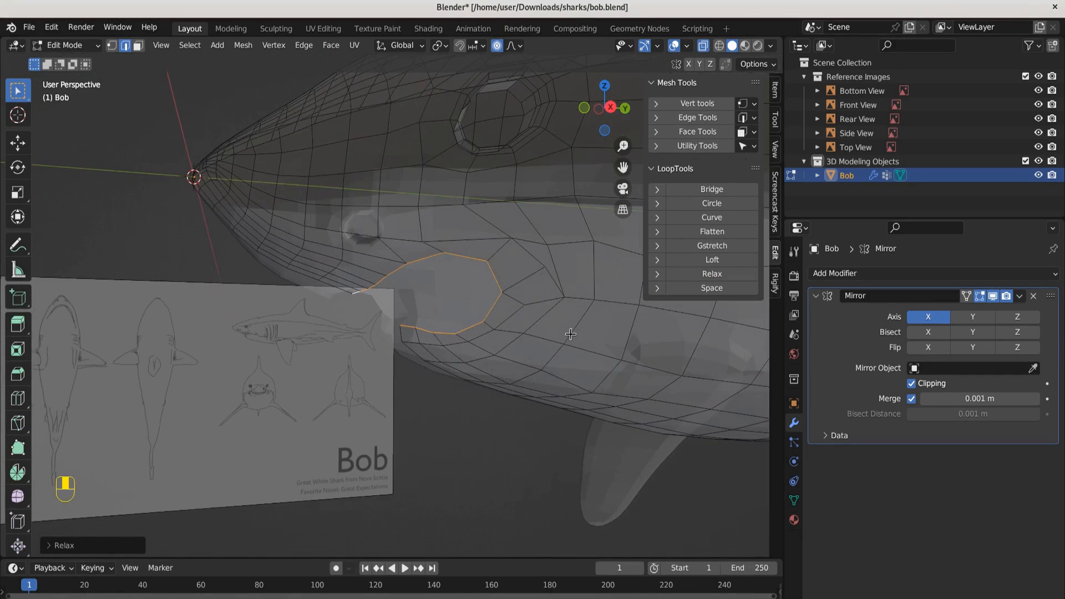
pyautogui.moveTo(711, 274)
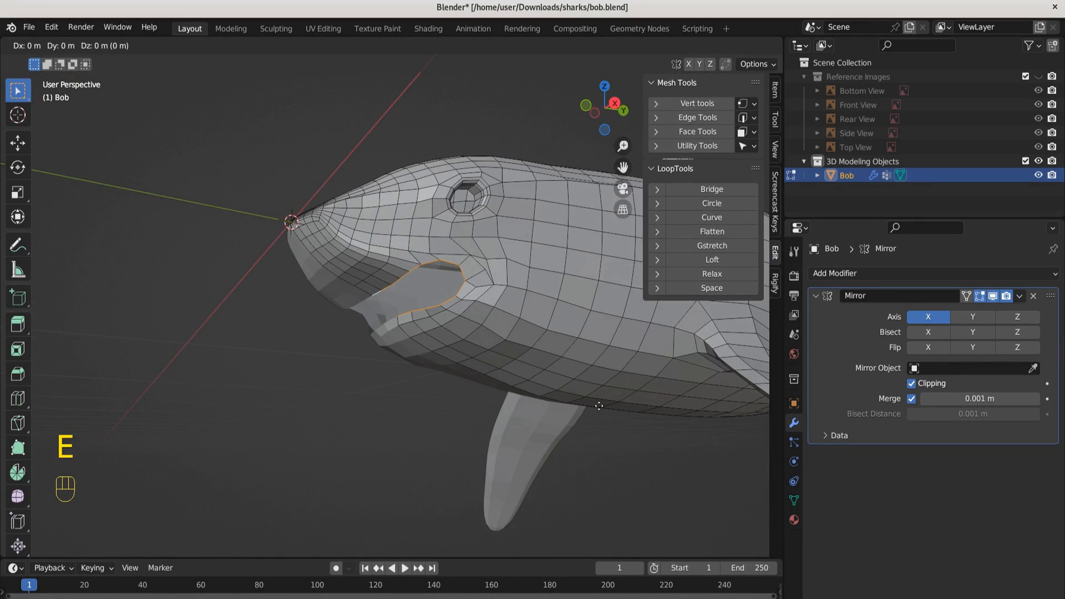
pyautogui.moveTo(591, 404)
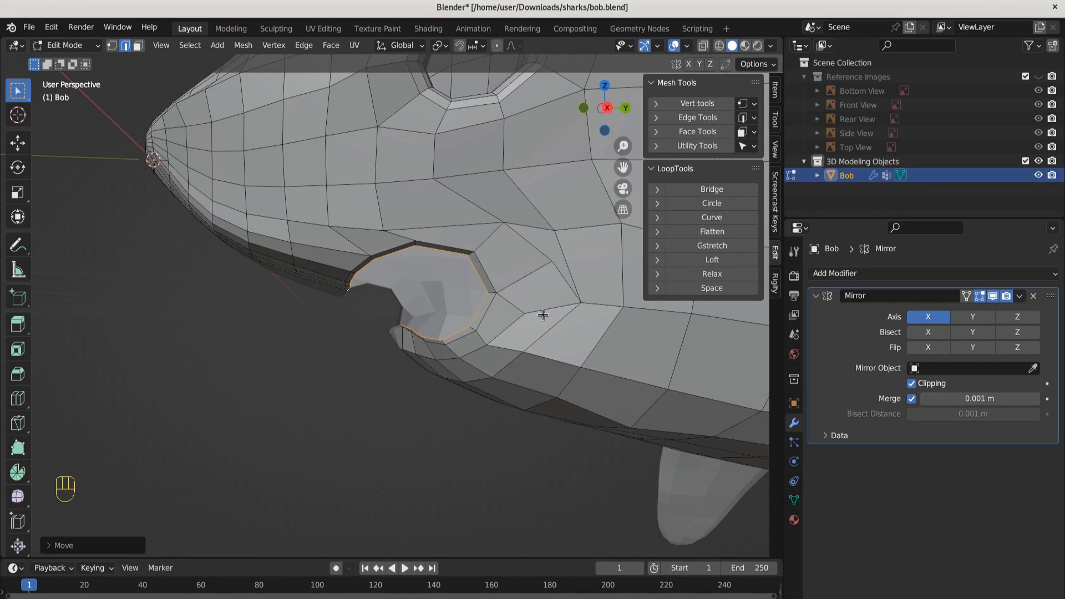
pyautogui.press('e')
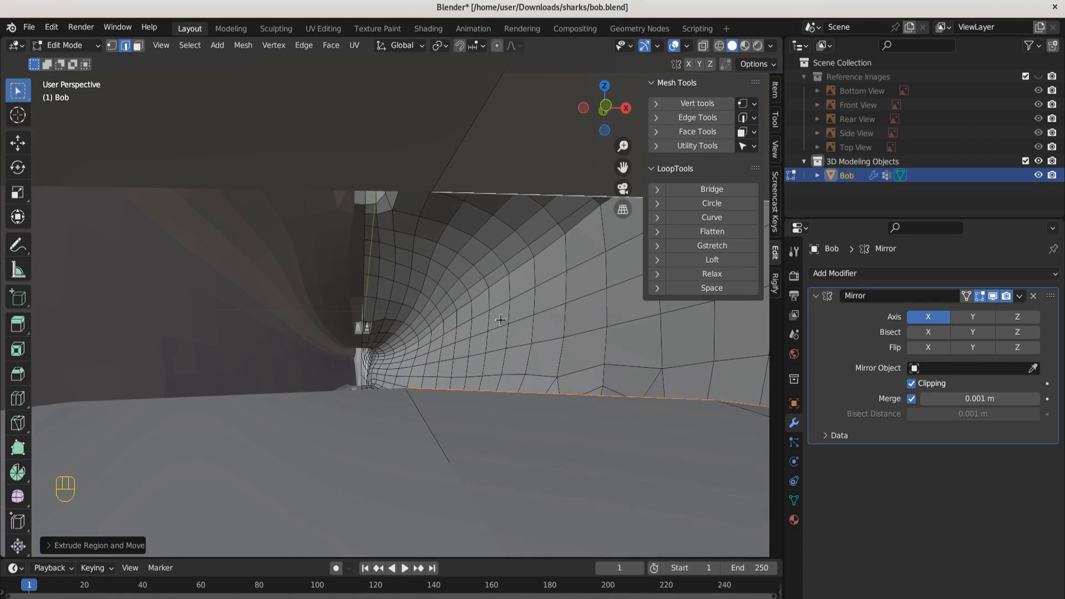
pyautogui.moveTo(490, 384)
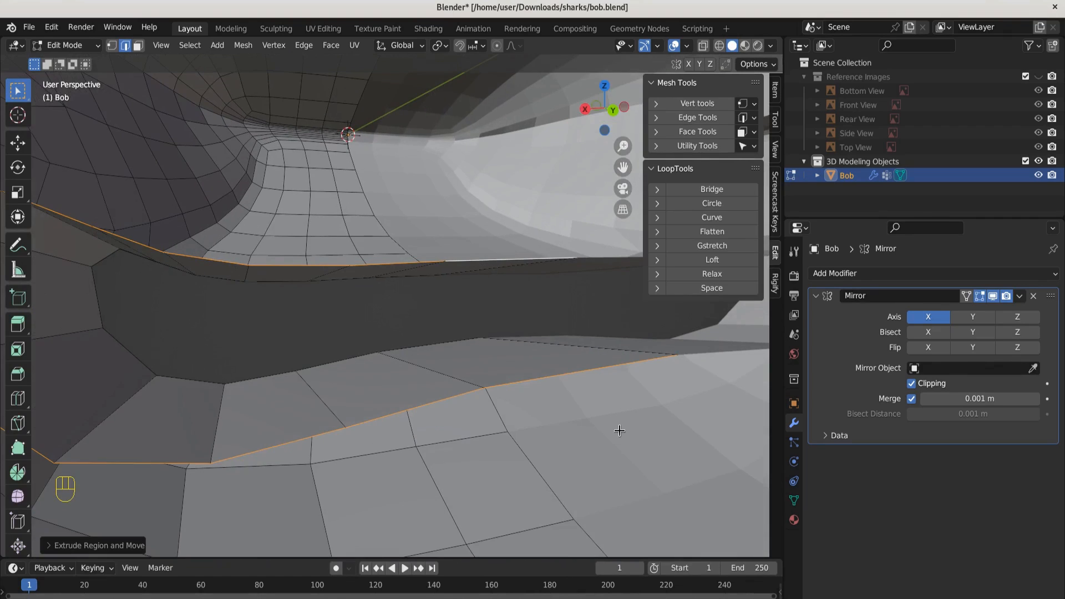
# Push the cavity edges deeper and make the inner mouth loop circular with LoopTools
pyautogui.press('n')
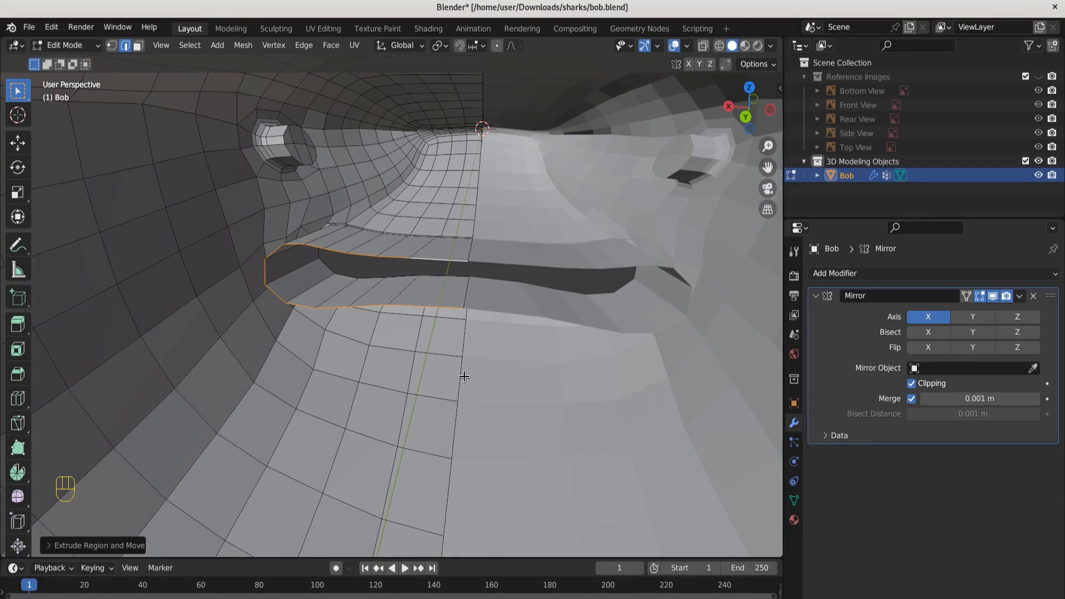
pyautogui.press('n')
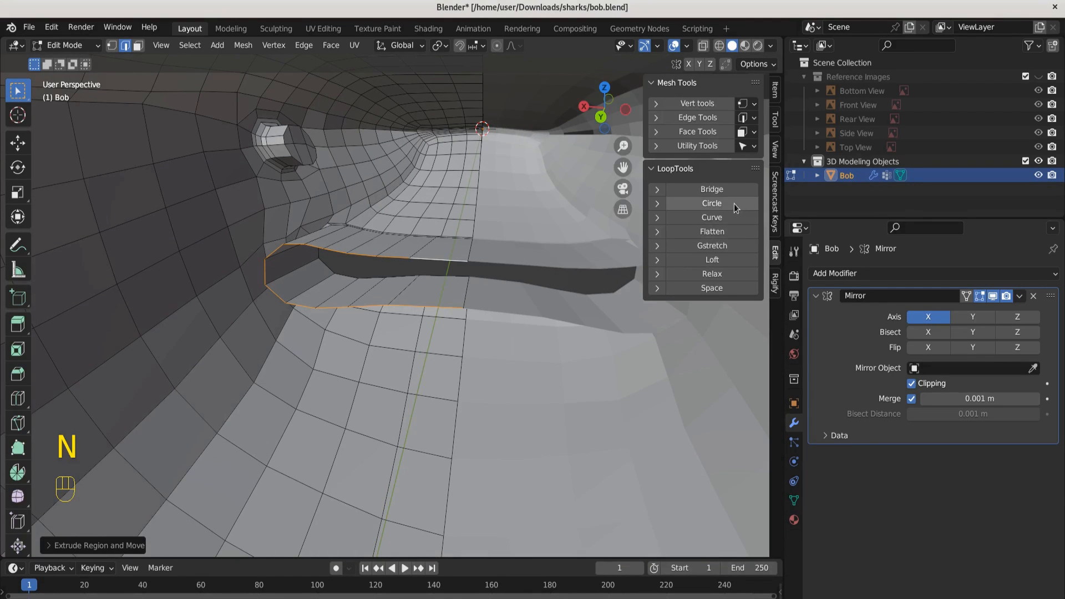
pyautogui.click(711, 203)
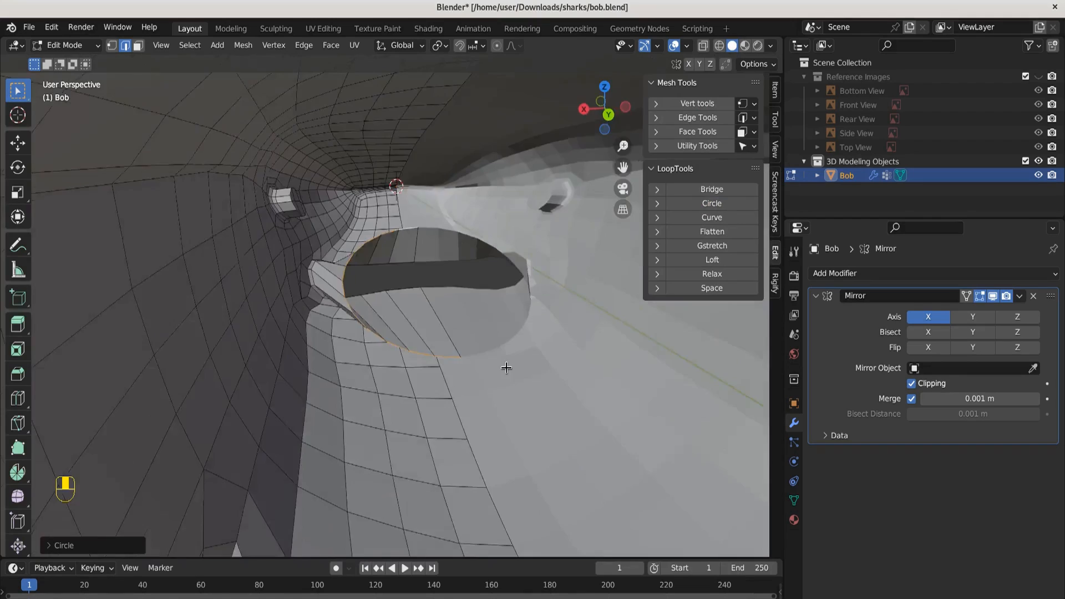
# Extrude again and flatten the cavity's inner loop to one plane, checked in wireframe
pyautogui.press('e')
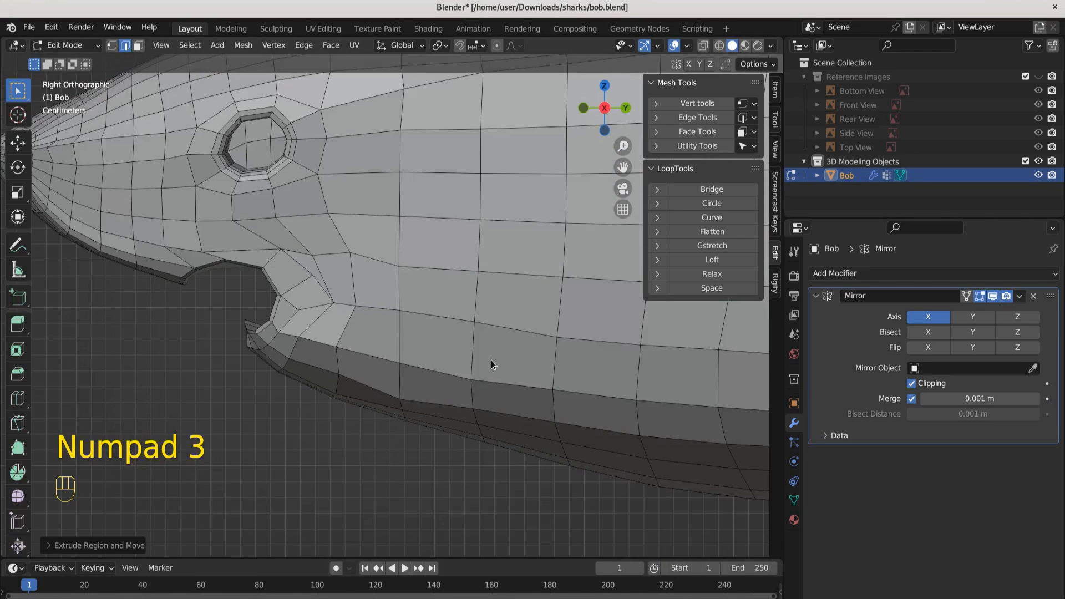
pyautogui.press('s')
pyautogui.write('0')
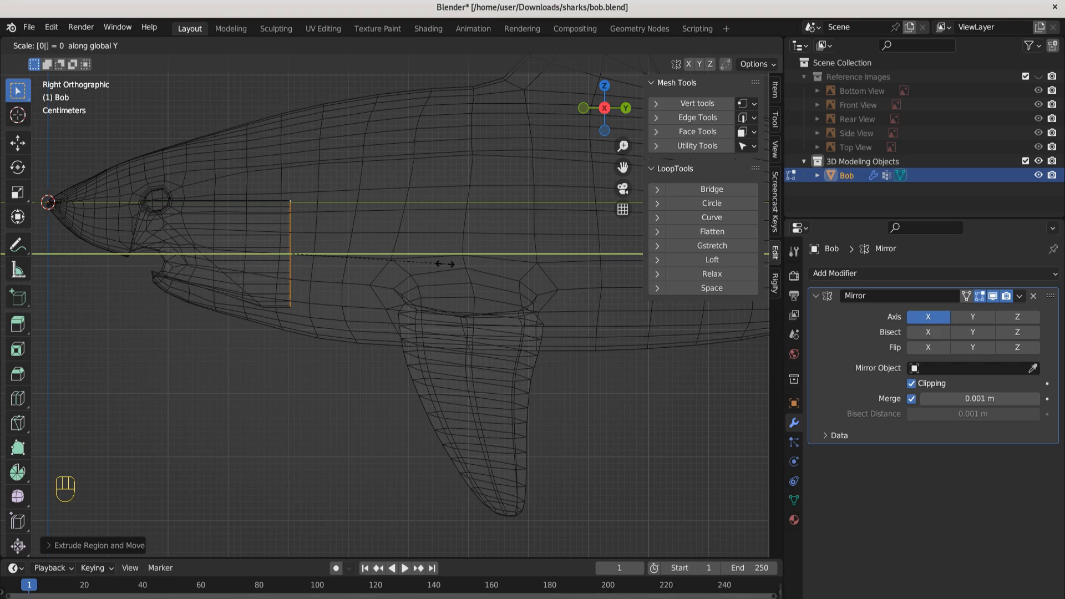
pyautogui.press('g')
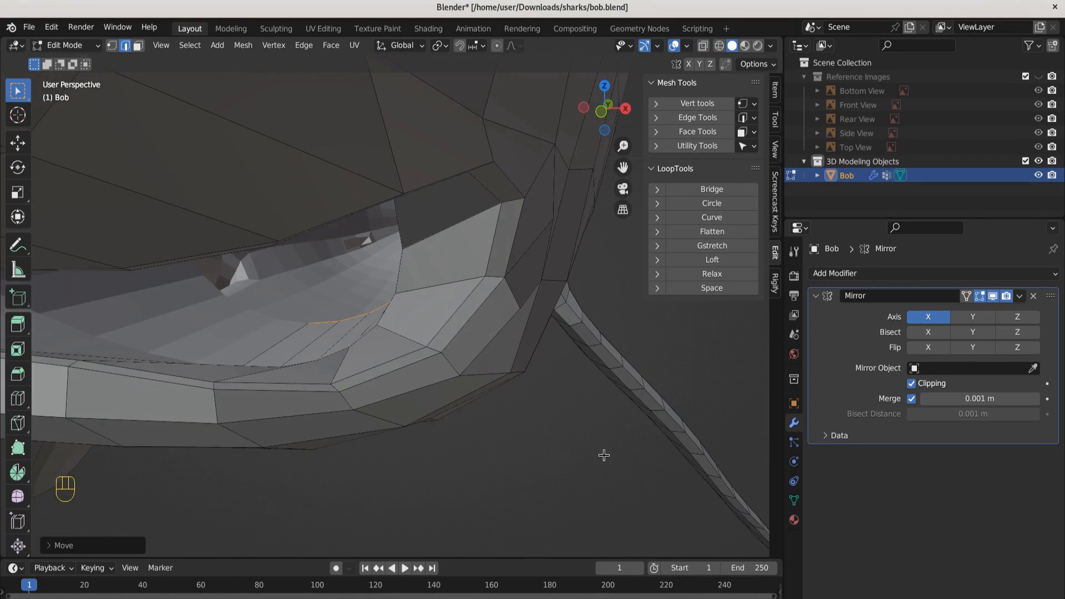
# Extrude the cavity loop deeper into the head and cap its back with a face
pyautogui.press('e')
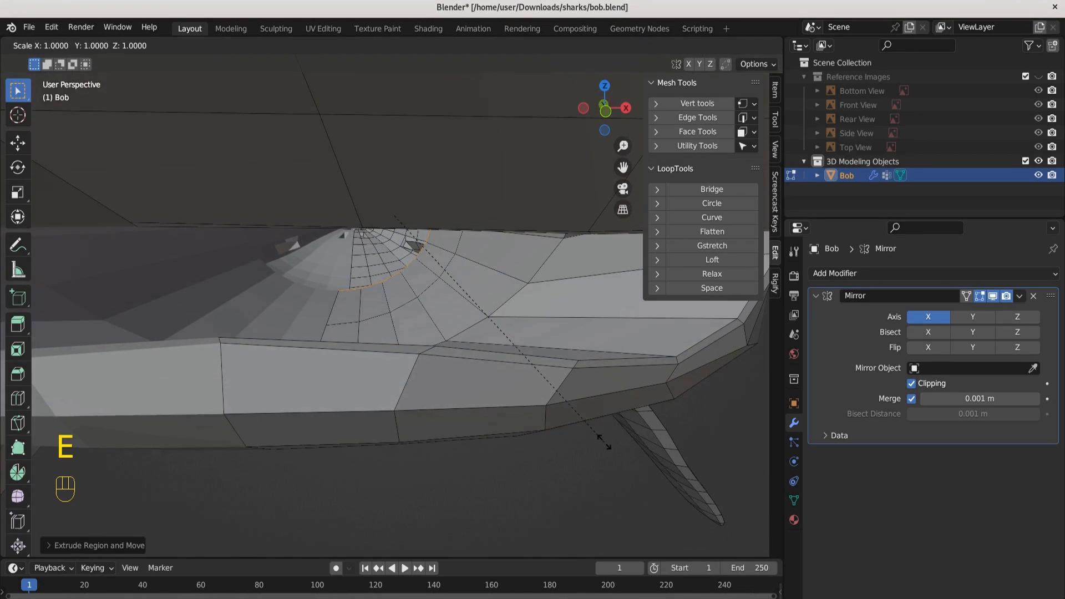
pyautogui.click(447, 350)
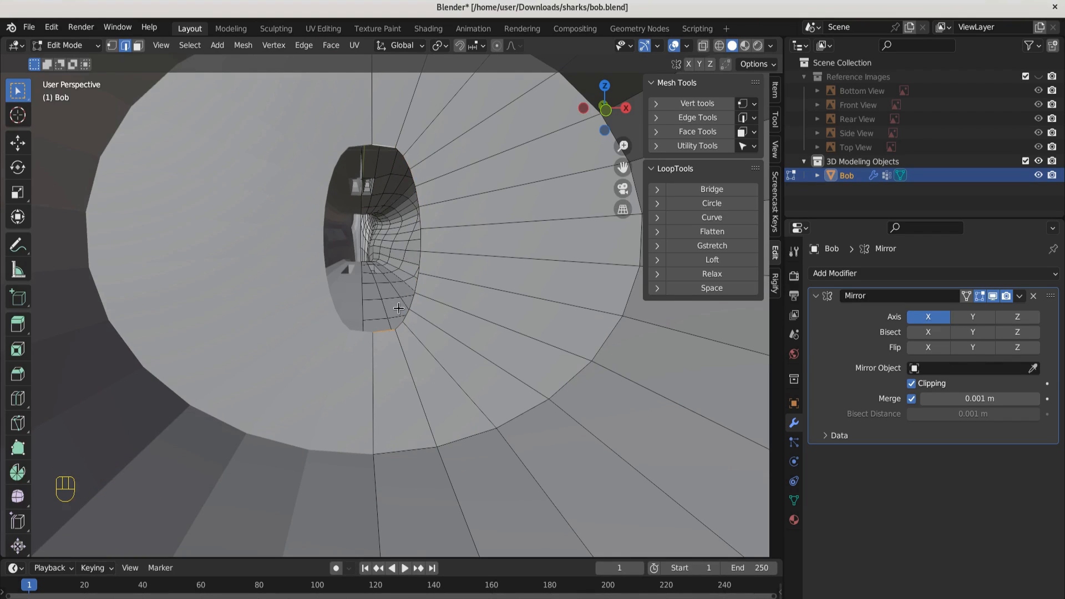
pyautogui.press('f')
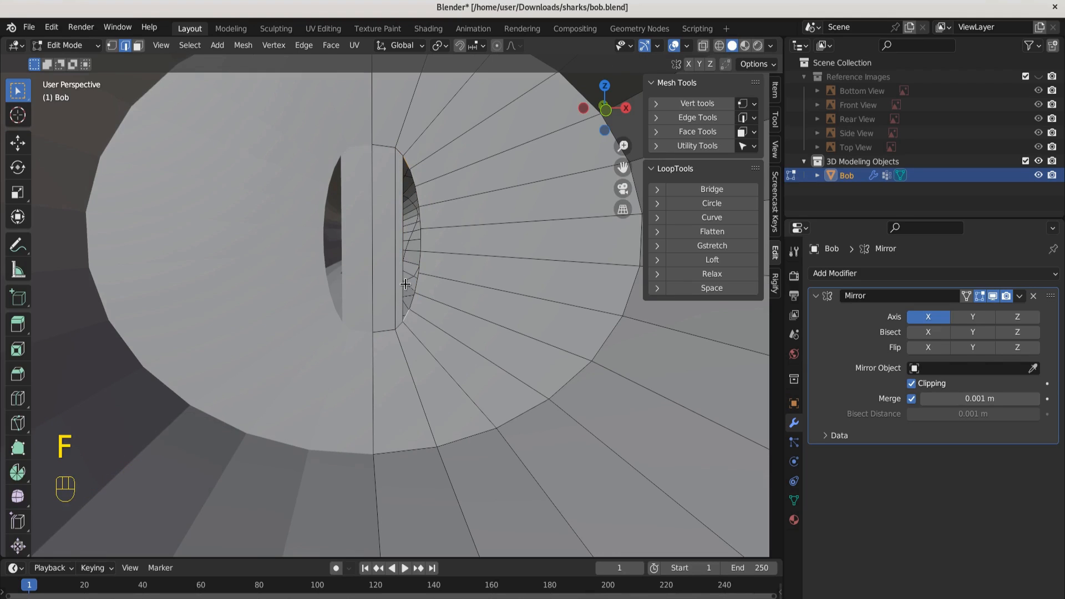
# Fill the remaining gap at the back of the throat and nudge its vertices into place
pyautogui.click(413, 180)
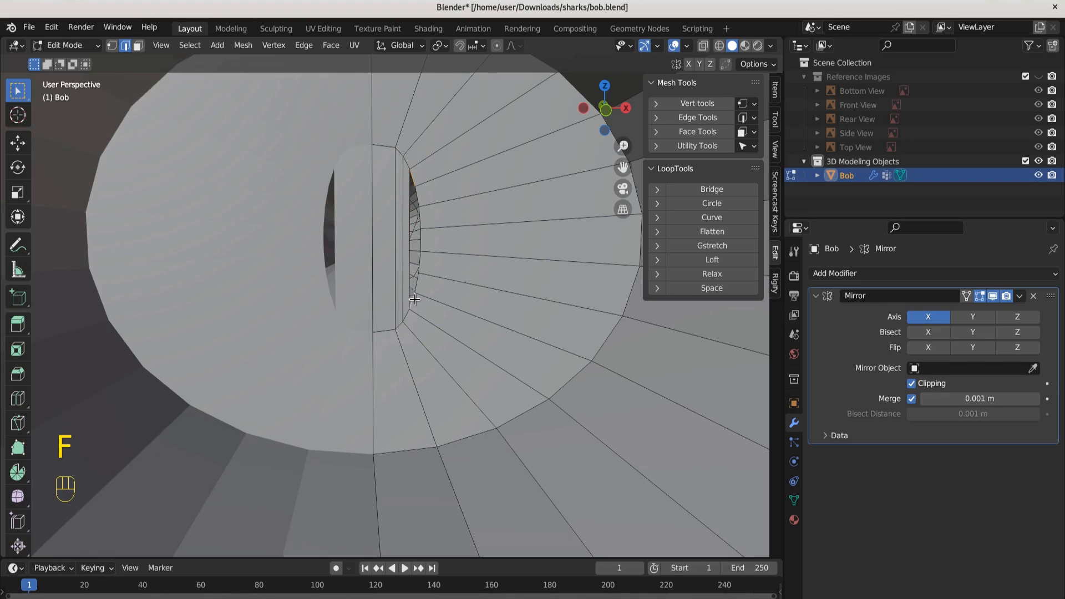
pyautogui.press('g')
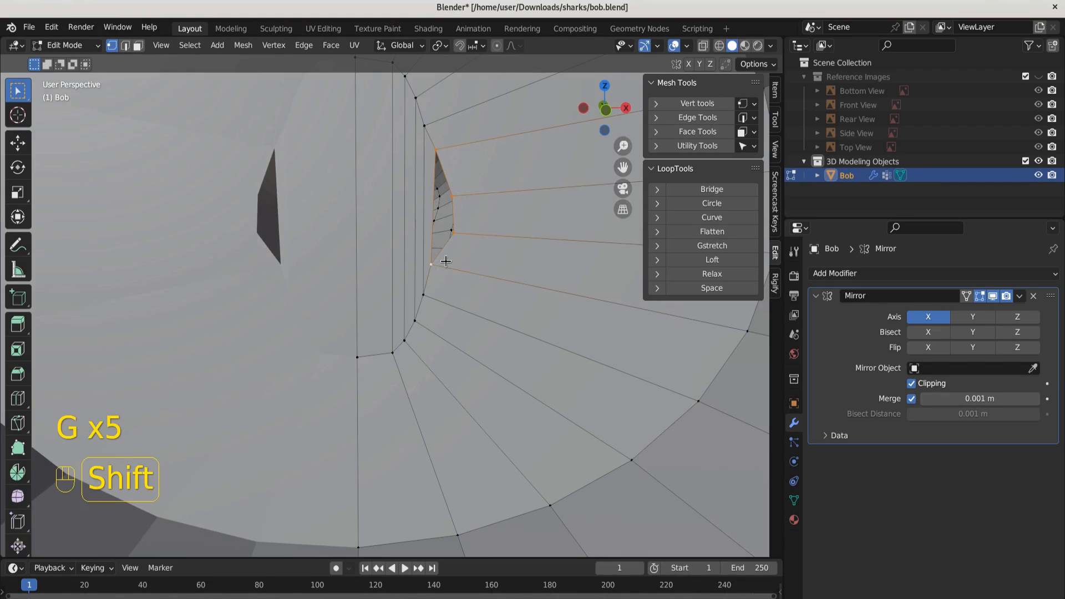
pyautogui.press('f')
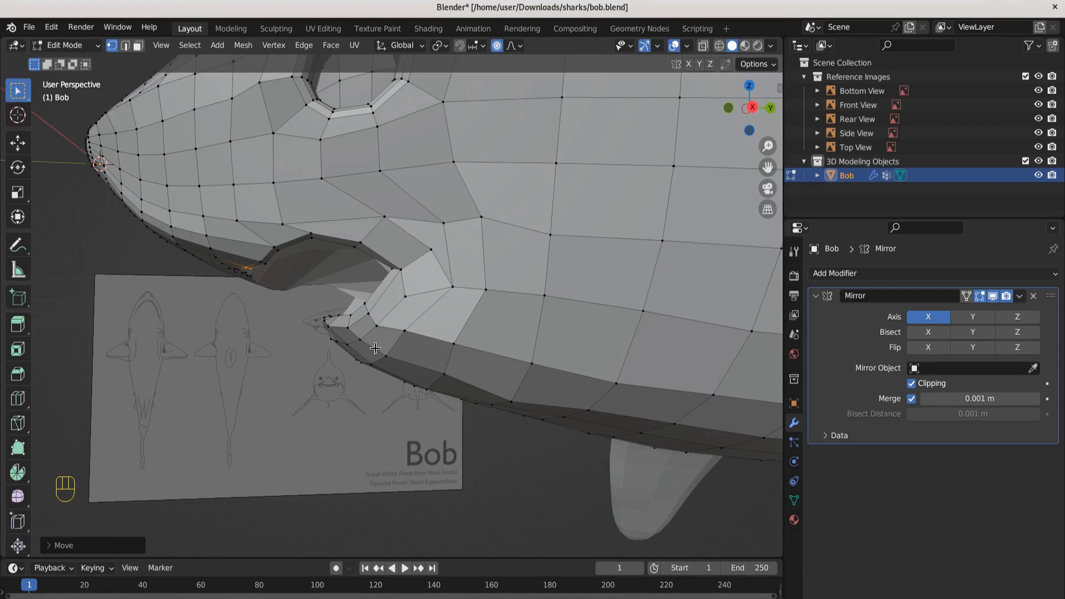
pyautogui.moveTo(410, 313)
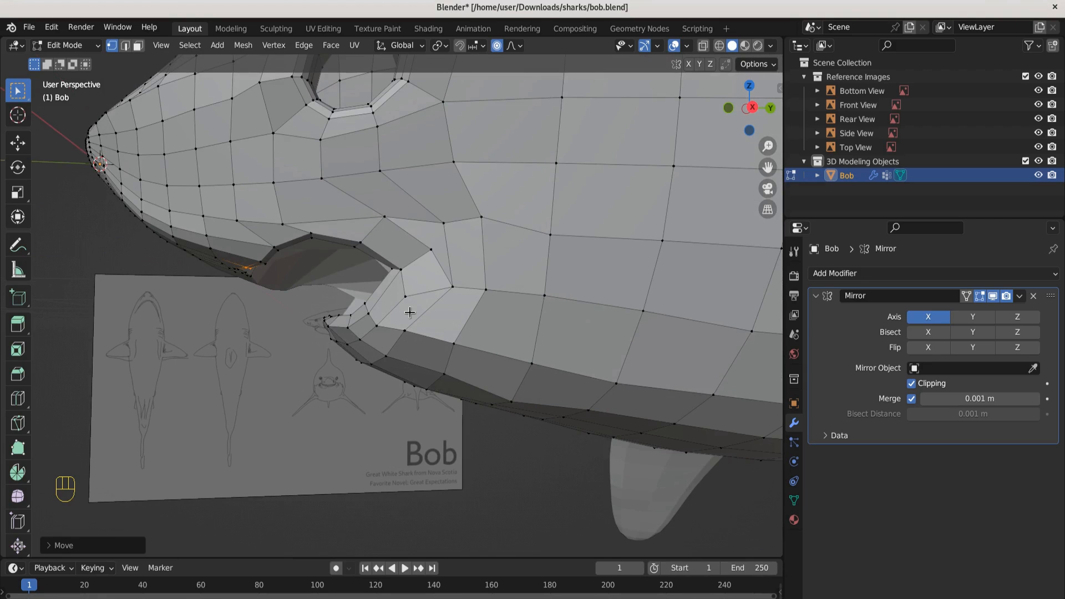
pyautogui.moveTo(429, 334)
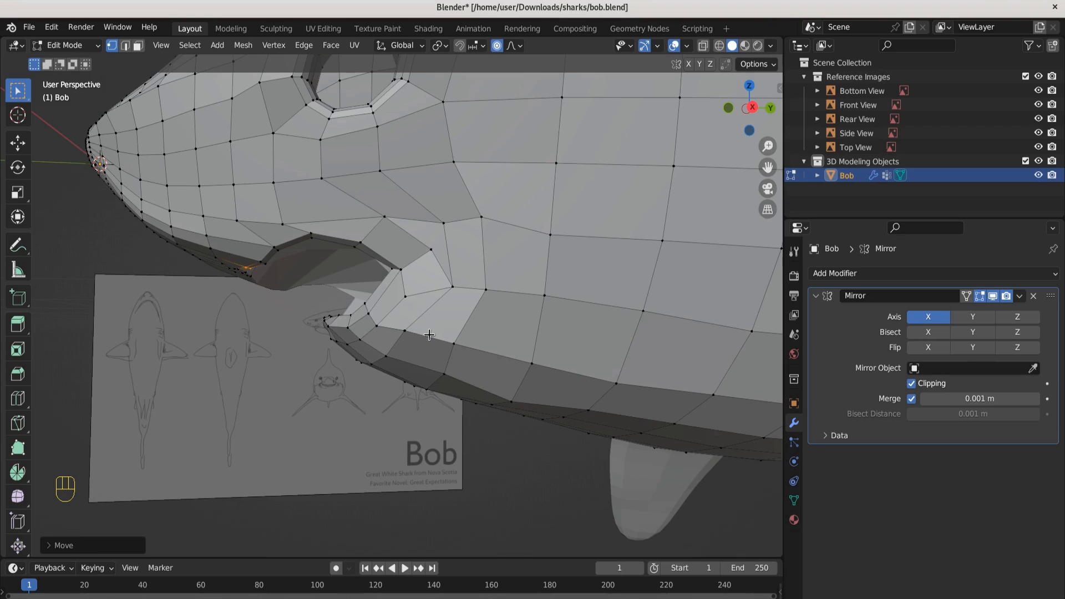
pyautogui.moveTo(264, 207)
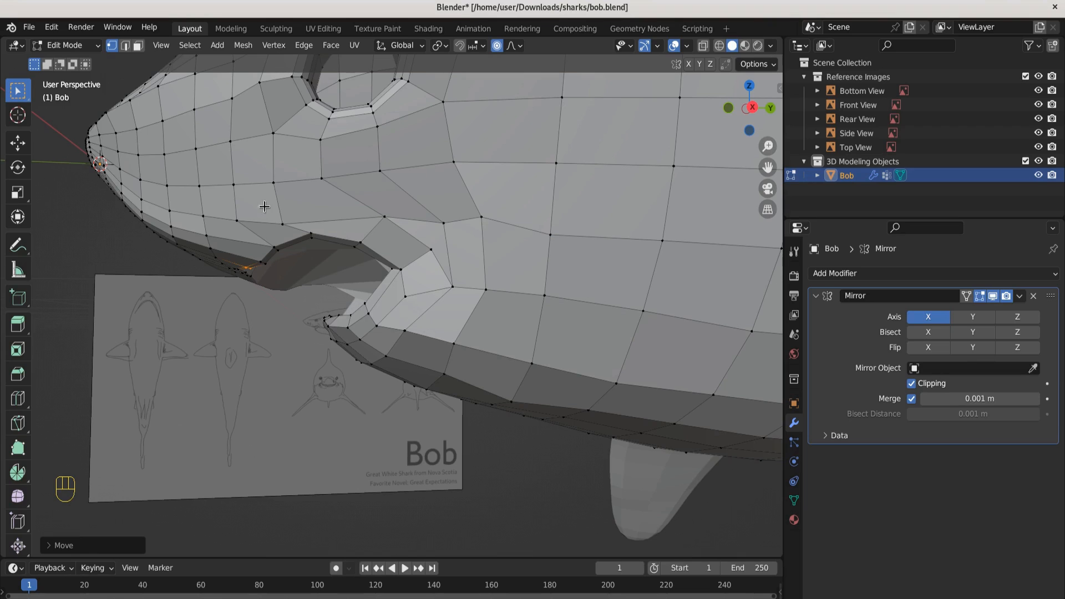
pyautogui.moveTo(326, 367)
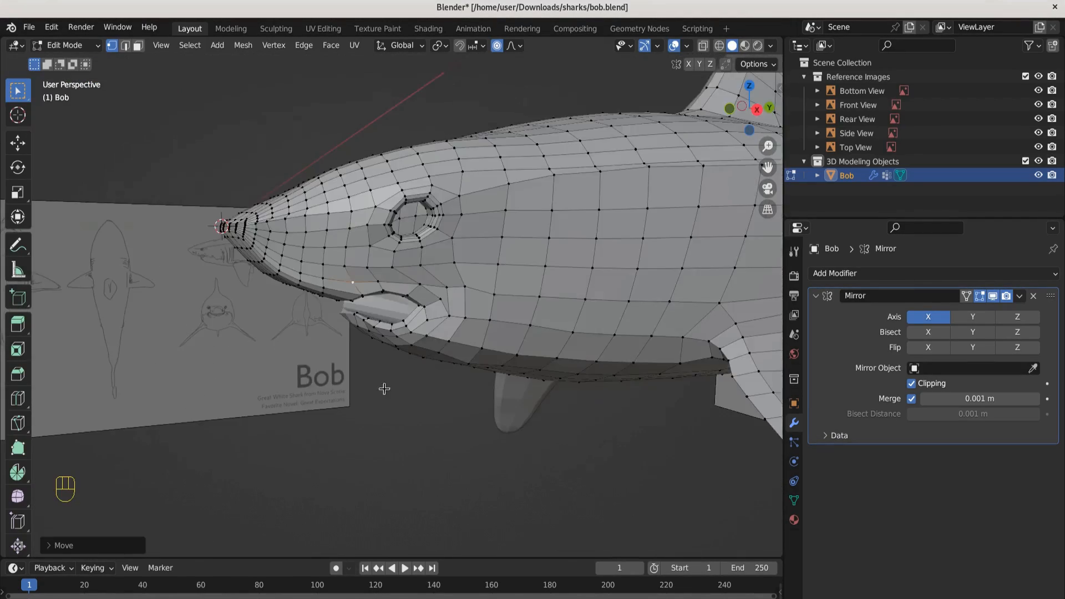
# Back in Object Mode, add a UV sphere for the lower gum
pyautogui.press('Tab')
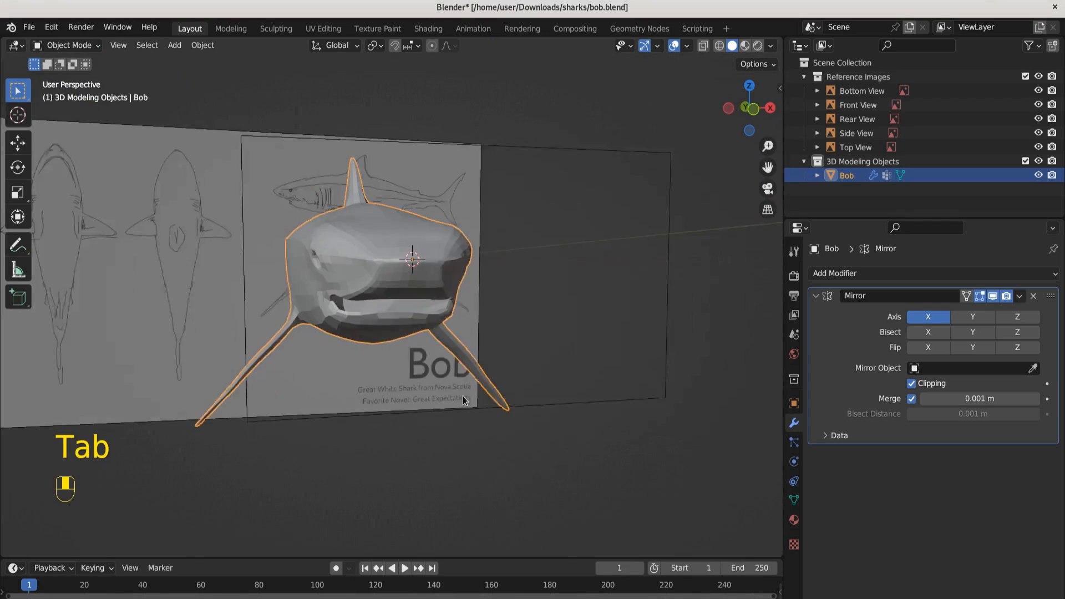
pyautogui.click(816, 76)
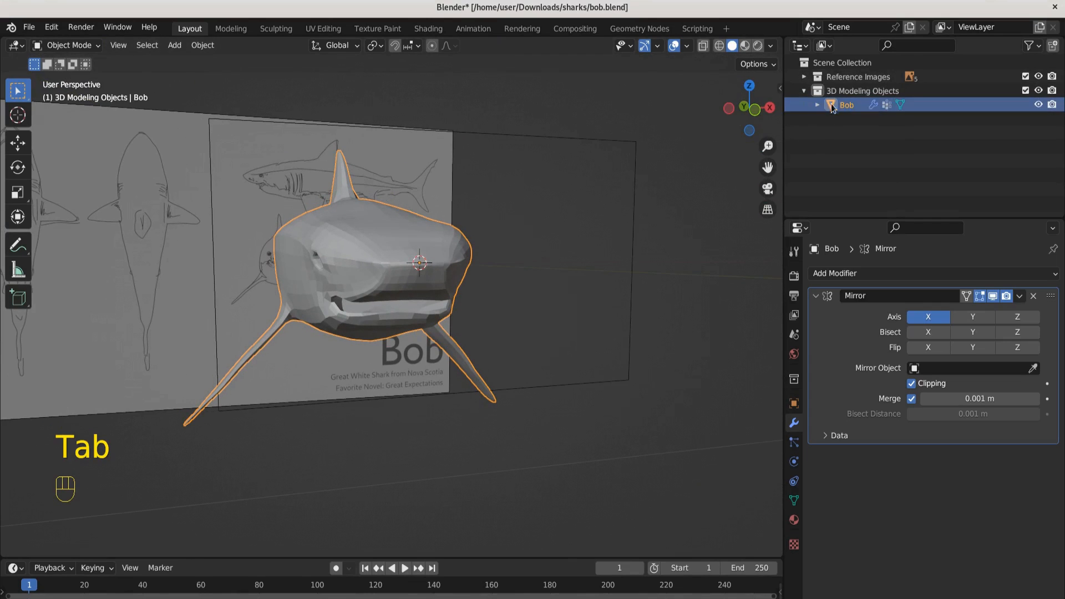
pyautogui.press('shift+a')
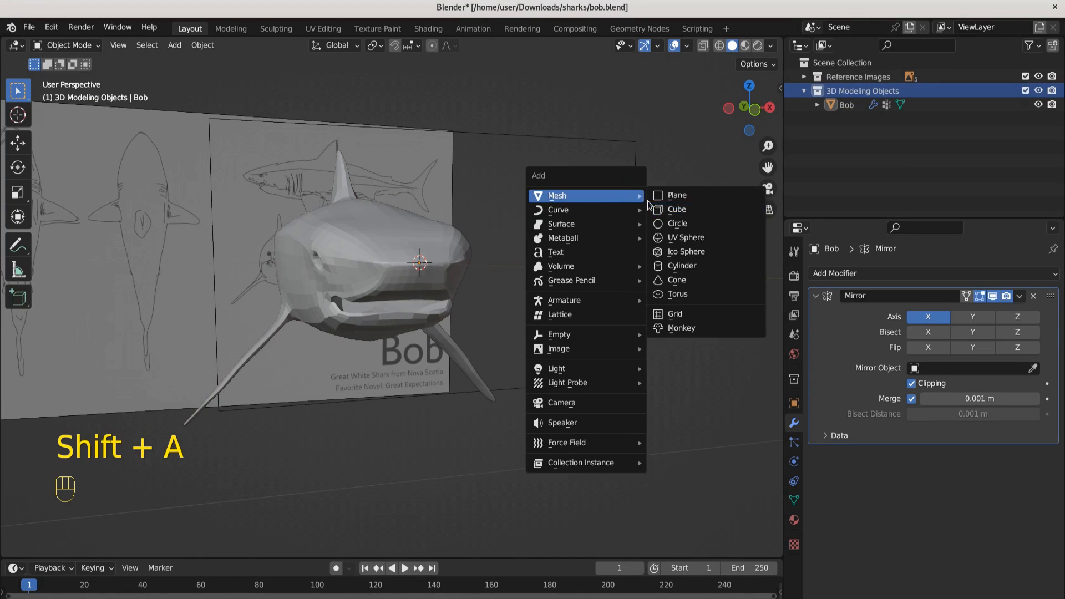
pyautogui.click(686, 237)
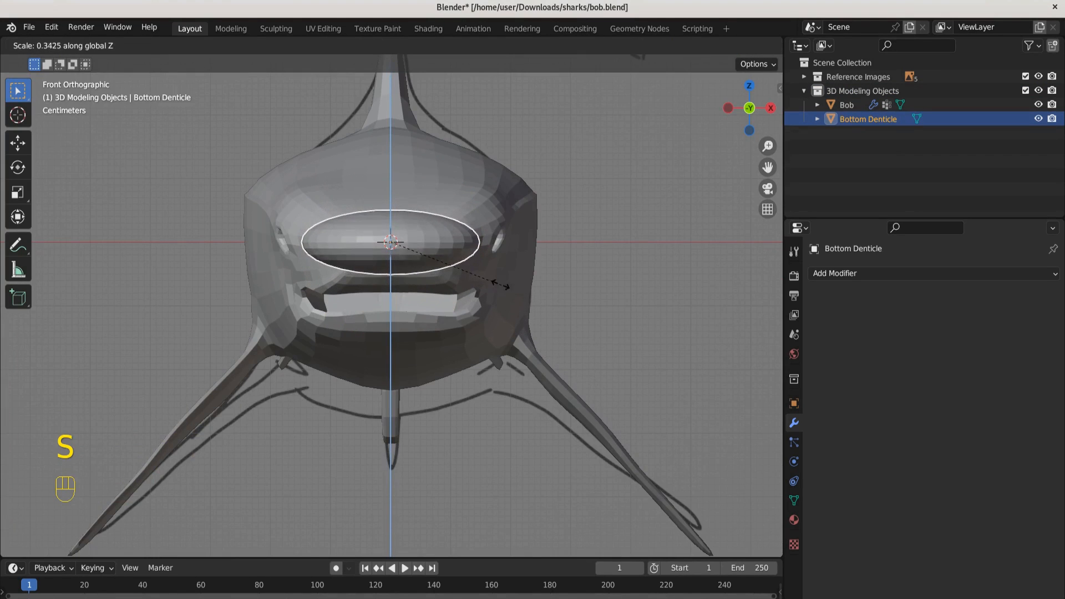
# Flatten the sphere and move it into the mouth as Bottom Denticle
pyautogui.click(522, 334)
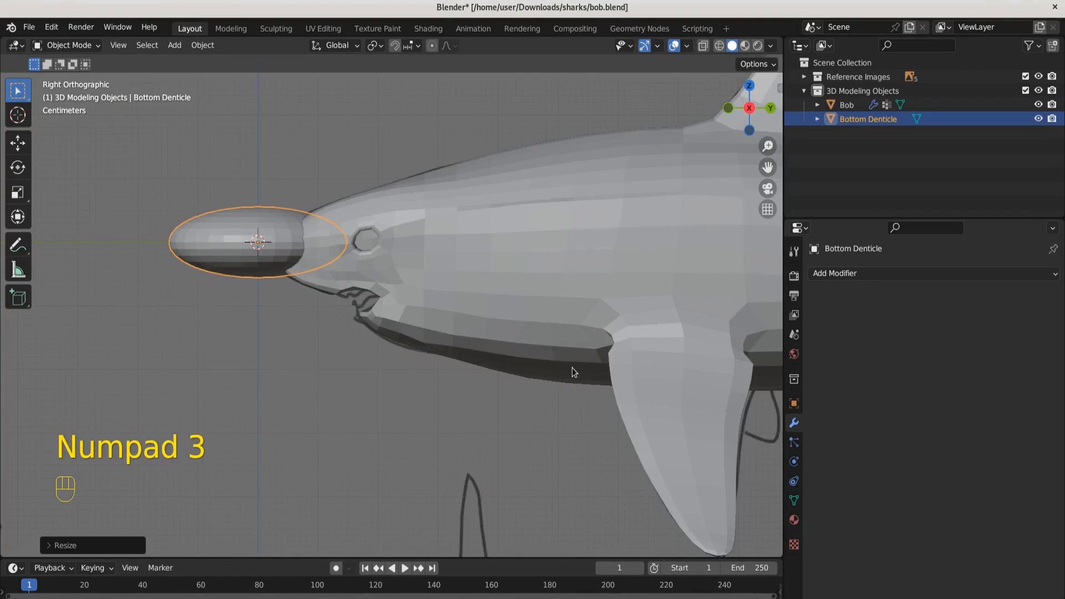
pyautogui.press('g')
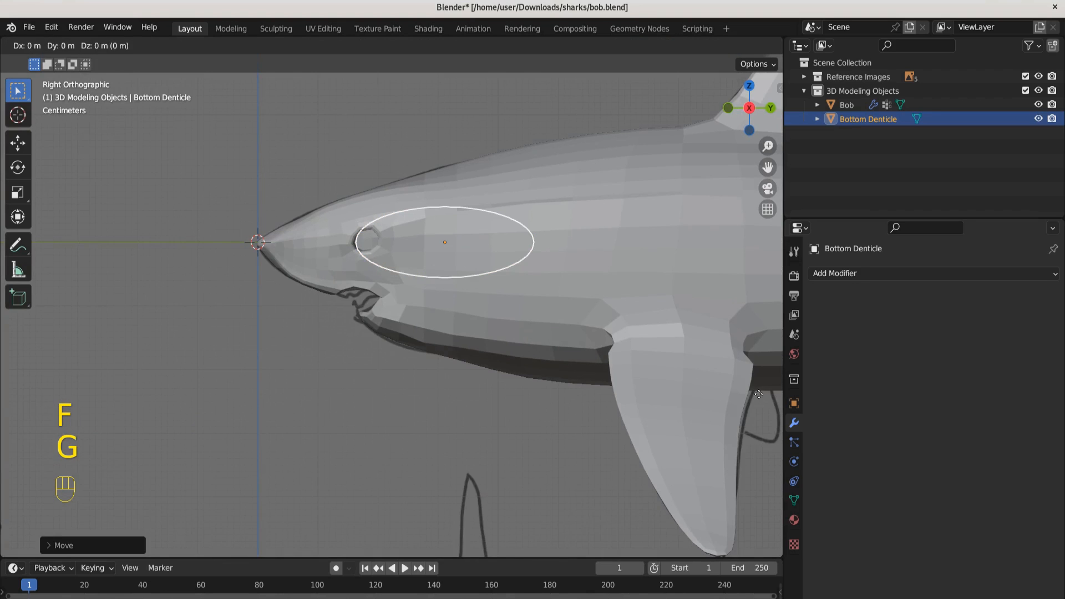
pyautogui.moveTo(767, 459)
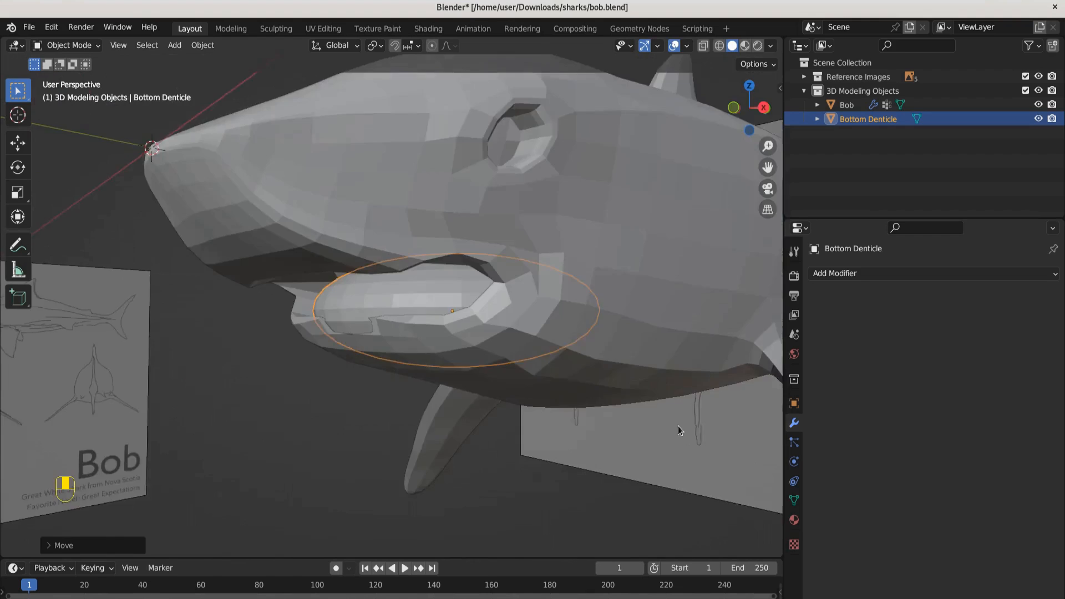
# Smooth the gum in Sculpt Mode with the Smooth brush at 0.7, then return to Object Mode
pyautogui.click(67, 44)
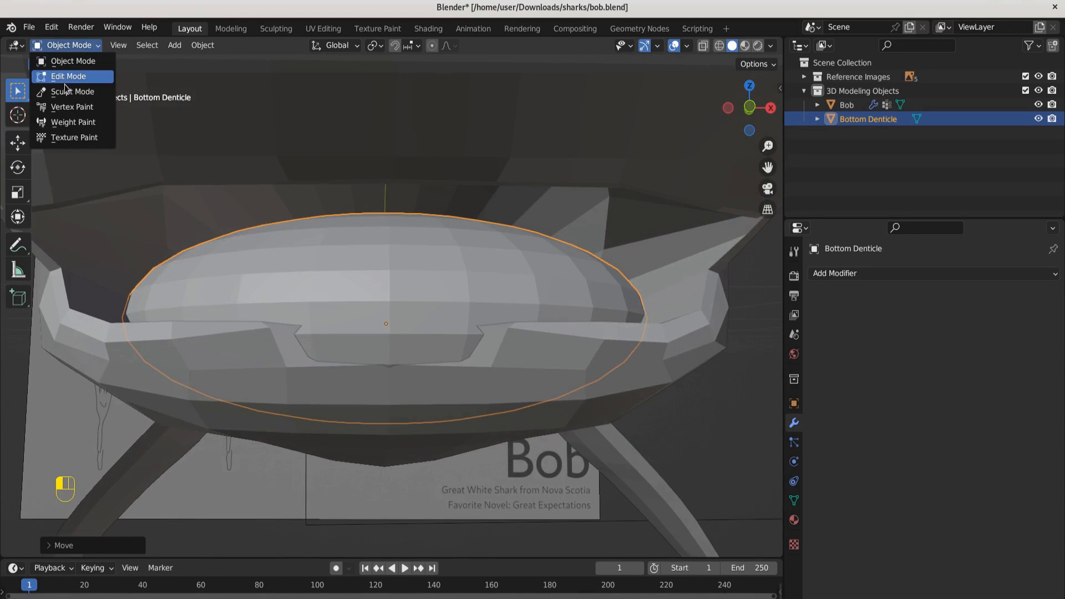
pyautogui.click(73, 91)
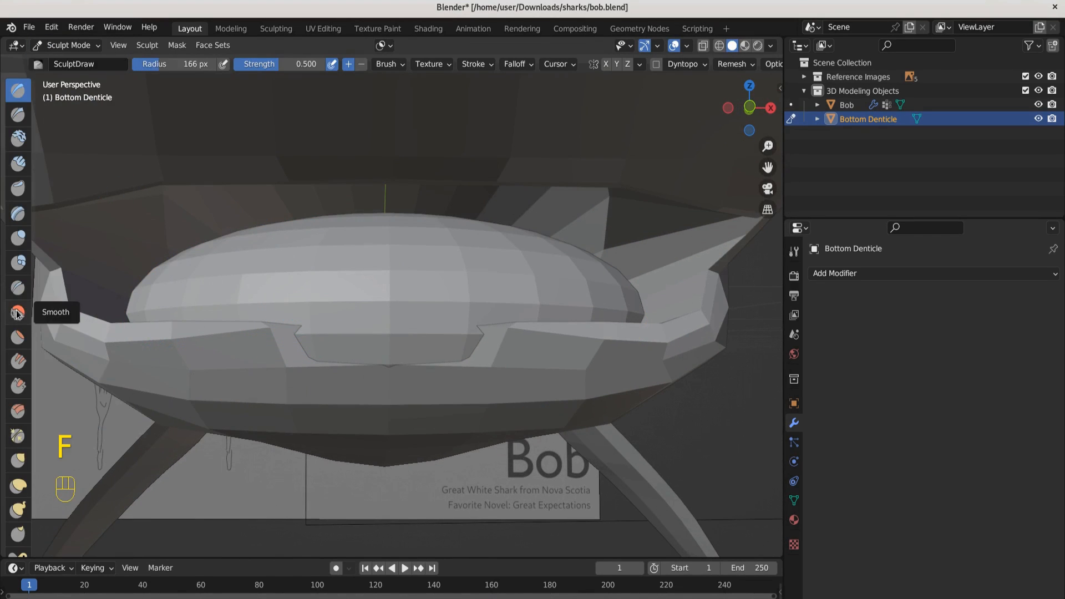
pyautogui.click(17, 313)
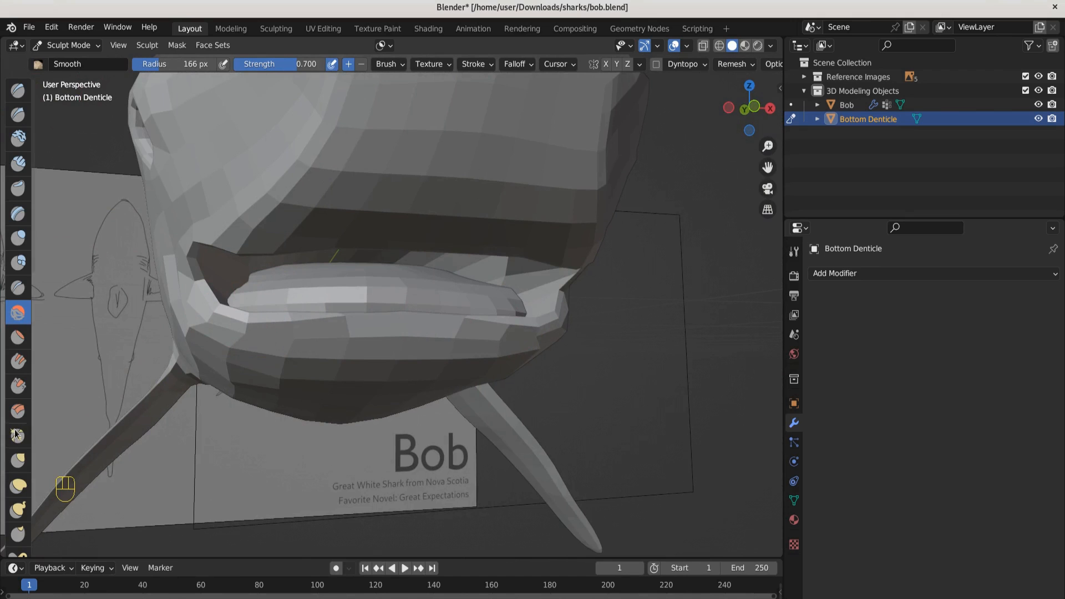
pyautogui.click(18, 459)
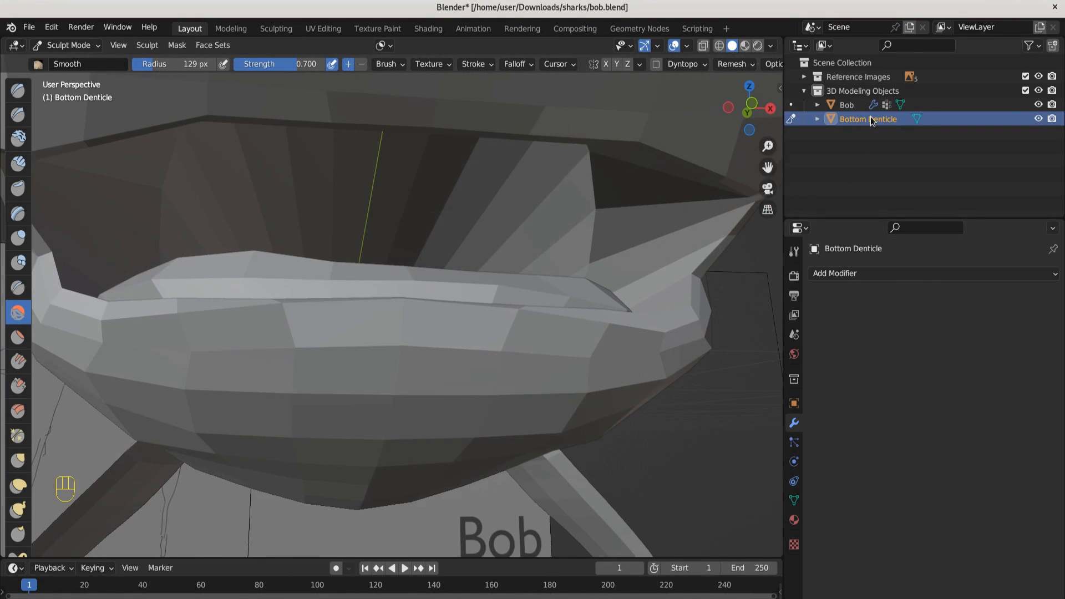
pyautogui.click(68, 45)
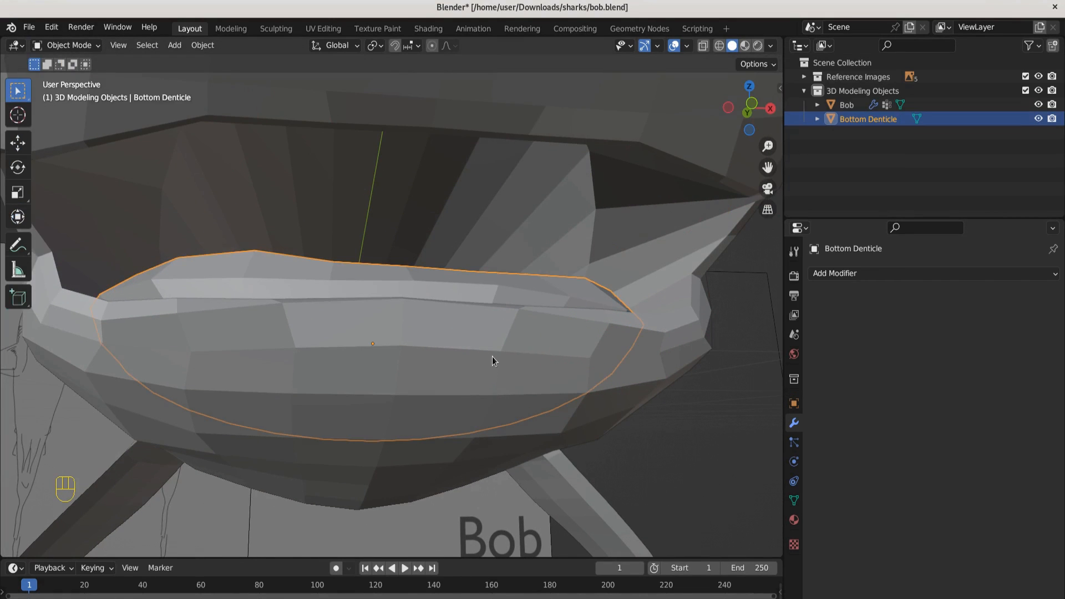
# Duplicate Bottom Denticle, rotate the copy and move it into the upper jaw as Upper Denticle
pyautogui.press('shift+d')
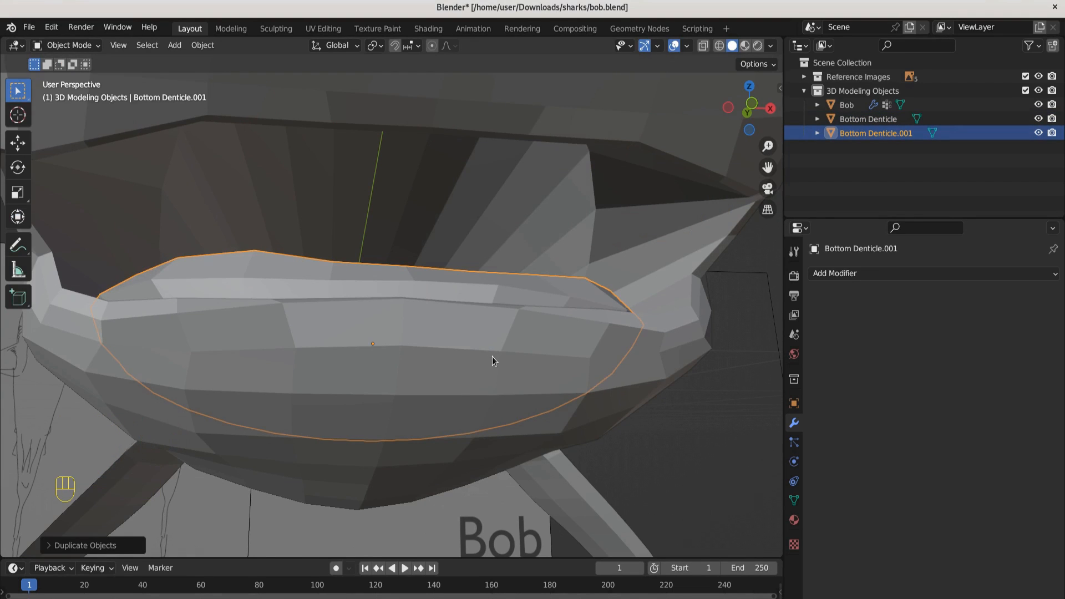
pyautogui.press('r')
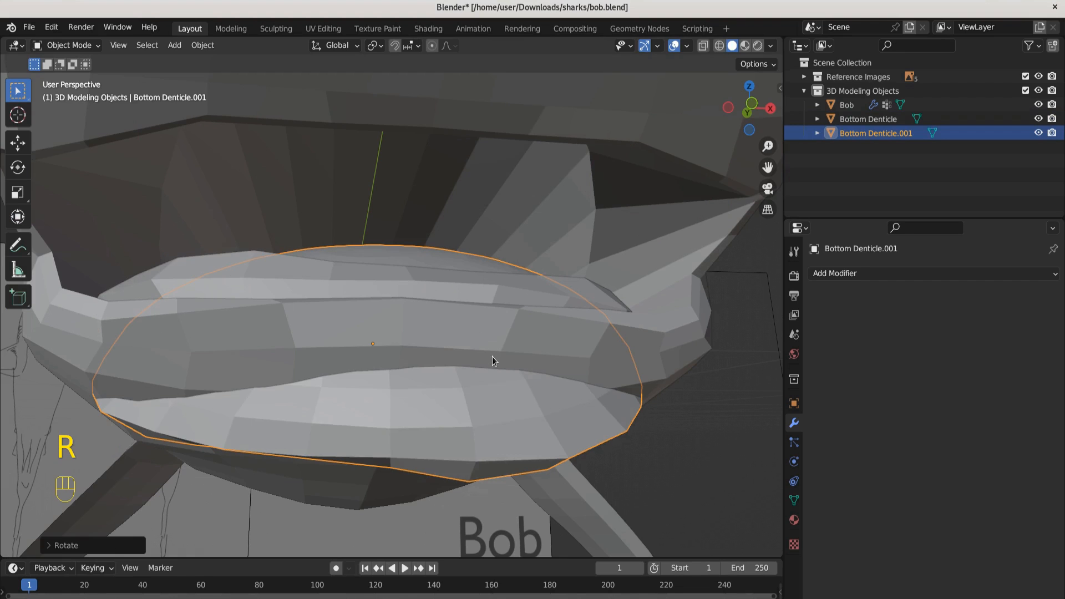
pyautogui.press('g')
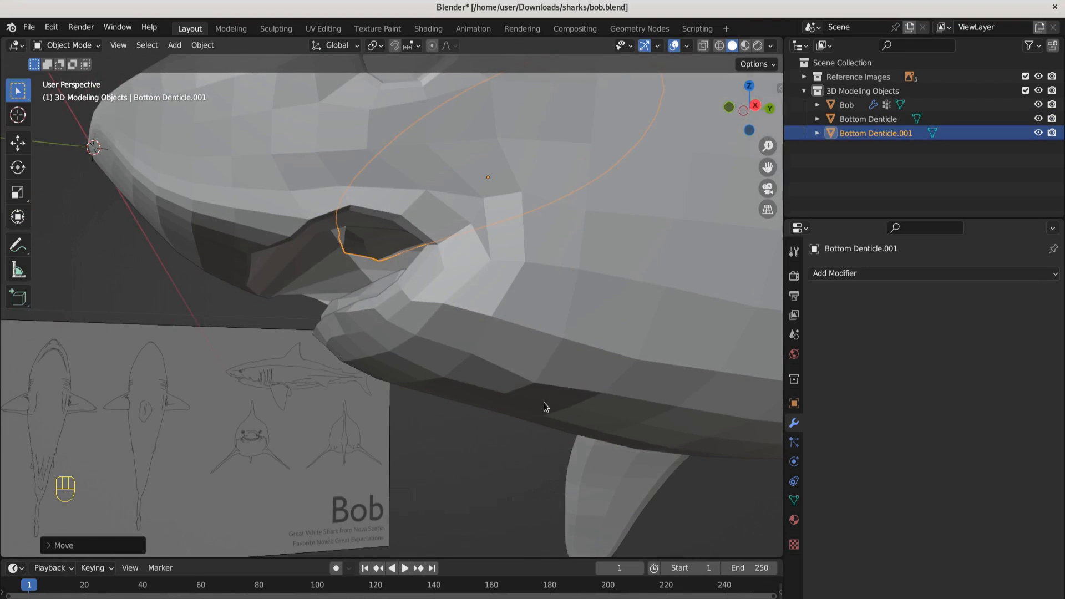
pyautogui.press('g')
pyautogui.write('Upper Denticle')
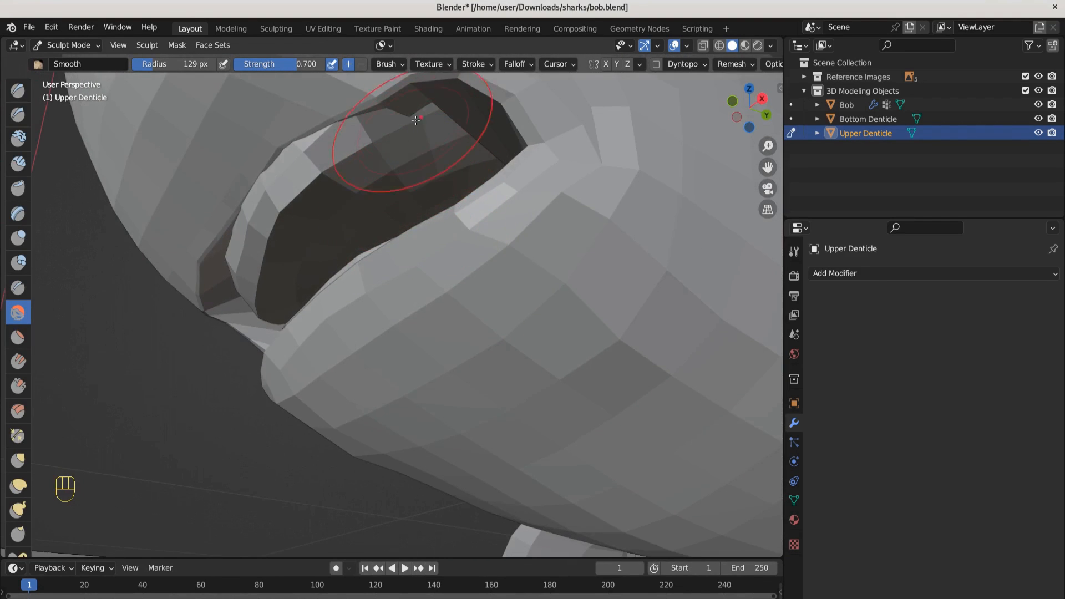
# Smooth the upper gum's surface in Sculpt Mode with the Smooth brush
pyautogui.moveTo(416, 120); pyautogui.dragTo(416, 170)
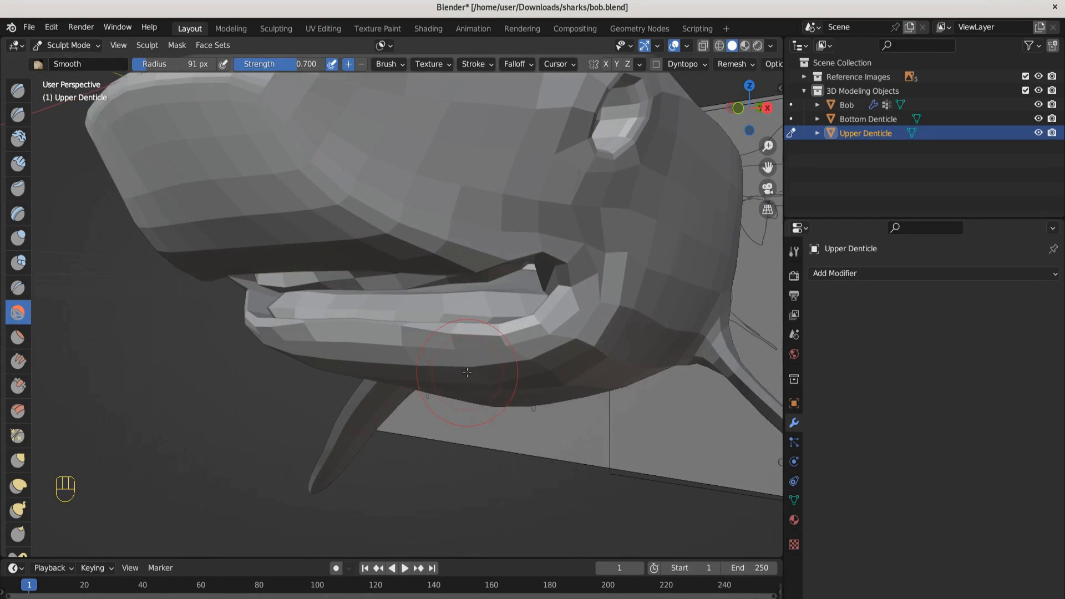
pyautogui.click(847, 104)
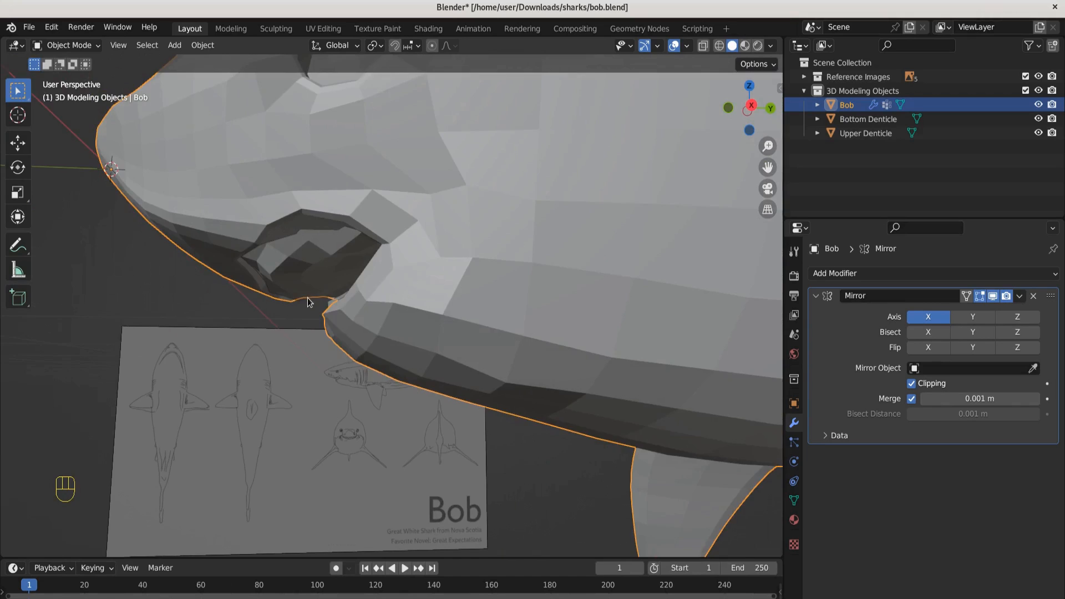
# Edit Bob's mesh and nudge the mouth-corner vertices to fit around the gums
pyautogui.click(68, 44)
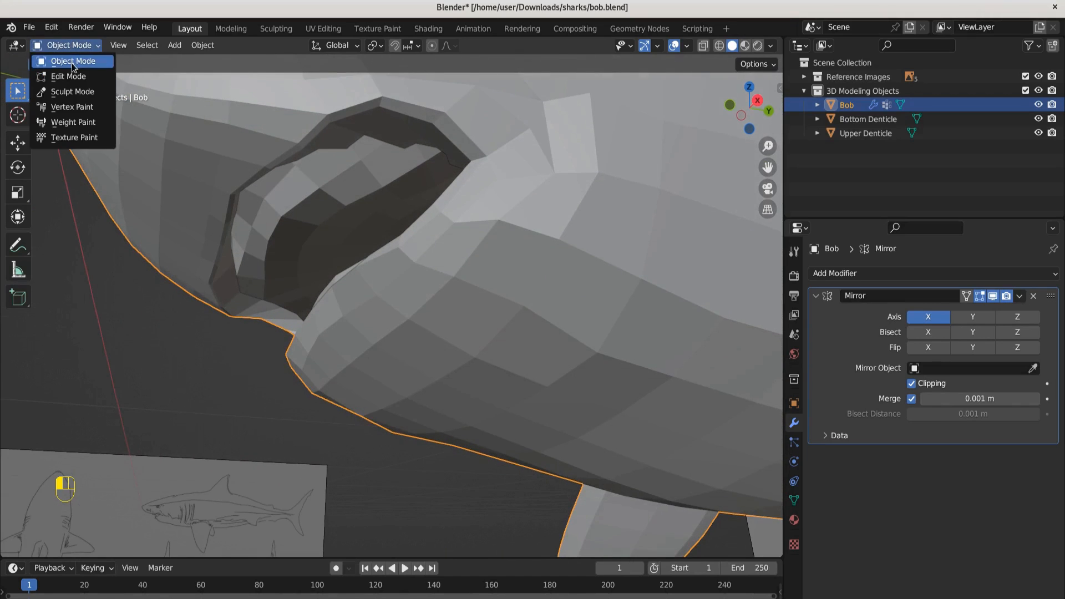
pyautogui.click(68, 76)
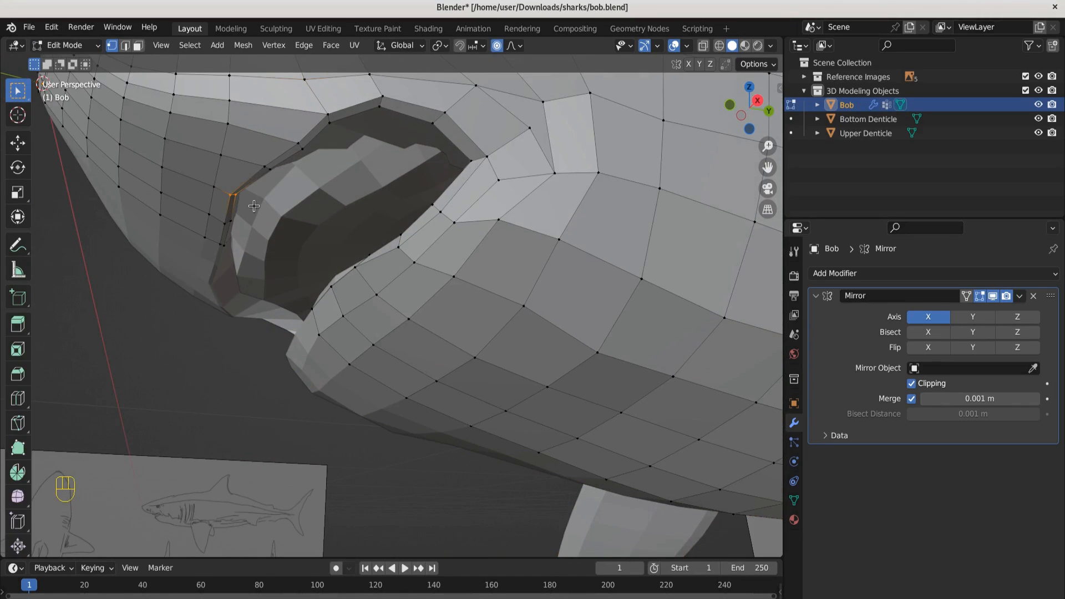
pyautogui.press('g')
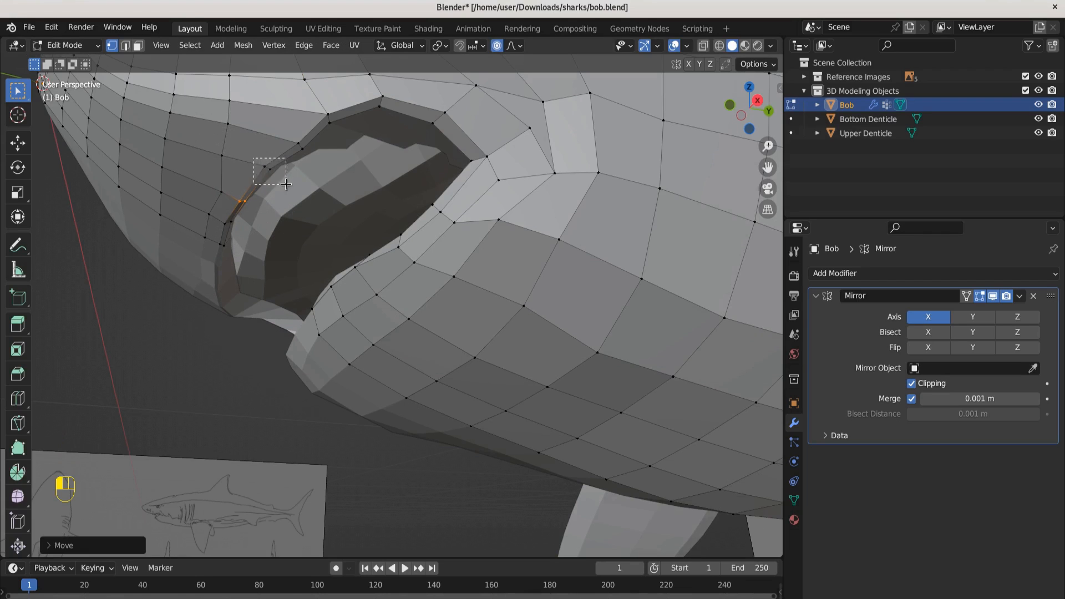
pyautogui.press('g')
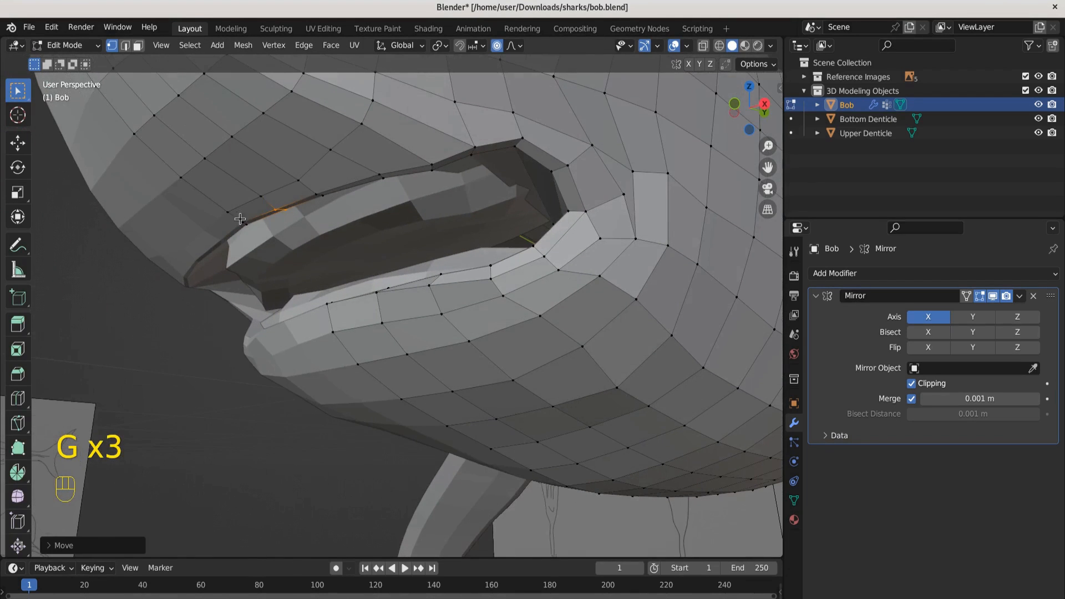
pyautogui.moveTo(263, 268)
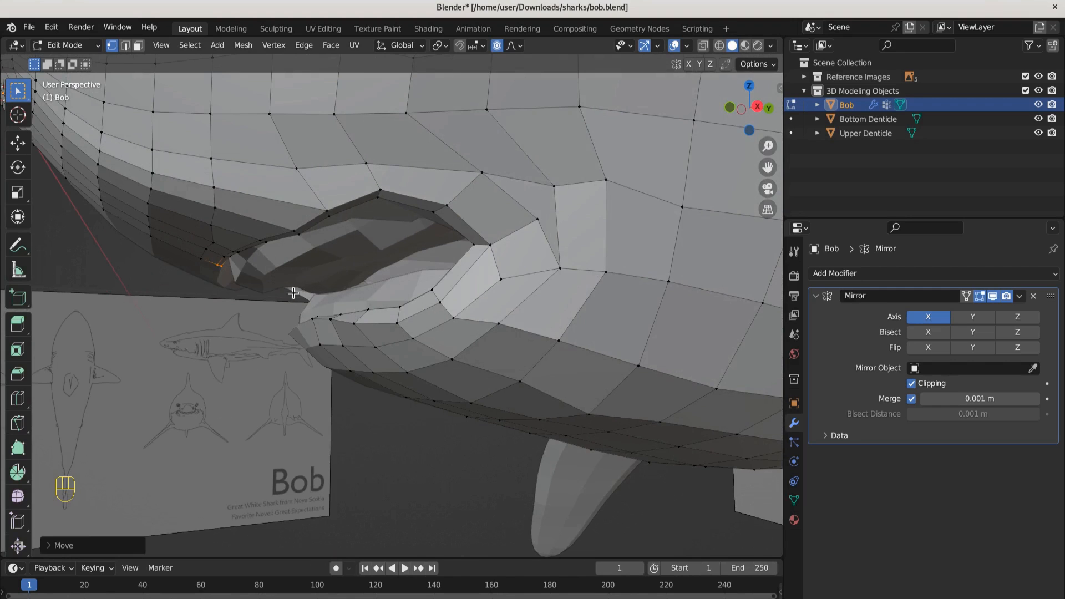
# Return Bob to Object Mode and view the shark straight from the front
pyautogui.click(64, 45)
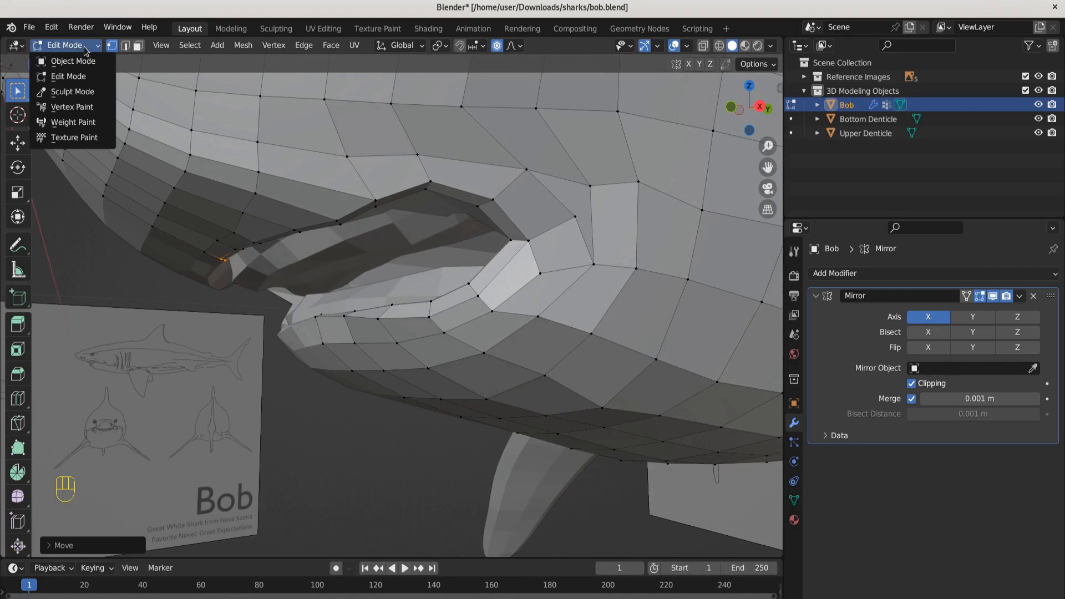
pyautogui.click(72, 60)
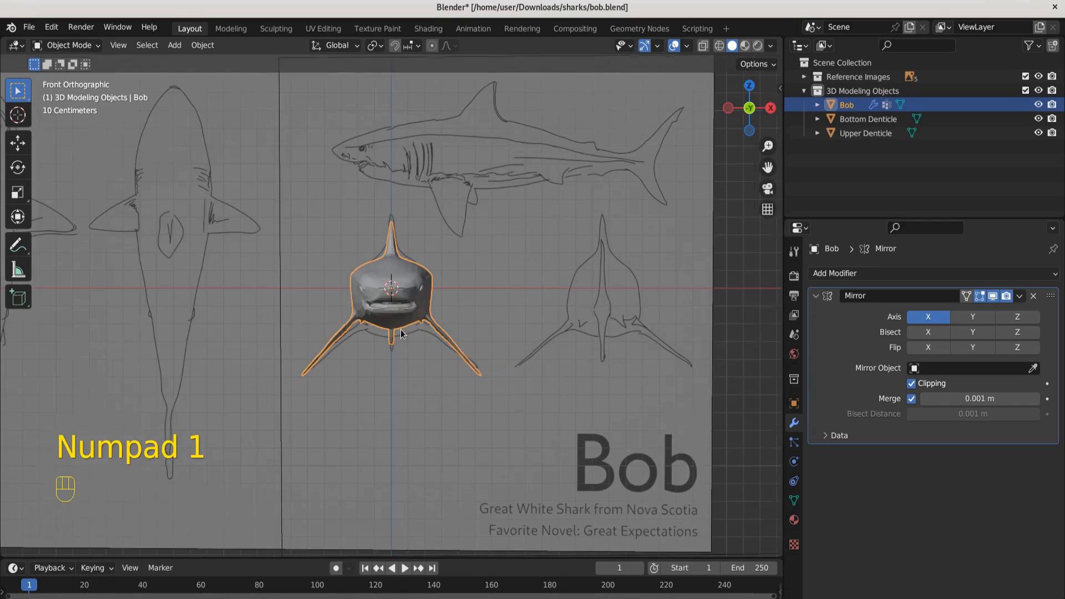
pyautogui.press('shift+a')
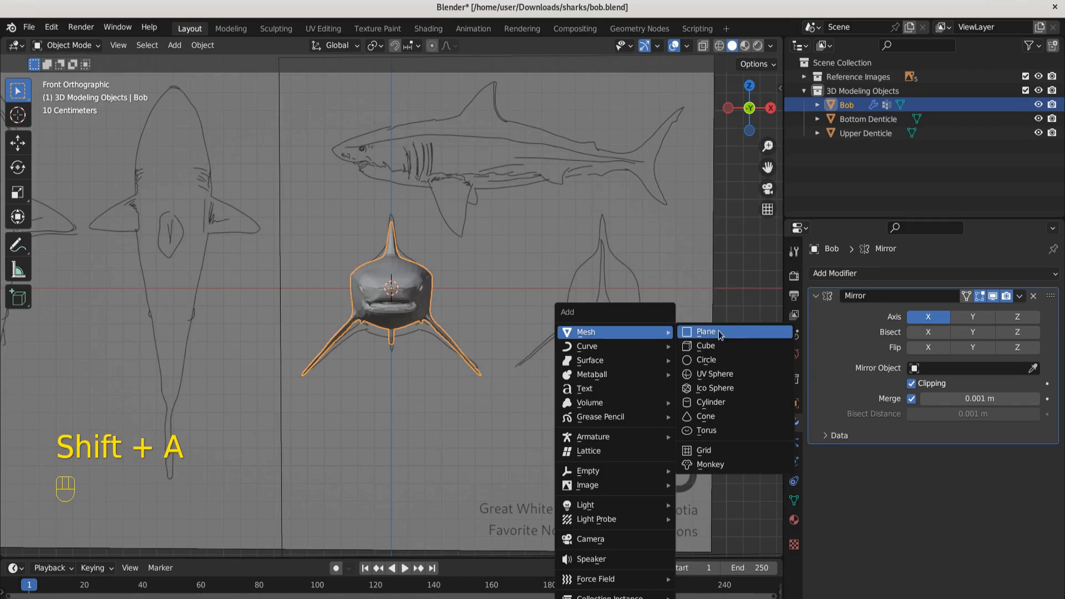
# Add a plane for the tooth, rotate it upright and shrink it in front view
pyautogui.click(705, 332)
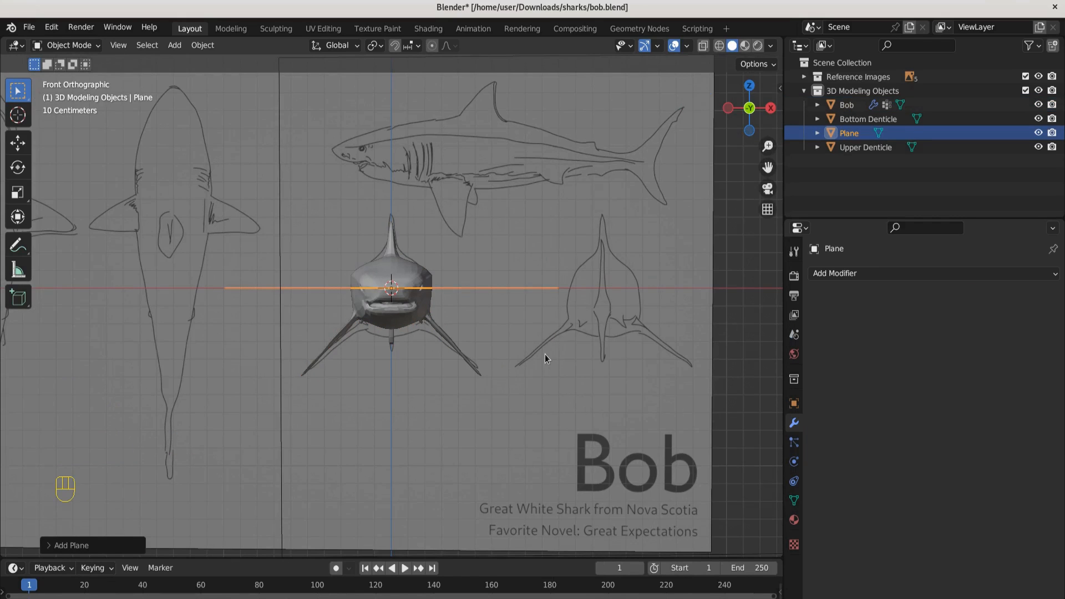
pyautogui.press('r')
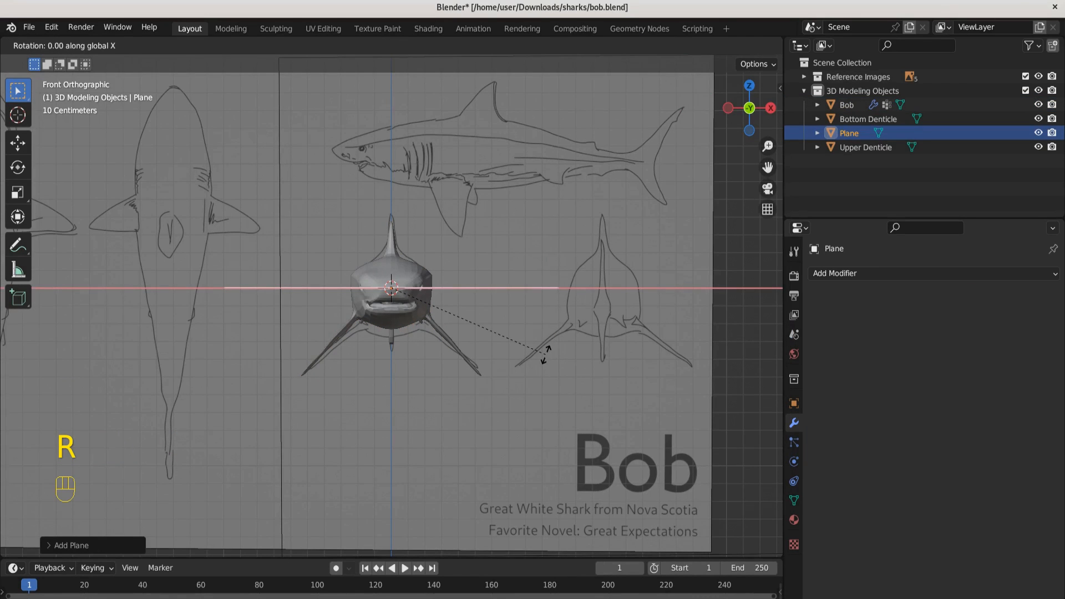
pyautogui.click(545, 359)
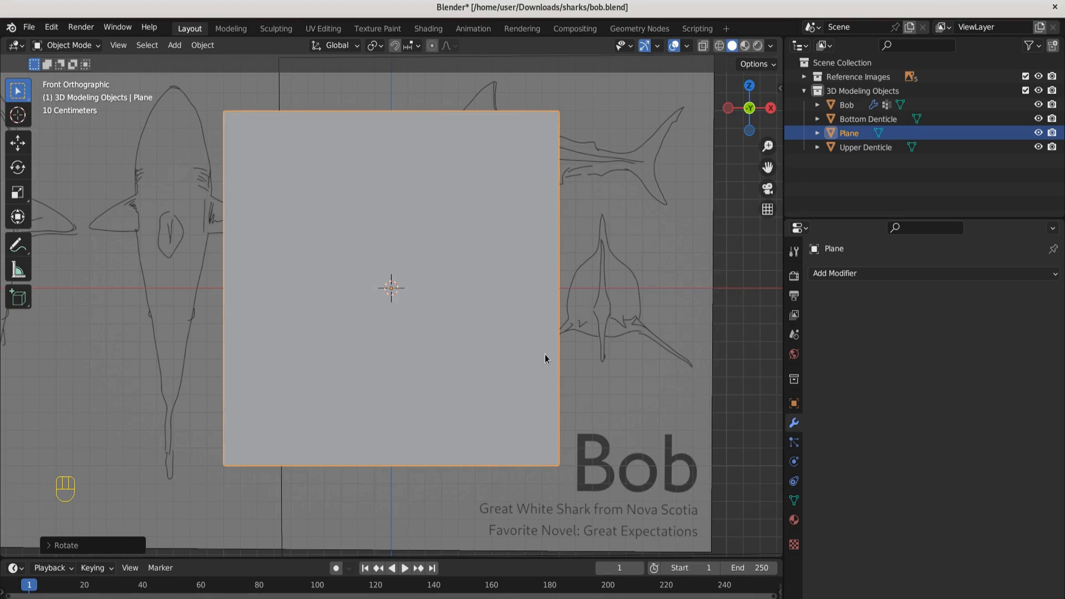
pyautogui.moveTo(663, 464)
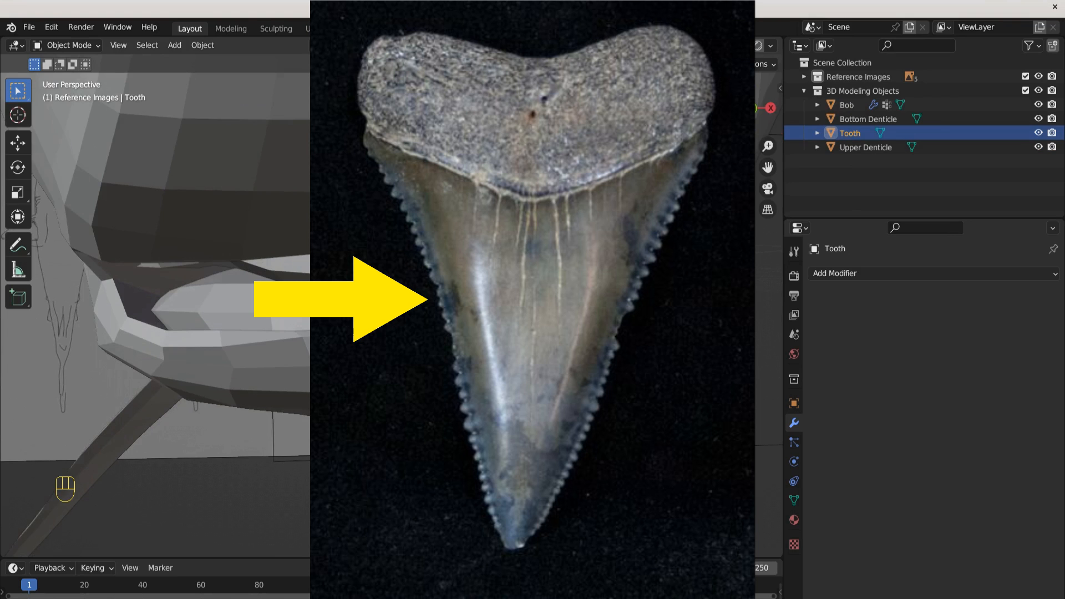
pyautogui.press('shift')
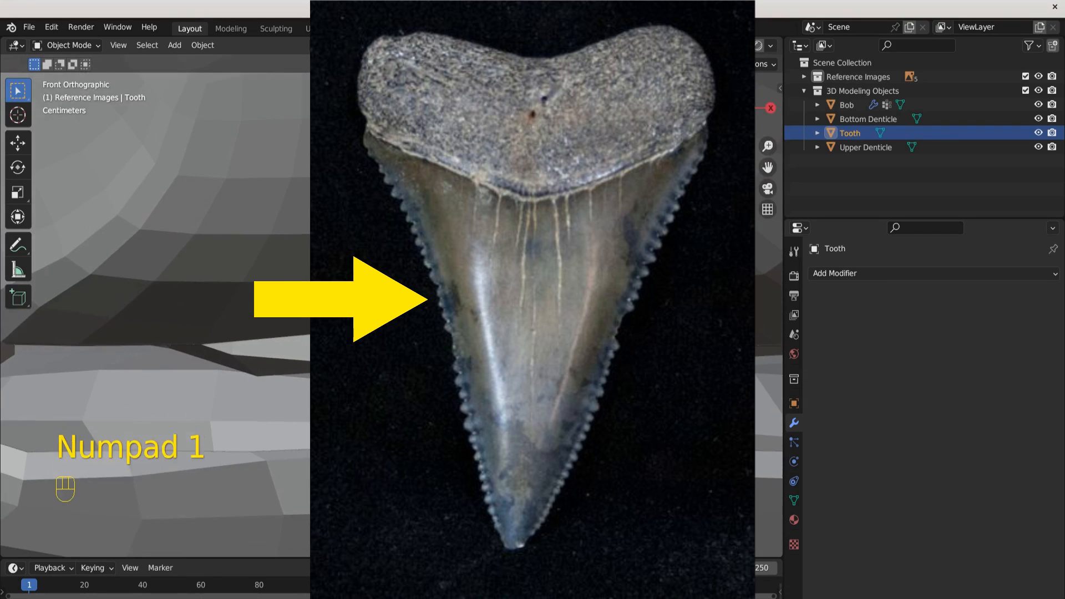
pyautogui.press('s')
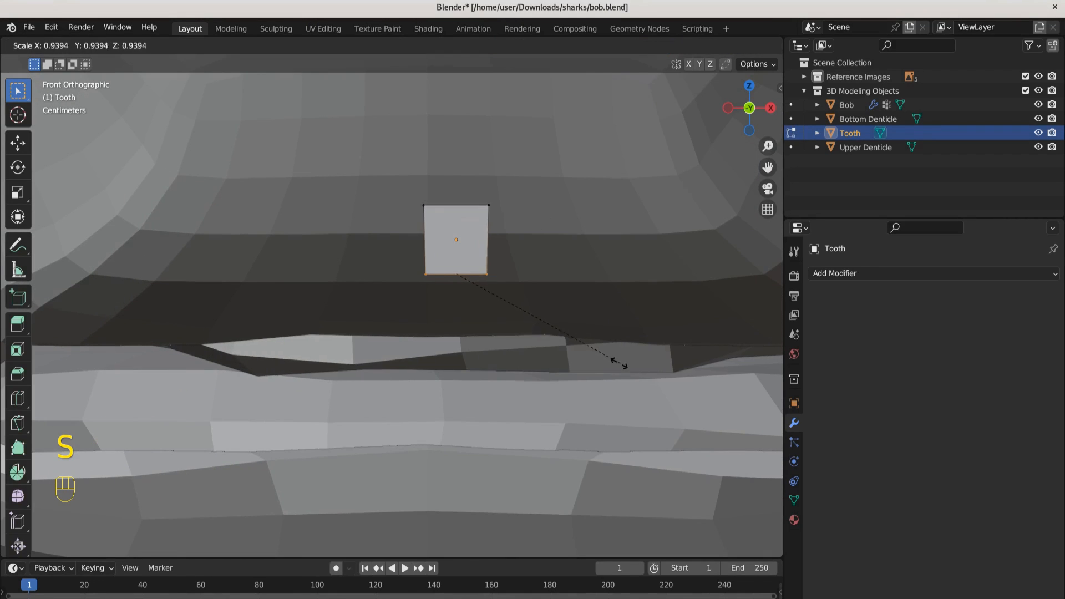
pyautogui.click(567, 335)
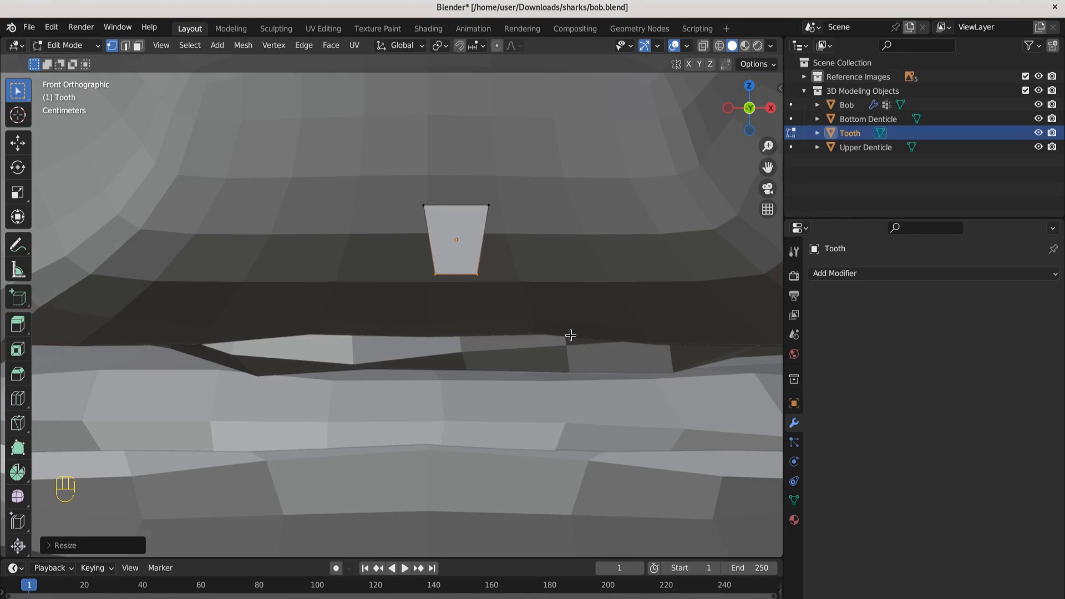
# Extrude the tooth's bottom edge downward and pinch it into a point
pyautogui.press('e')
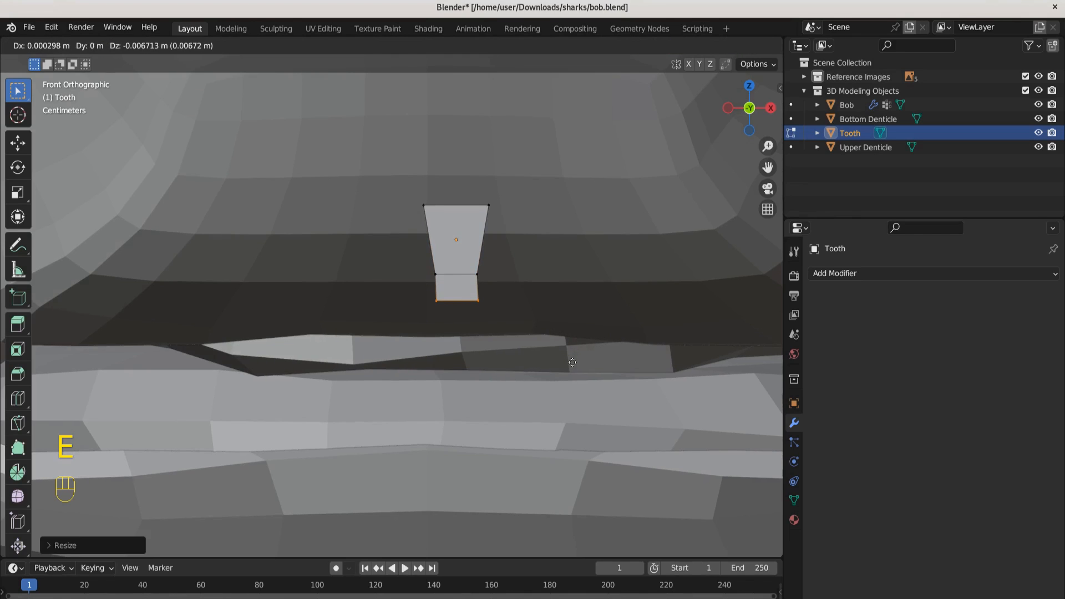
pyautogui.press('s')
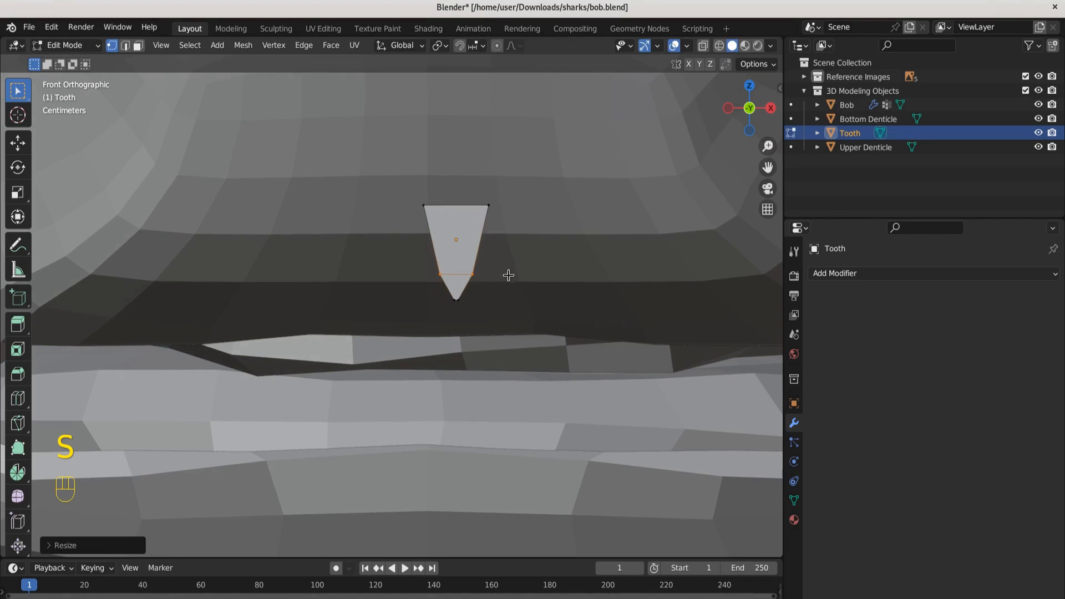
pyautogui.press('Ctrl+R')
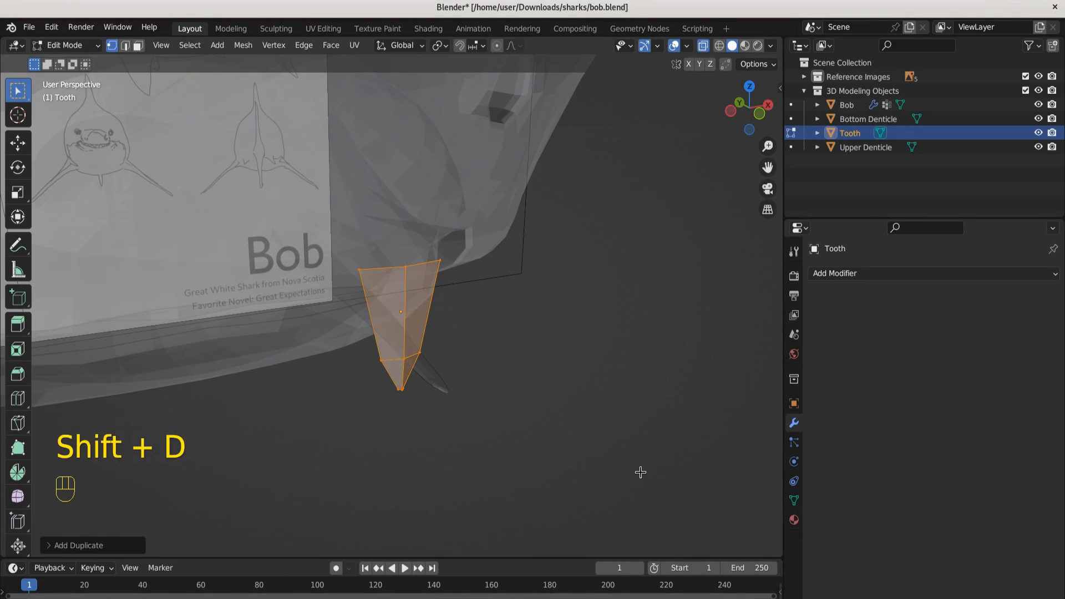
# Rotate and offset the duplicated back face, close the tip, forming a thin wedge tooth over the sketch
pyautogui.press('r')
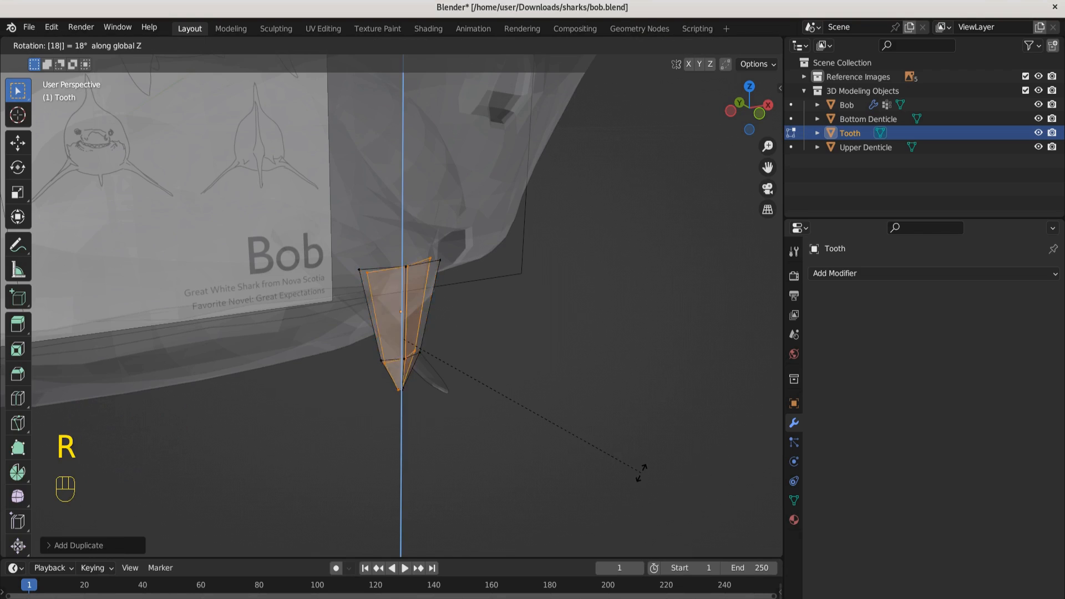
pyautogui.click(430, 438)
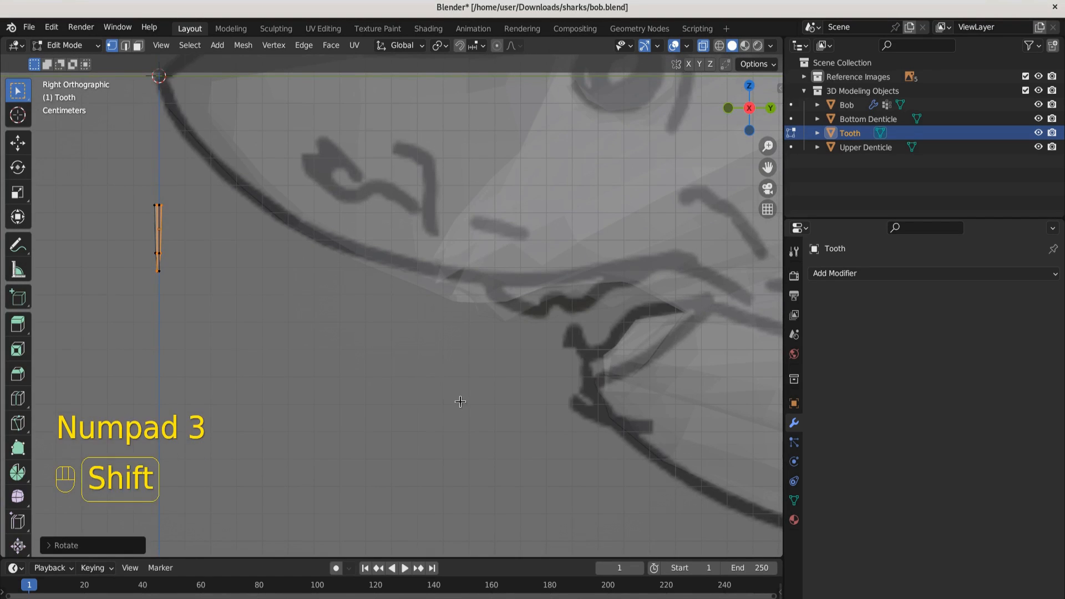
pyautogui.press('g')
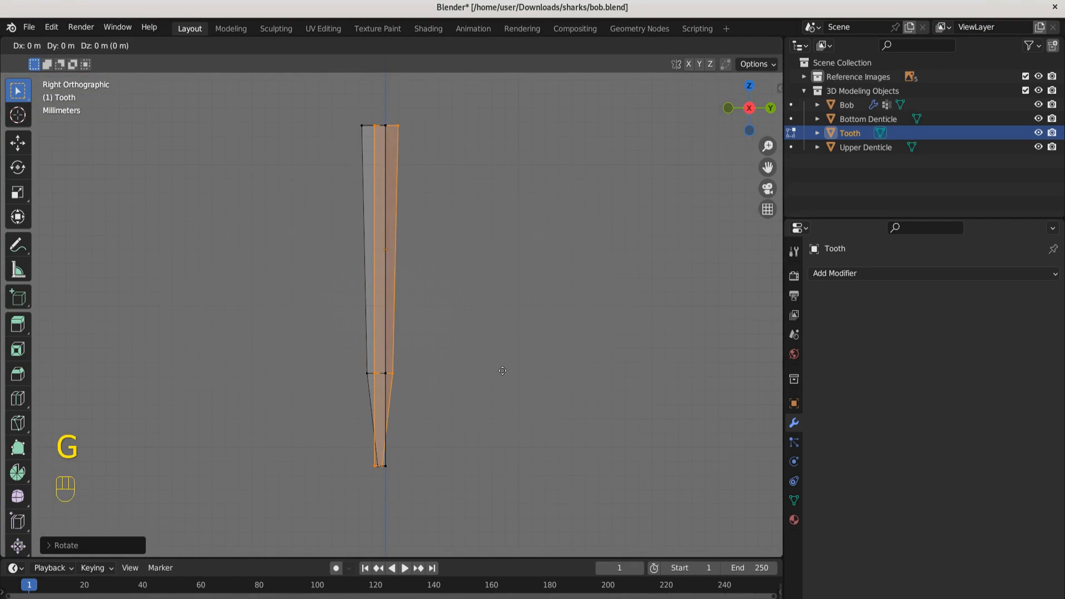
pyautogui.moveTo(519, 374)
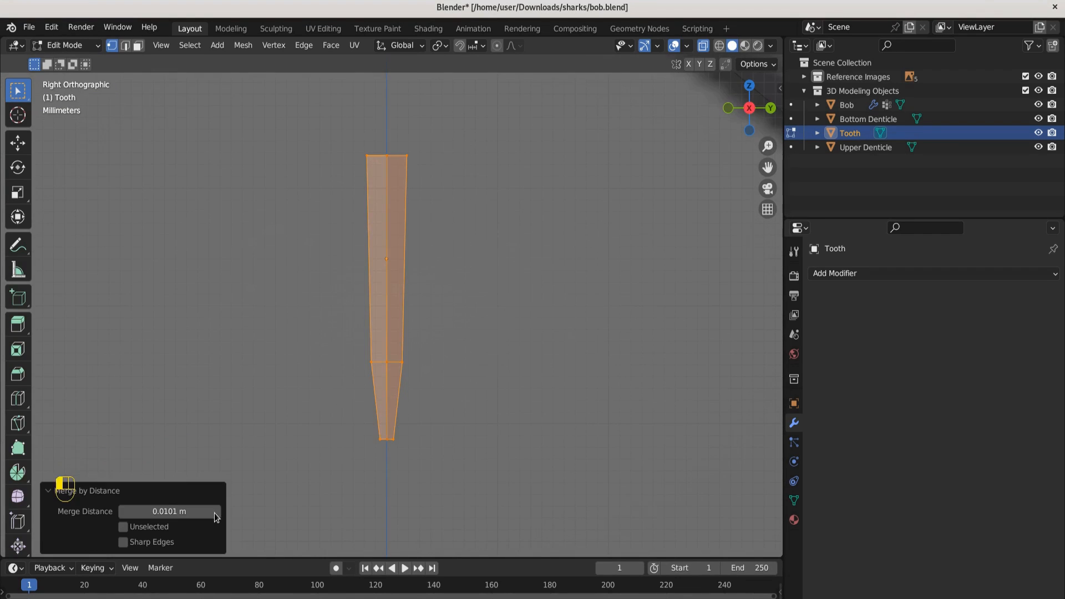
pyautogui.moveTo(401, 306)
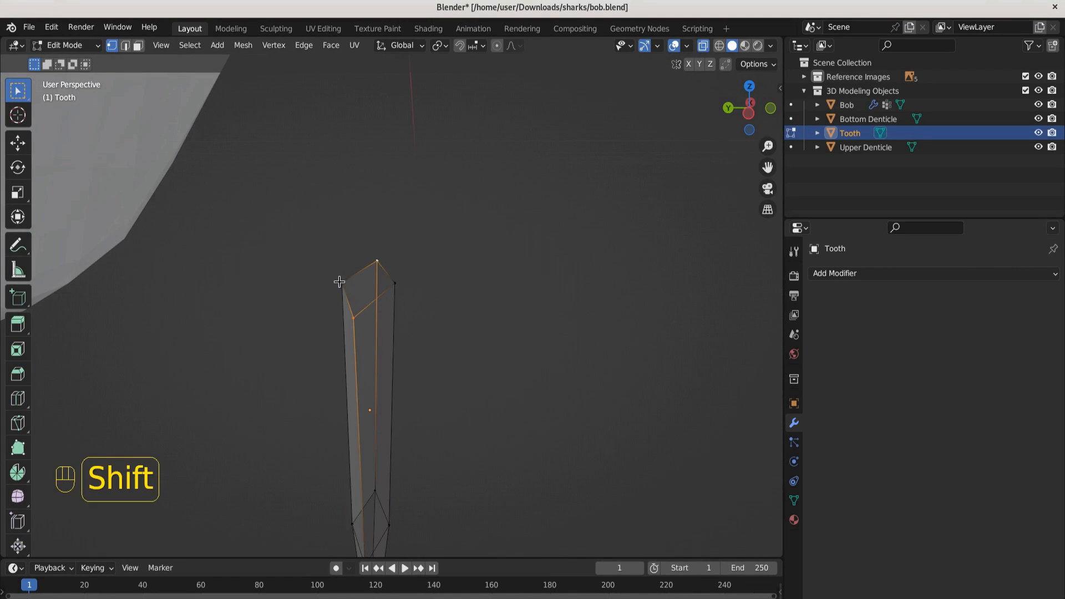
pyautogui.press('f')
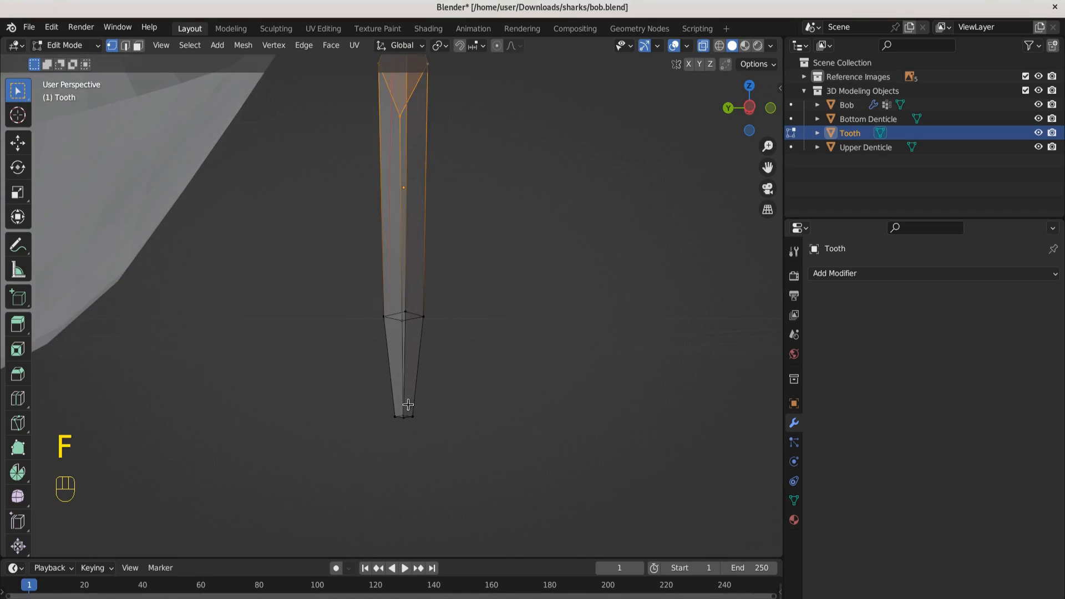
pyautogui.press('s')
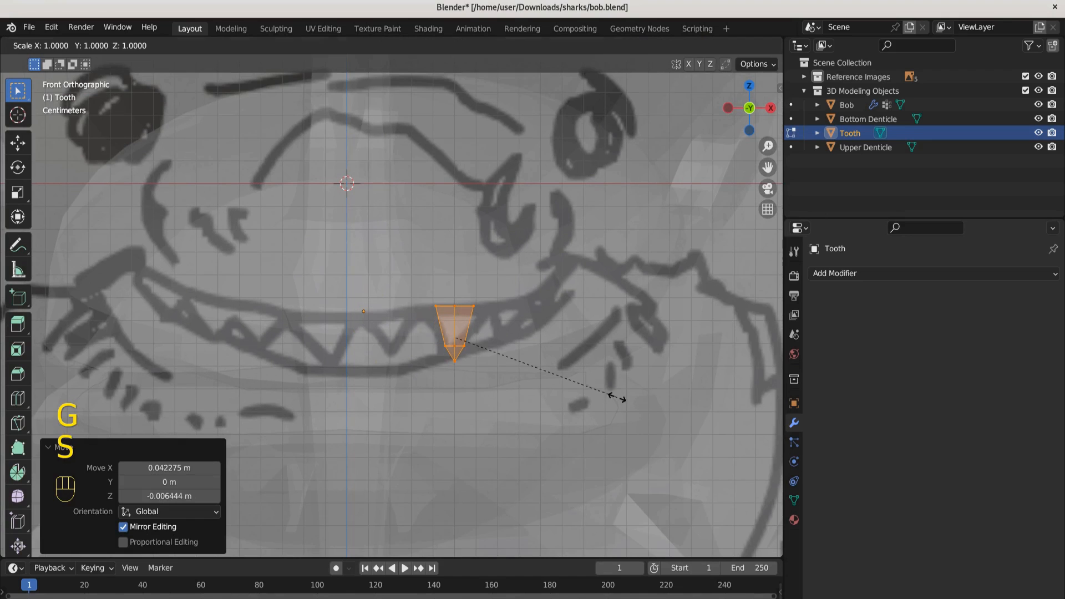
# Position the tooth over the sketched upper tooth and push it into the gum from side view
pyautogui.press('x')
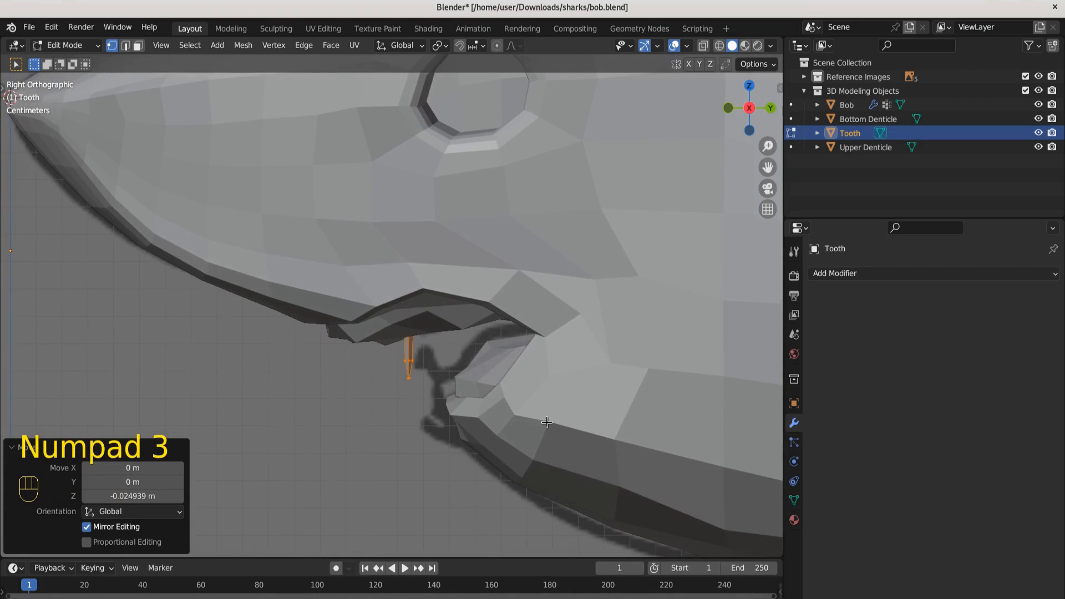
pyautogui.press('r')
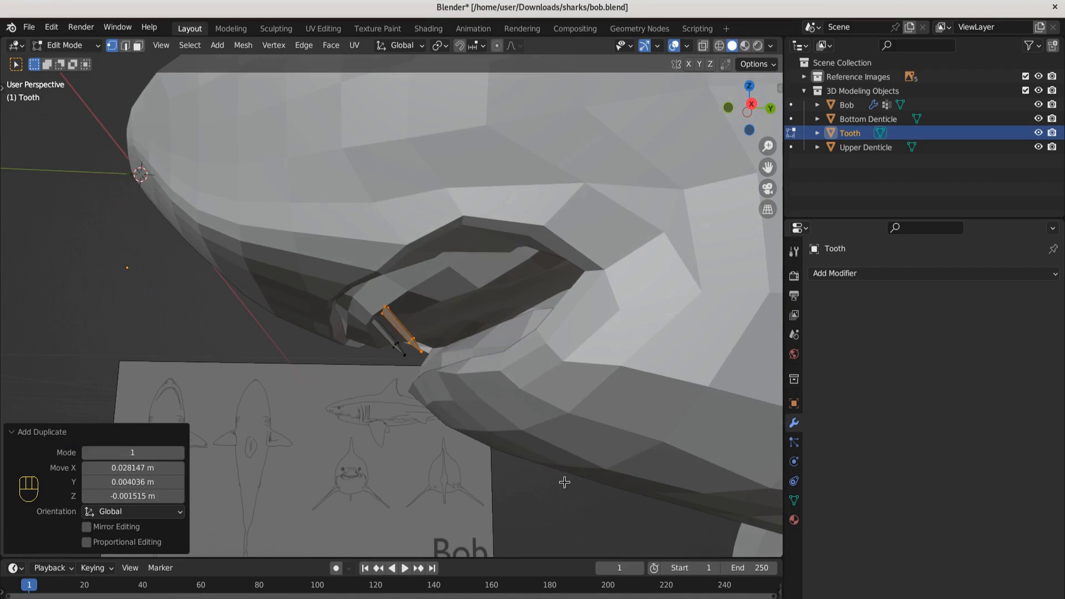
pyautogui.press('r')
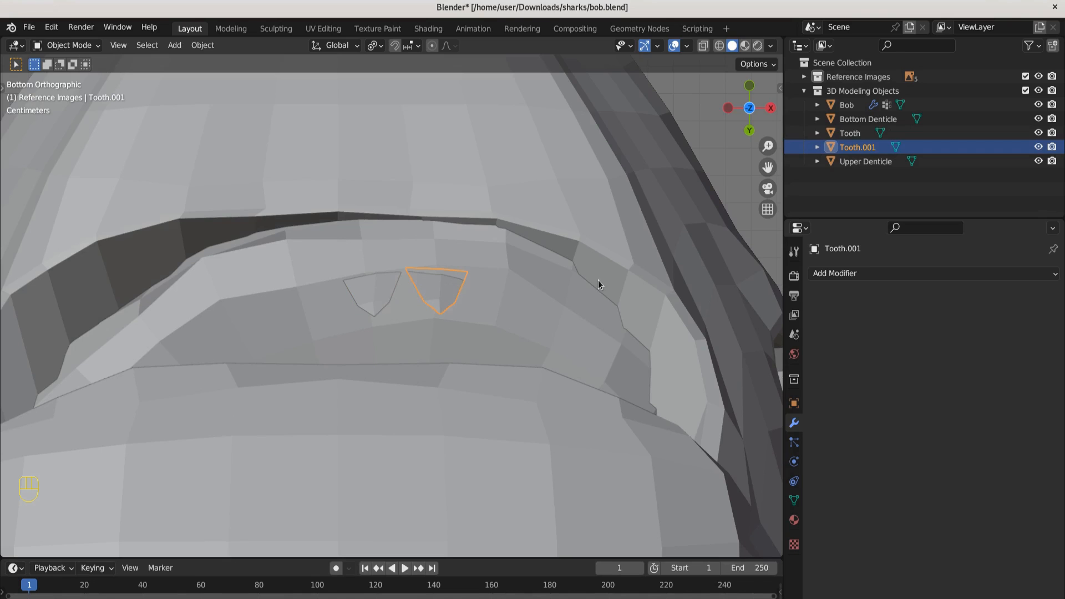
# Duplicate the tooth along the upper gum so four teeth, Tooth to Tooth.003, line the jaw
pyautogui.press('shift+d')
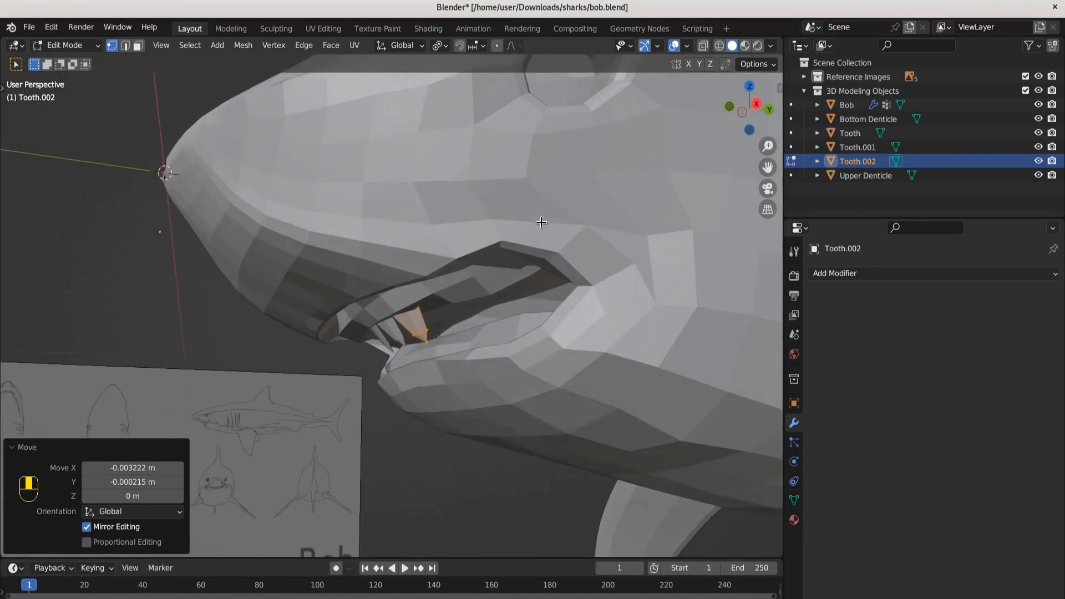
pyautogui.press('Tab')
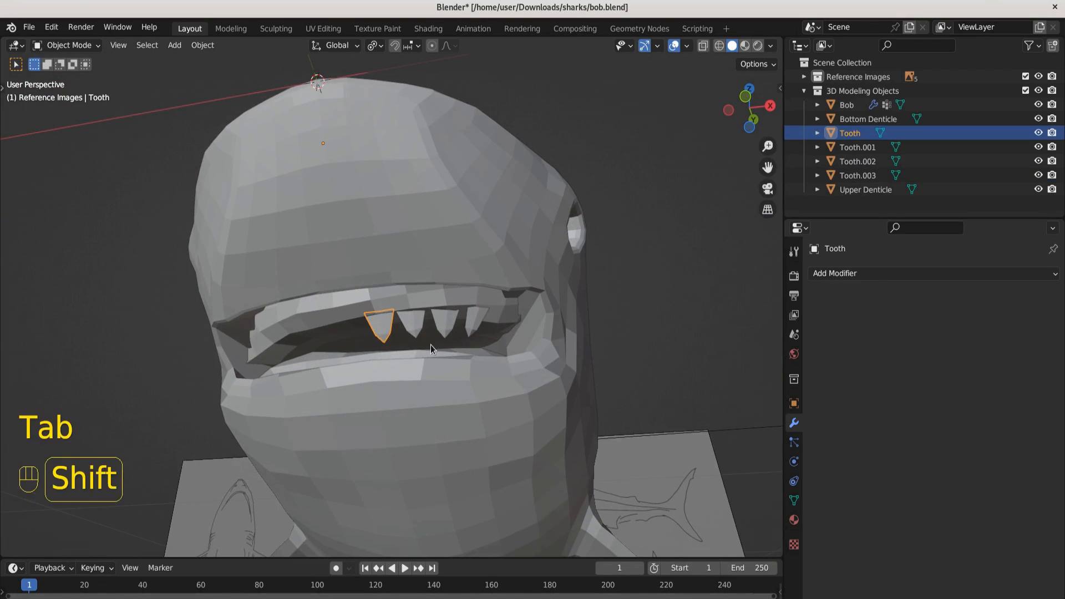
pyautogui.press('shift+d')
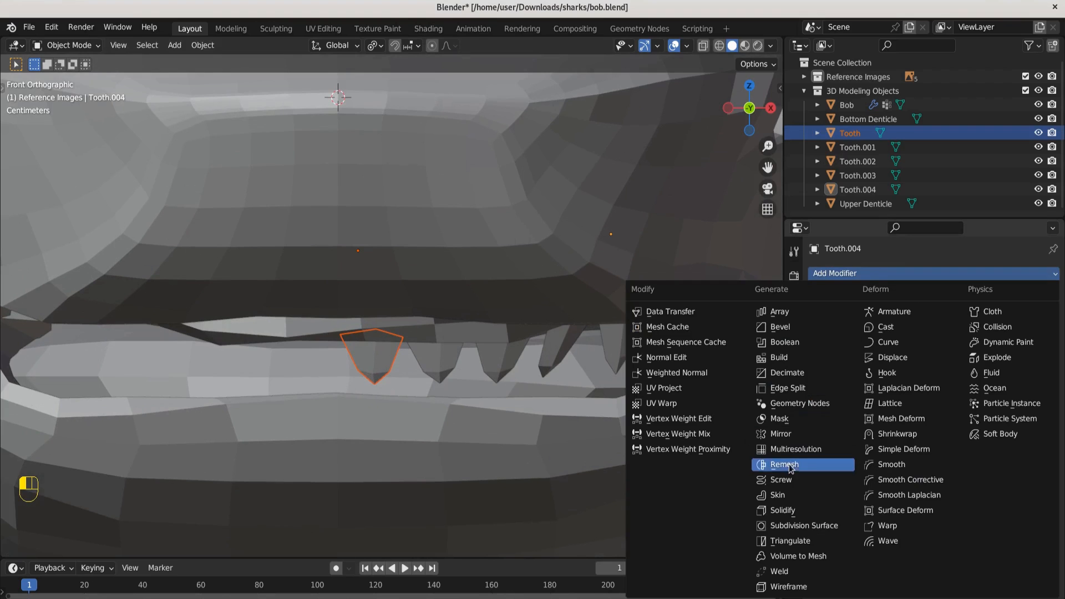
# Give the first two teeth applied transforms and an X Mirror modifier each
pyautogui.click(780, 434)
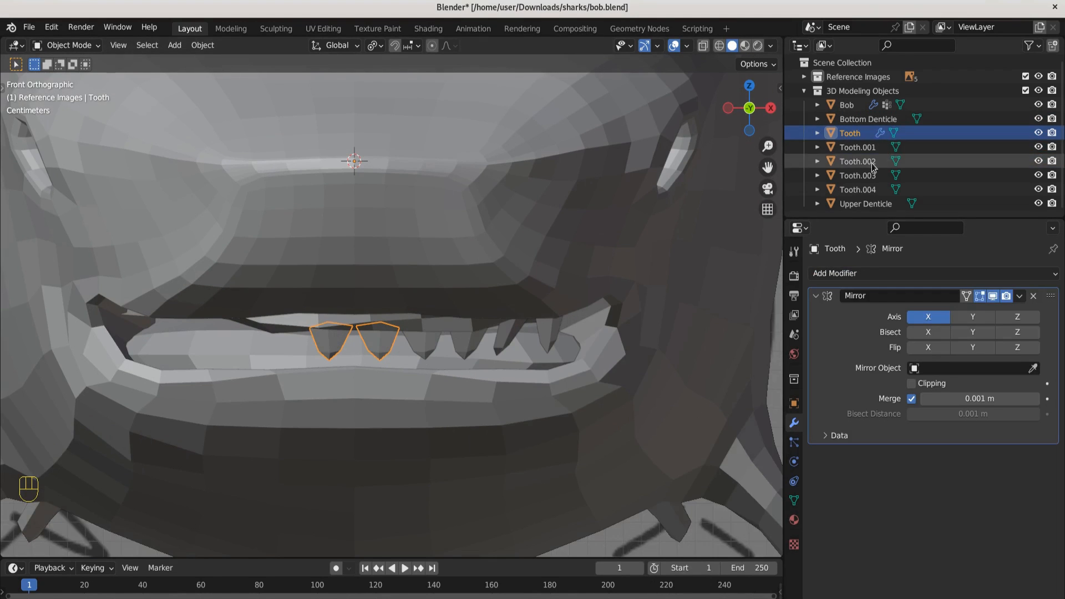
pyautogui.click(857, 147)
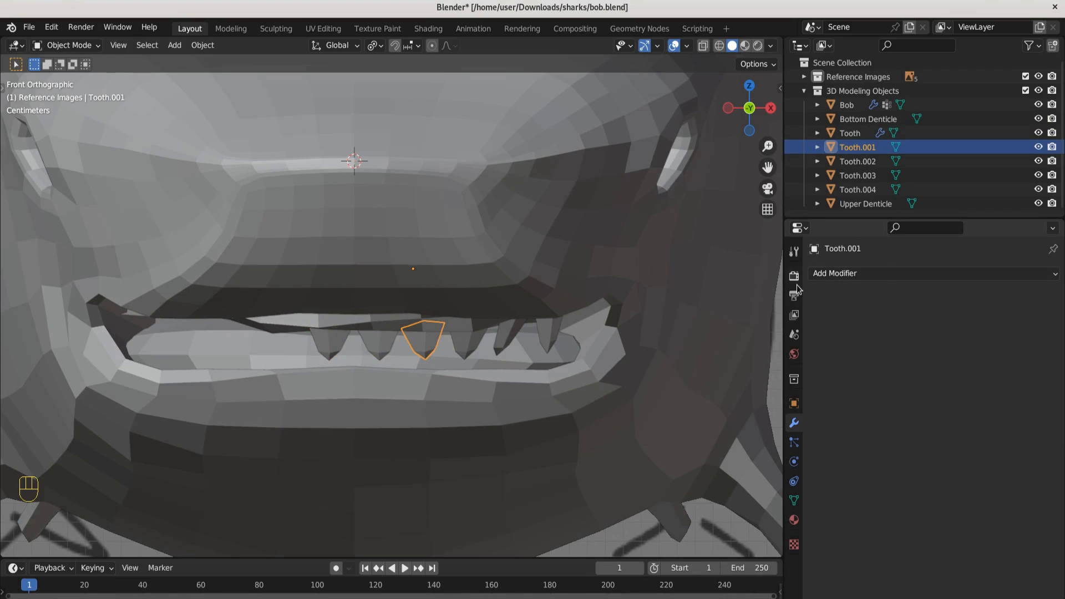
pyautogui.press('ctrl+a')
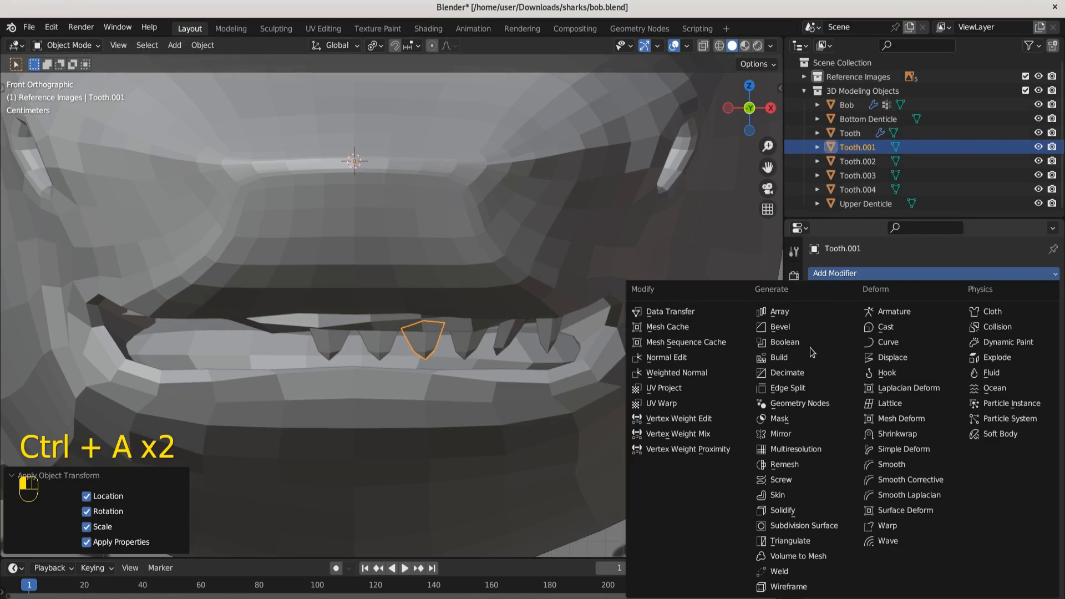
pyautogui.click(780, 434)
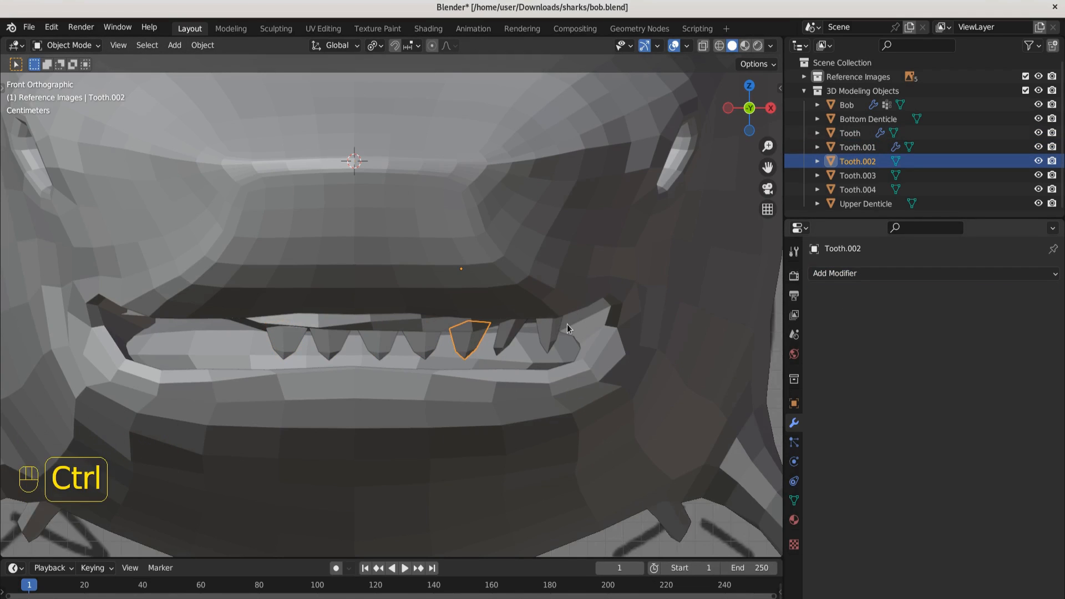
# Apply all transforms and add X Mirror modifiers to the remaining teeth up to Tooth.004
pyautogui.press('ctrl+a')
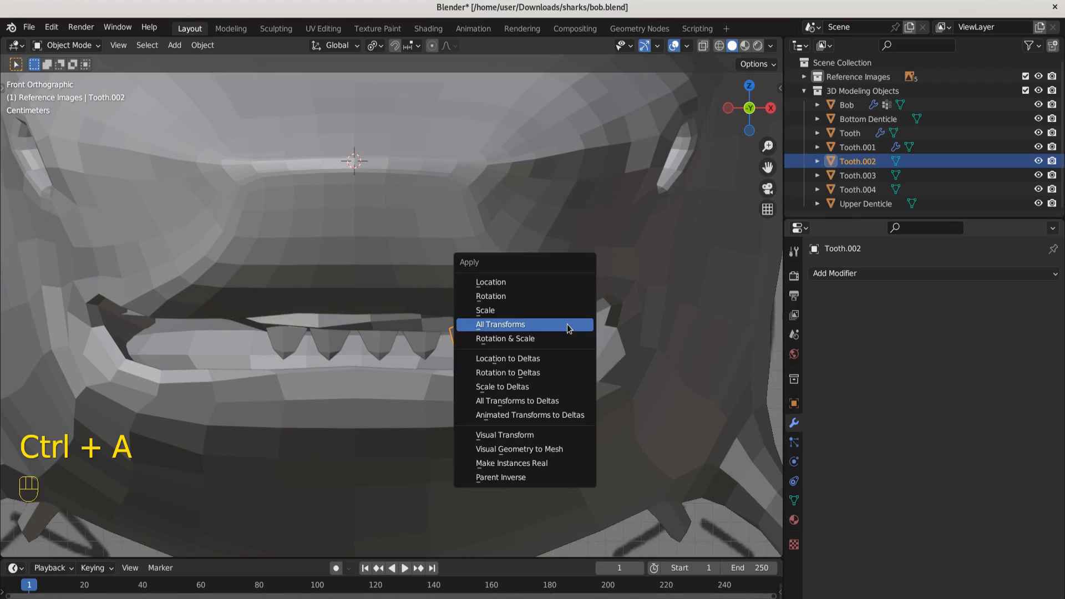
pyautogui.click(500, 323)
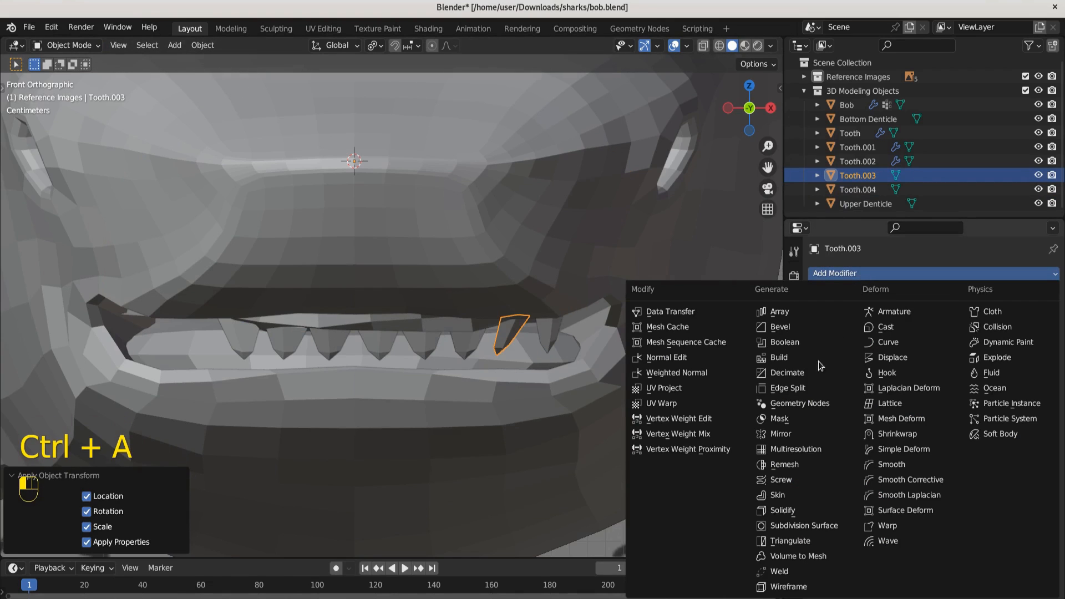
pyautogui.click(780, 434)
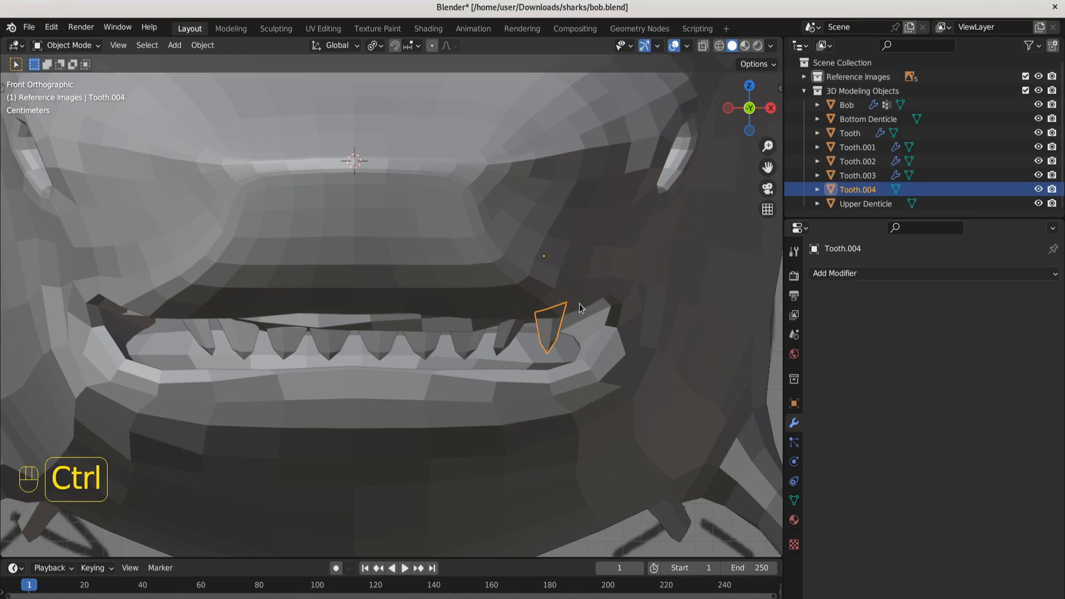
pyautogui.press('ctrl+a')
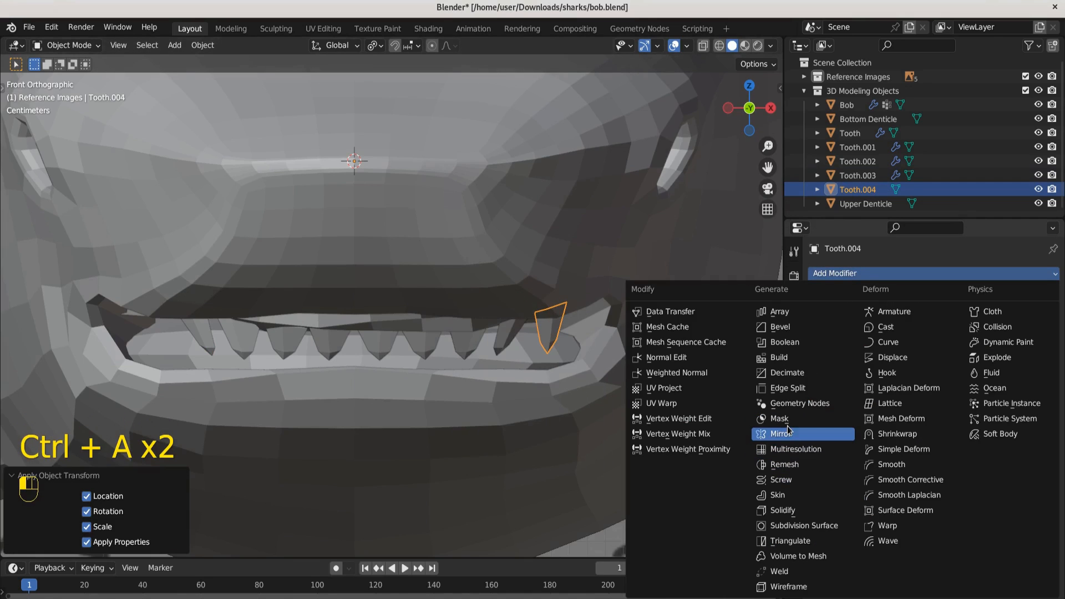
pyautogui.click(780, 433)
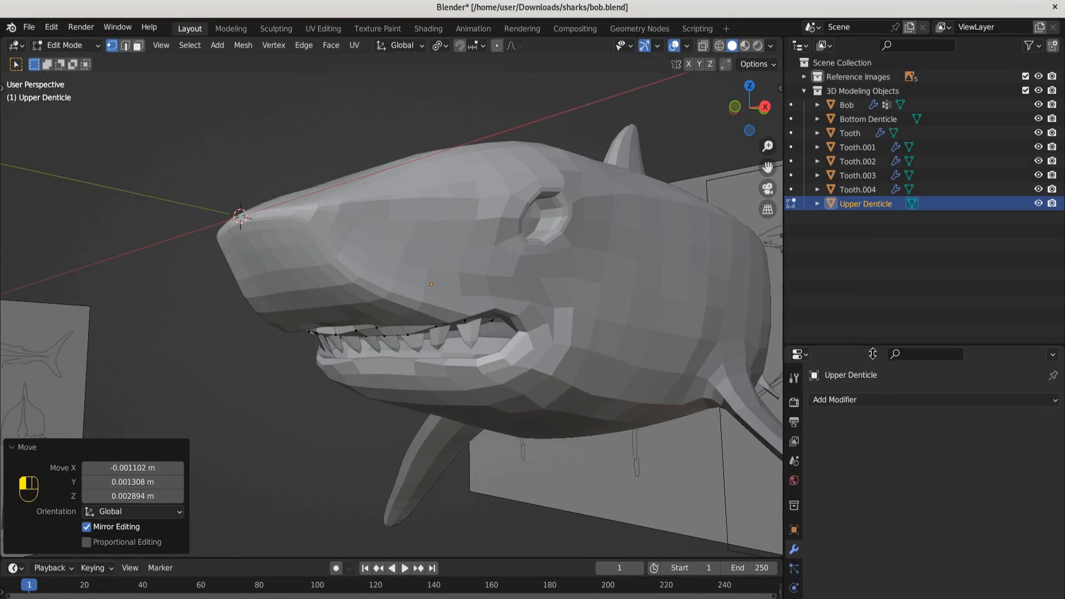
# Duplicate a tooth as Tooth.005 and flip it upside down for the lower jaw
pyautogui.click(848, 132)
pyautogui.write('Top Teeth')
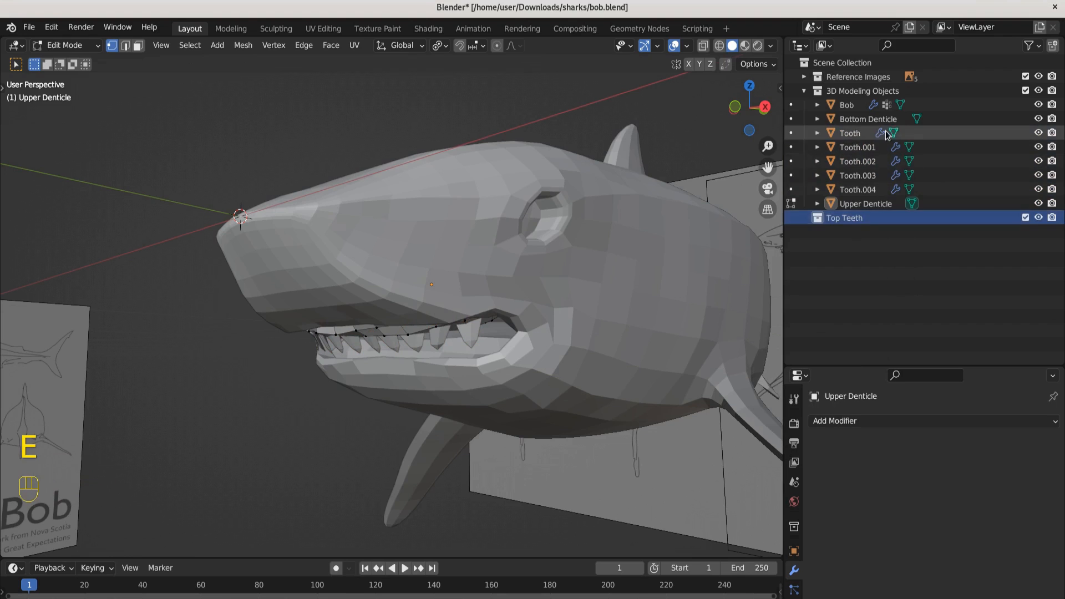
pyautogui.press('Shift+D')
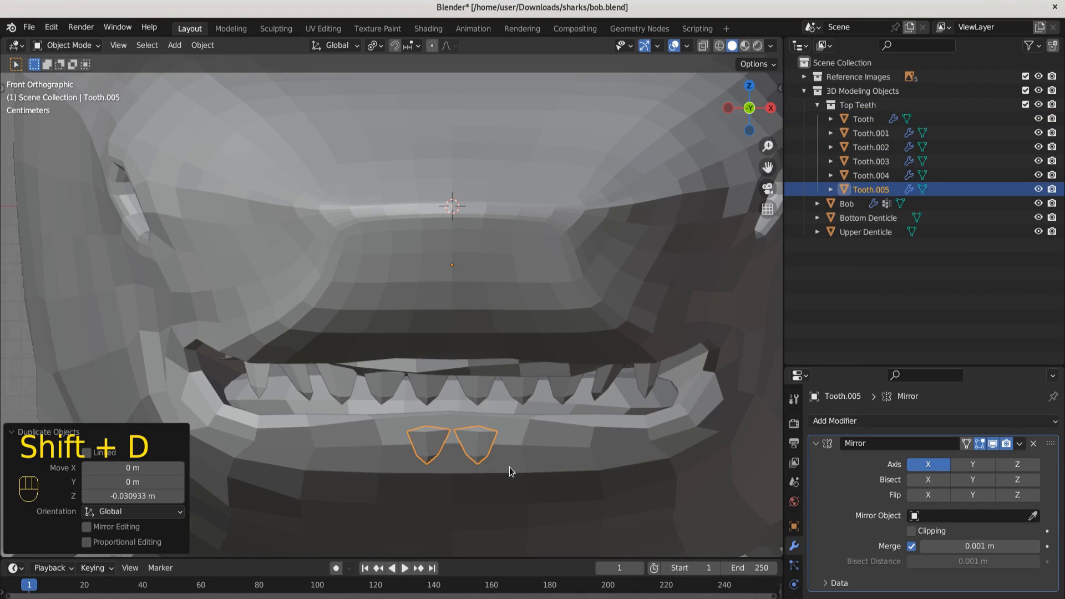
pyautogui.press('r')
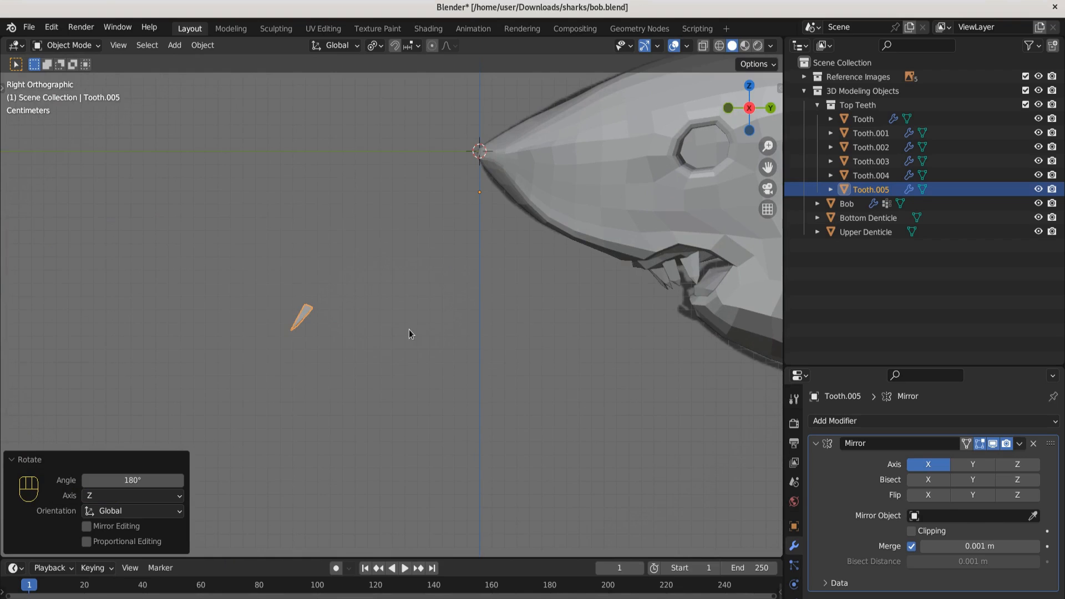
pyautogui.press('r')
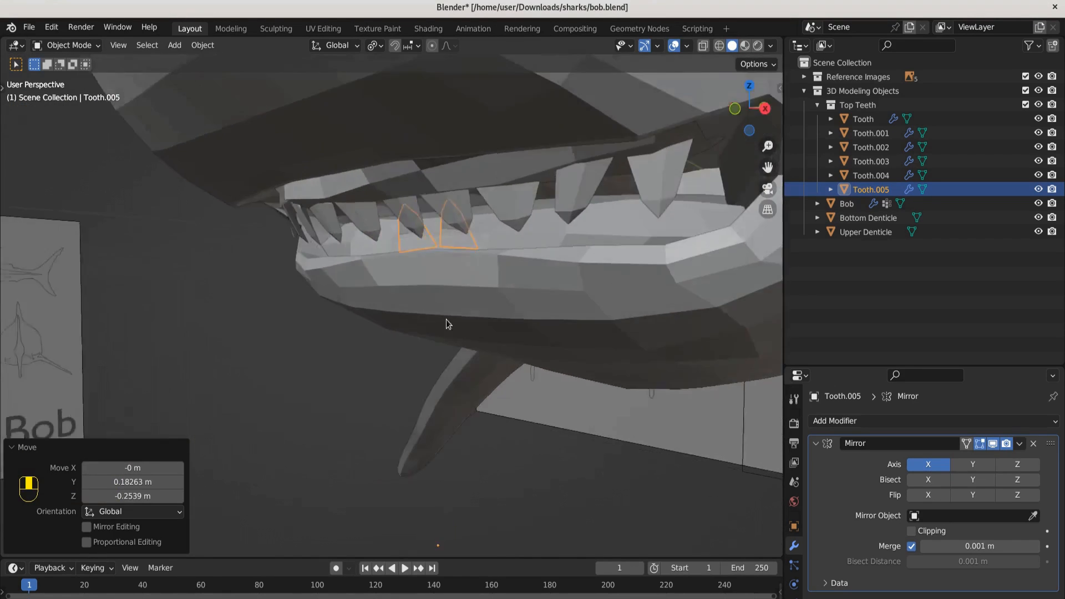
# Create a Bottom Teeth collection, move Tooth.005 into it and collapse Top Teeth
pyautogui.rightClick(877, 251)
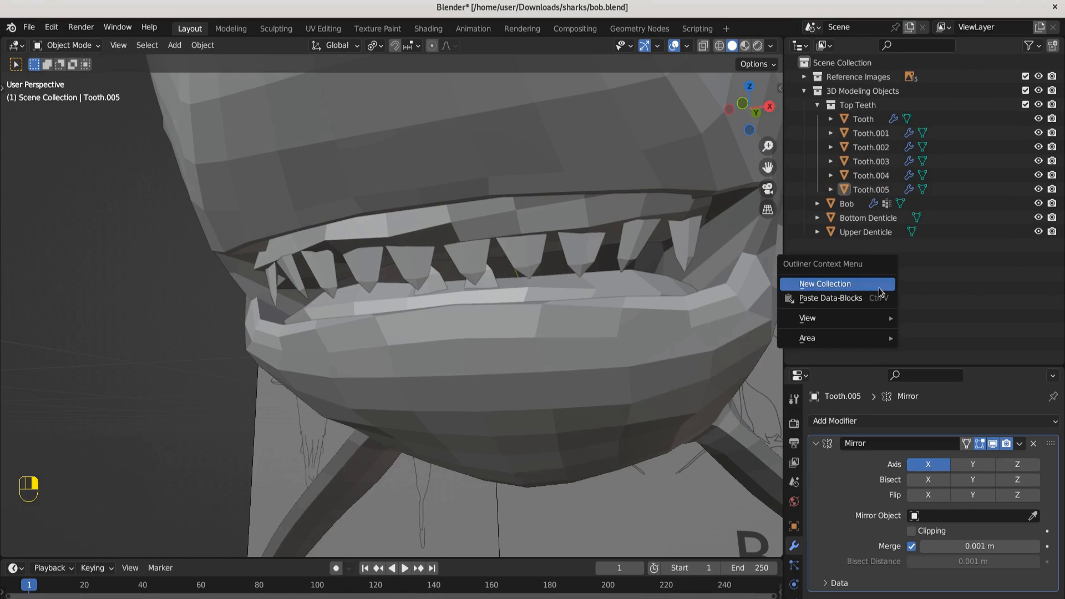
pyautogui.click(825, 283)
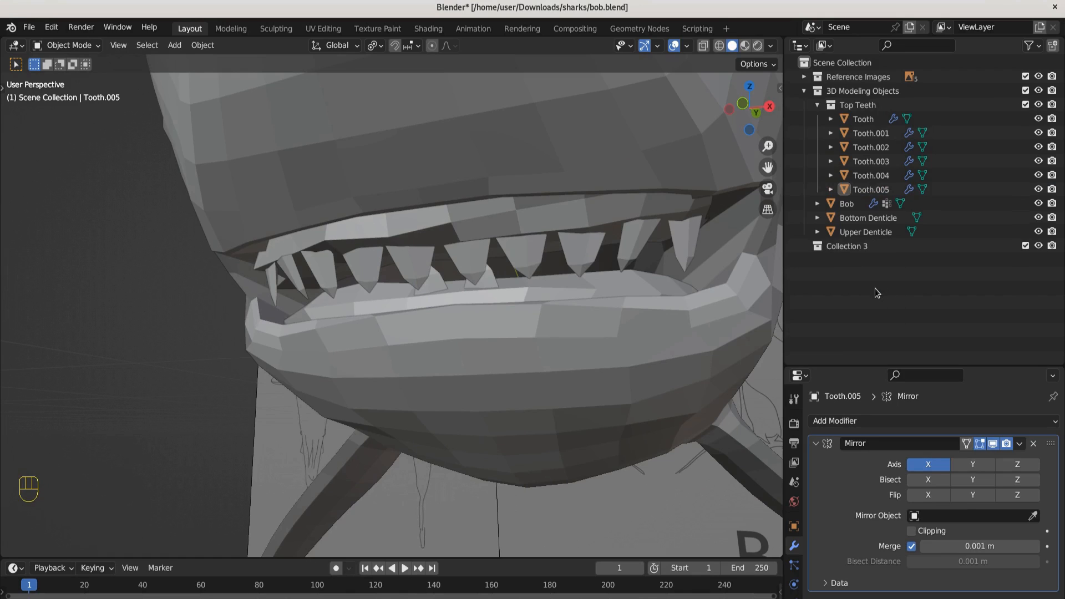
pyautogui.click(847, 246)
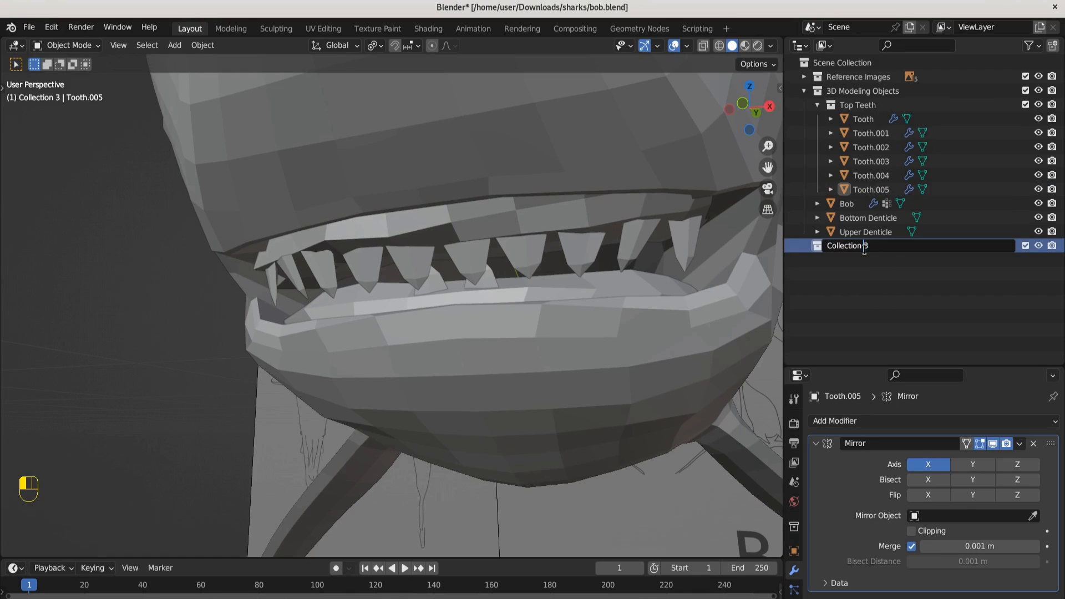
pyautogui.write('Bottom Teeth')
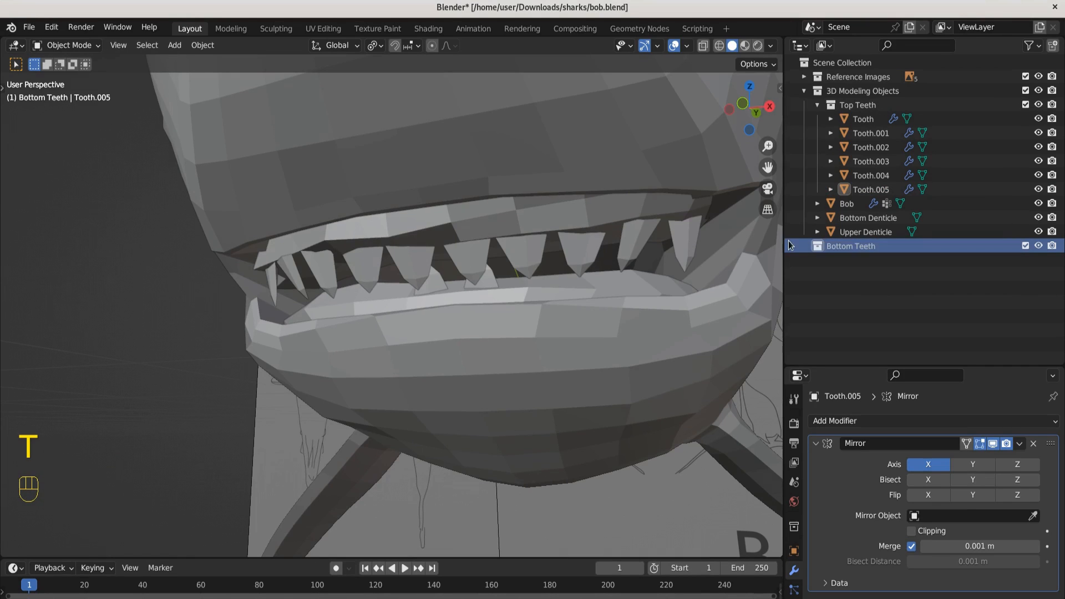
pyautogui.click(871, 188)
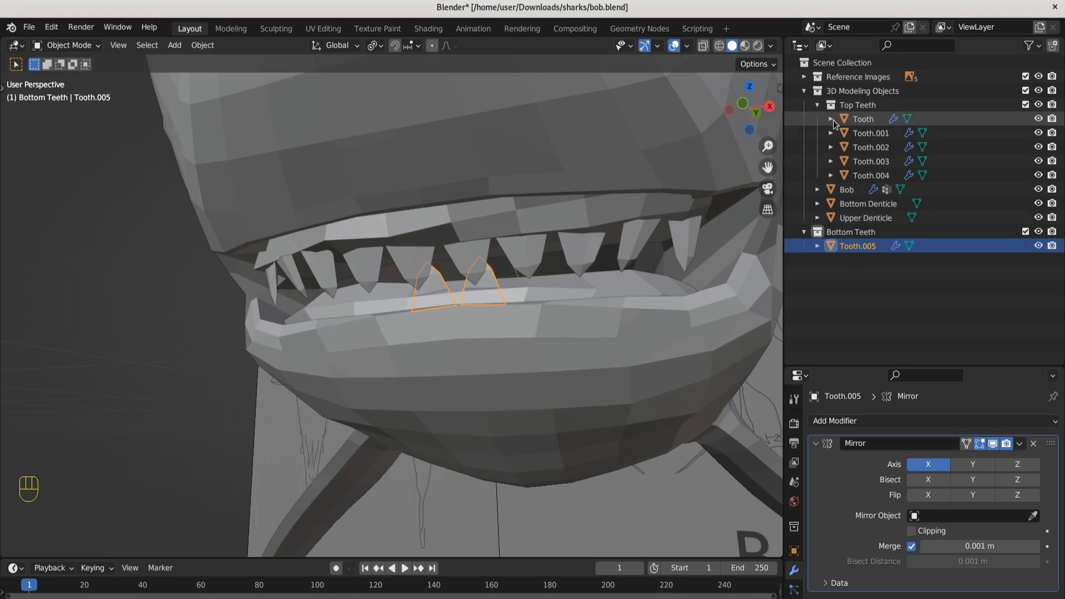
pyautogui.click(813, 104)
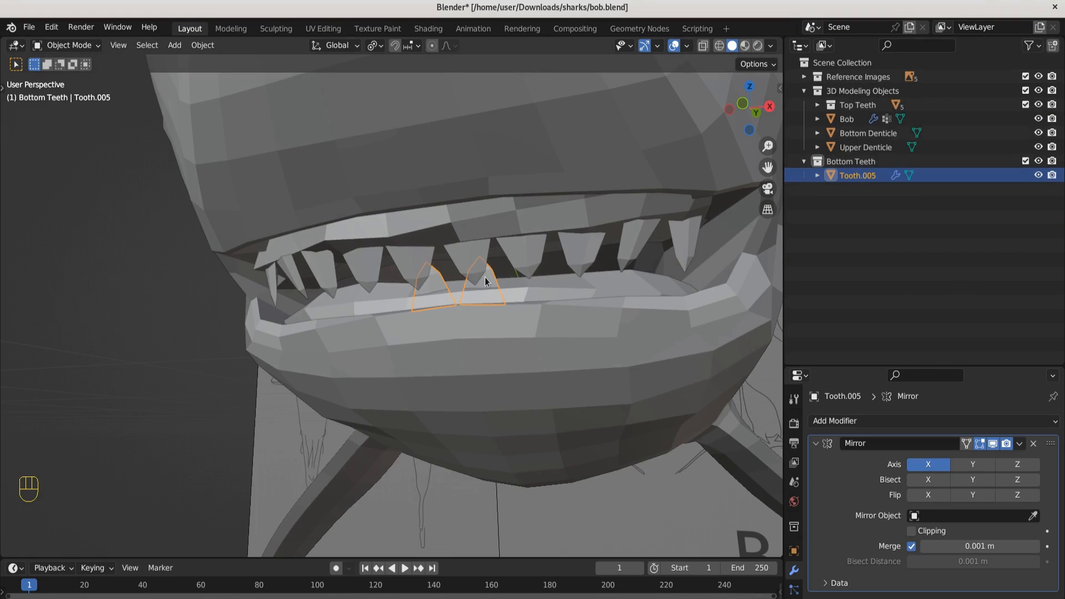
# Duplicate bottom teeth along the lower gum, mirroring them across the shark's centre
pyautogui.press('shift+d')
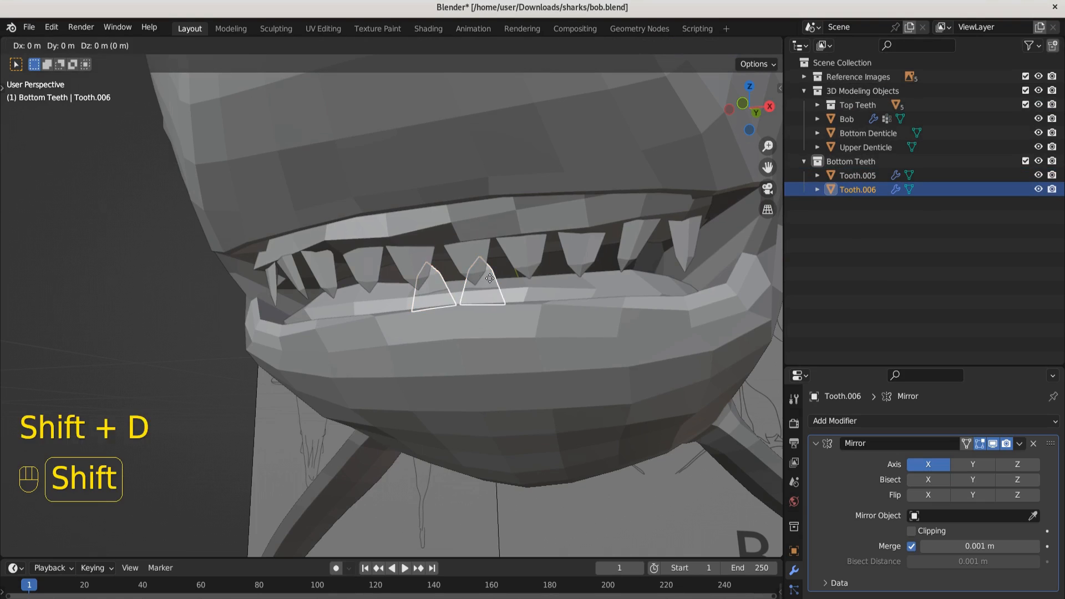
pyautogui.moveTo(595, 260)
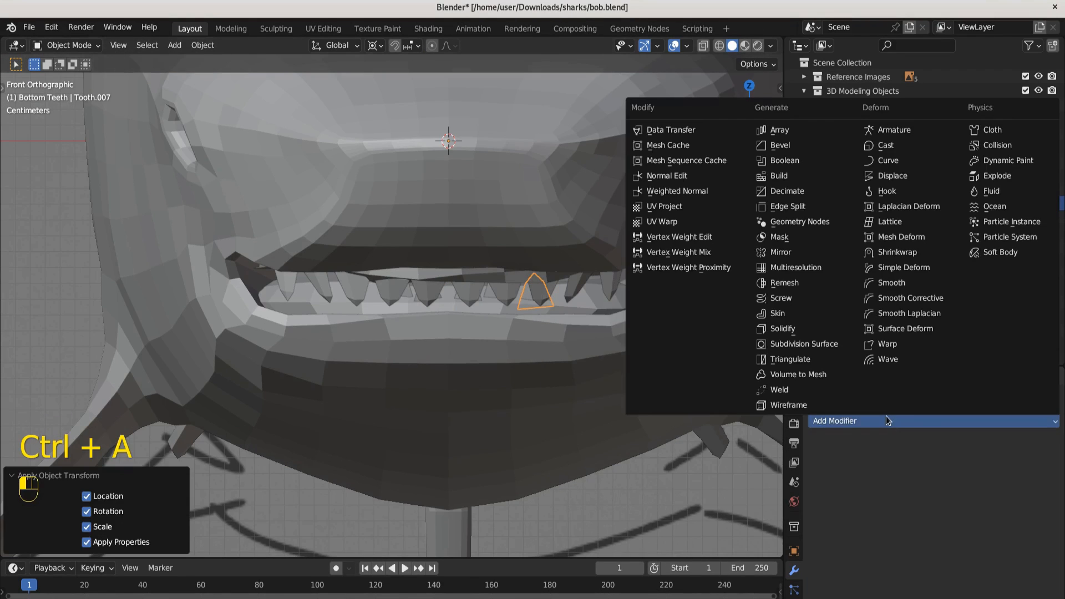
pyautogui.click(780, 252)
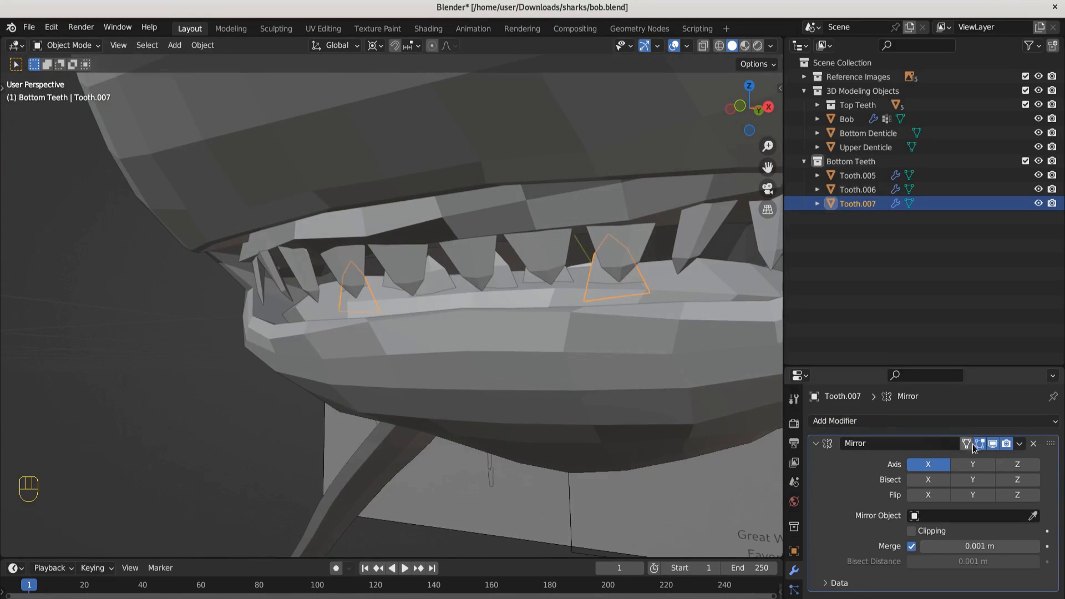
pyautogui.click(816, 443)
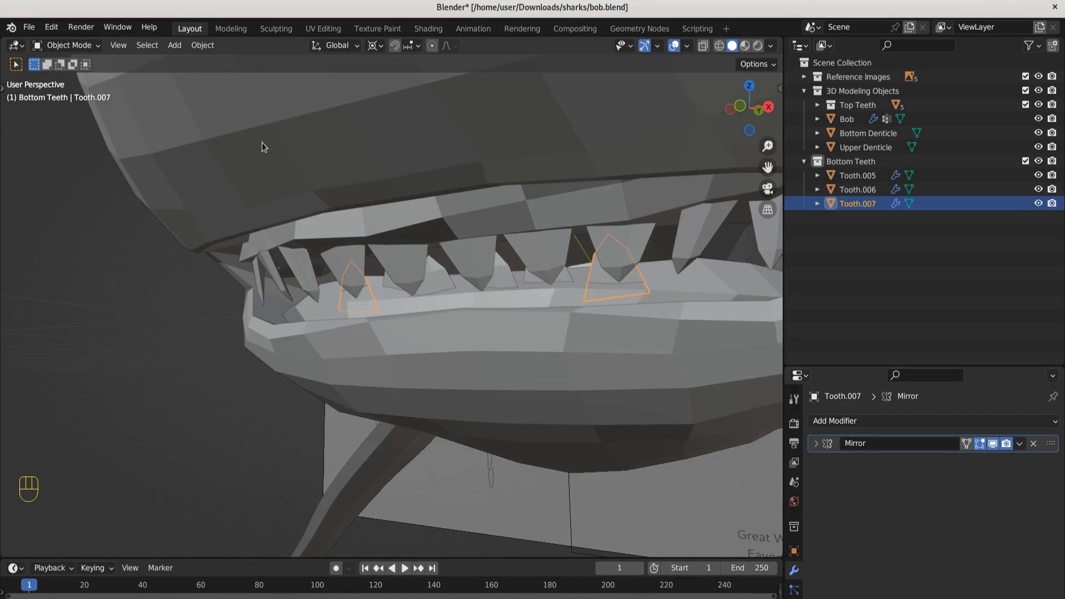
pyautogui.press('shift+d')
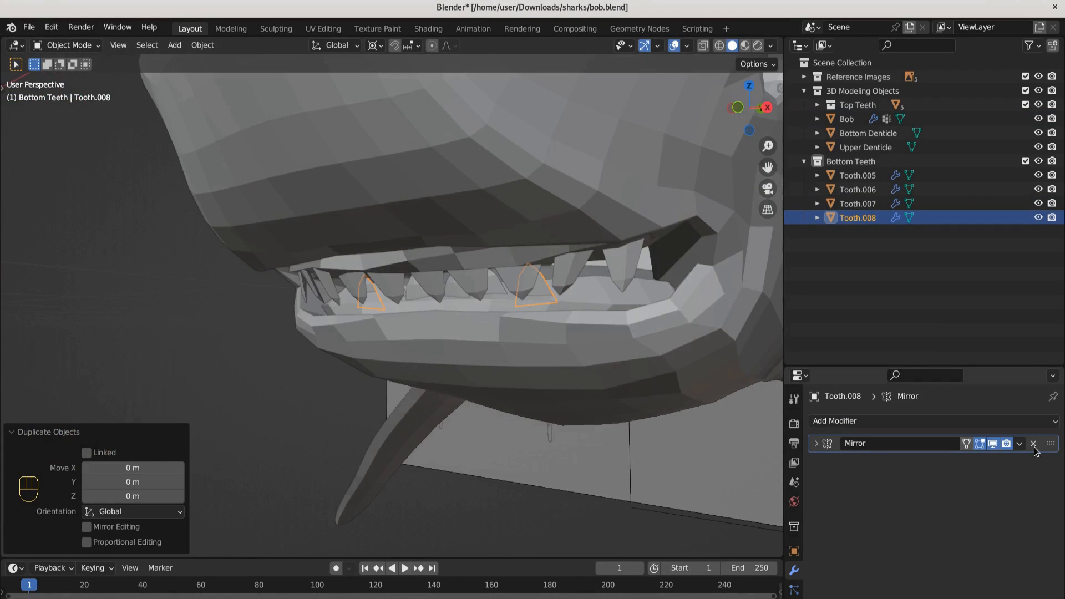
pyautogui.click(1033, 442)
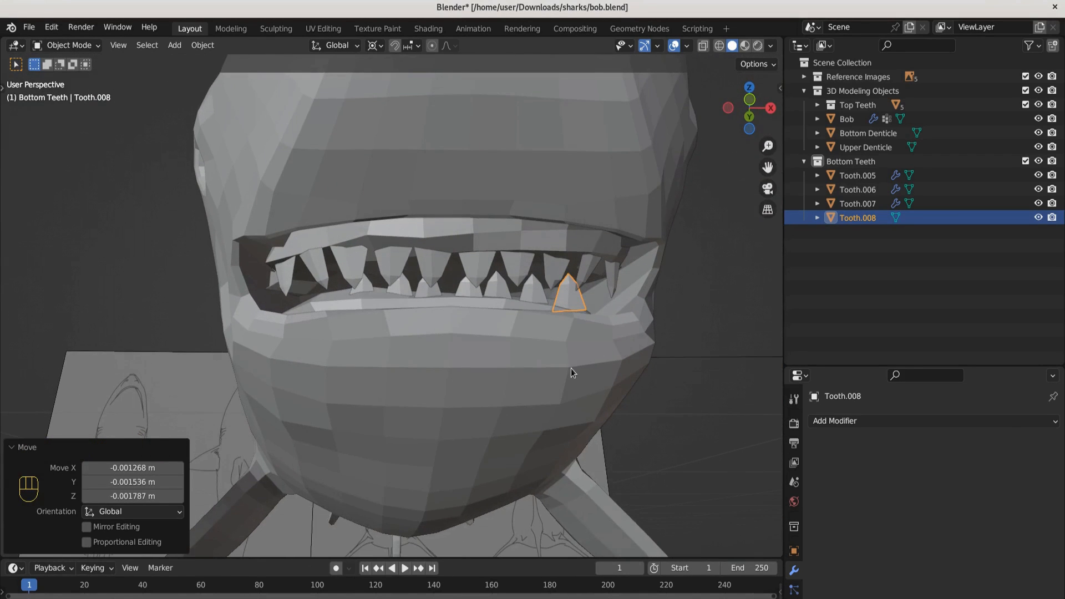
# Duplicate and place the back teeth up to Tooth.009, resizing the last one slightly
pyautogui.press('ctrl+a')
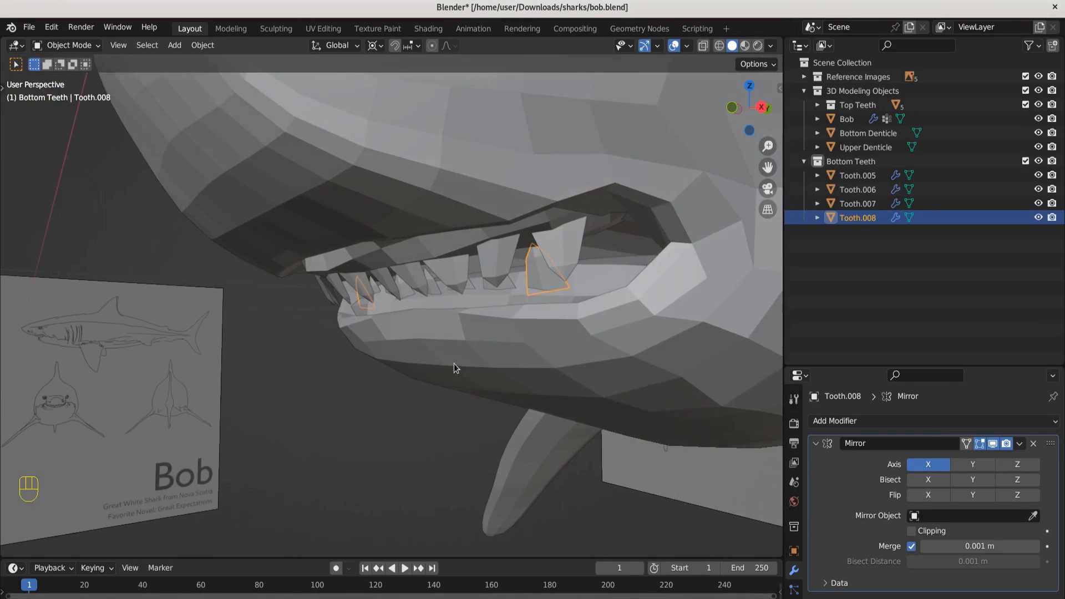
pyautogui.press('shift')
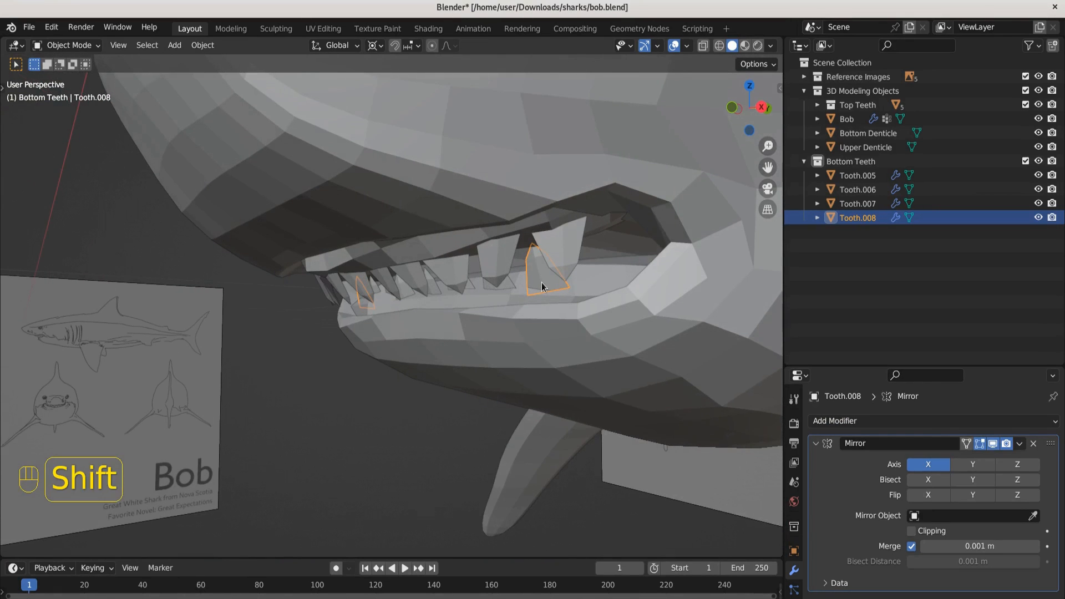
pyautogui.press('shift+d')
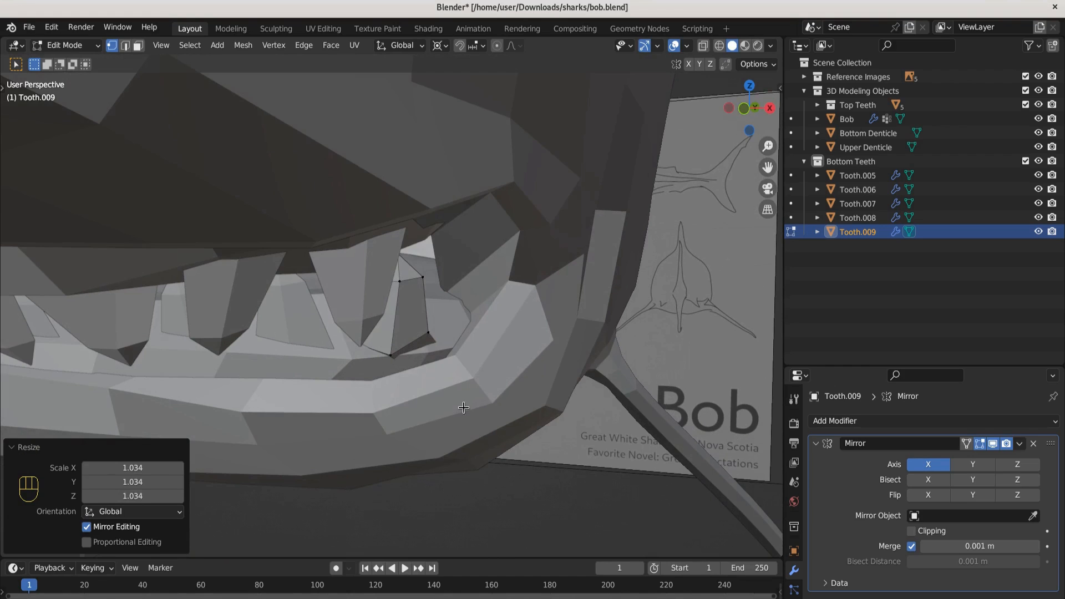
pyautogui.press('g')
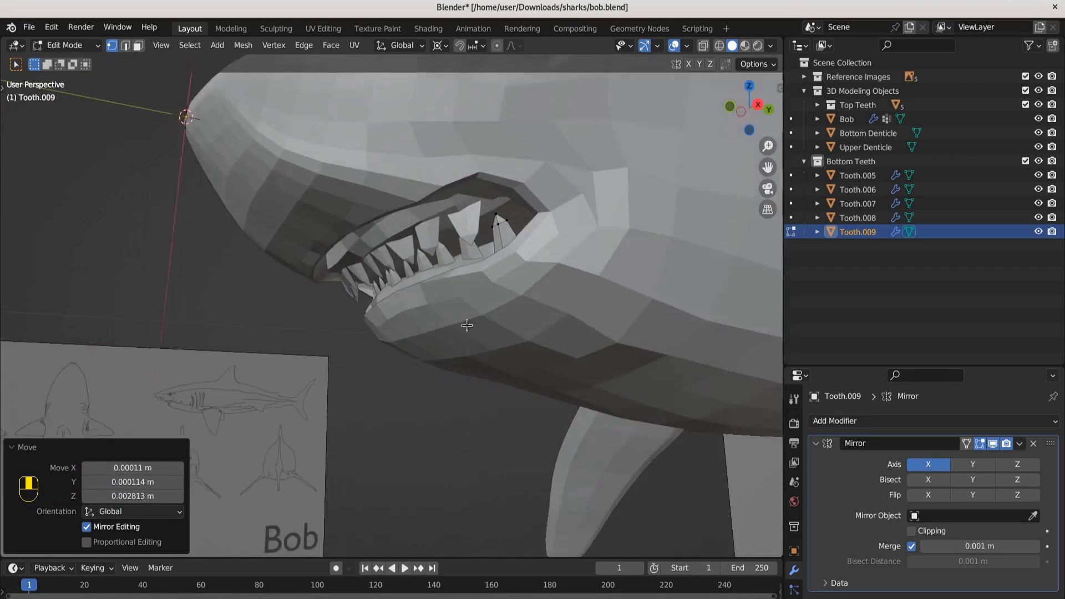
pyautogui.scroll(-3)
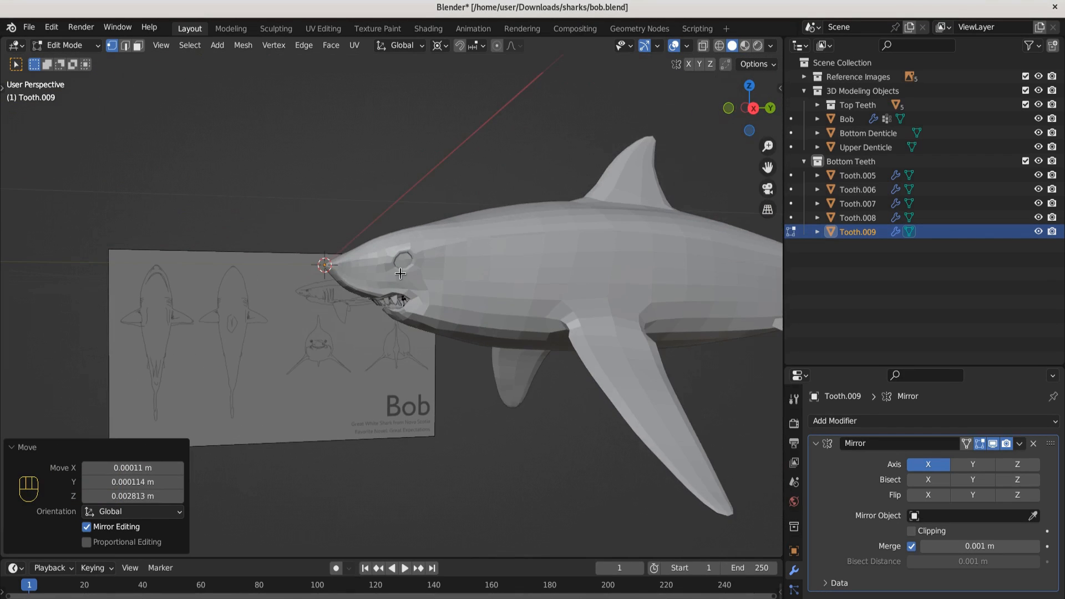
pyautogui.moveTo(273, 331)
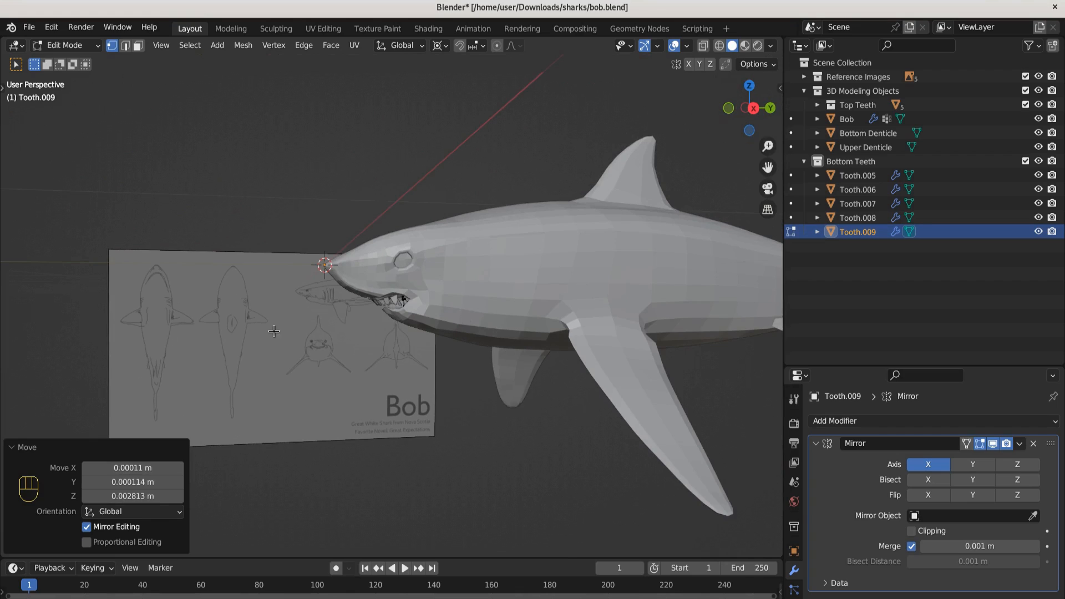
# Add a UV sphere for the eyeball and rotate it a quarter turn on X
pyautogui.press('shift+a')
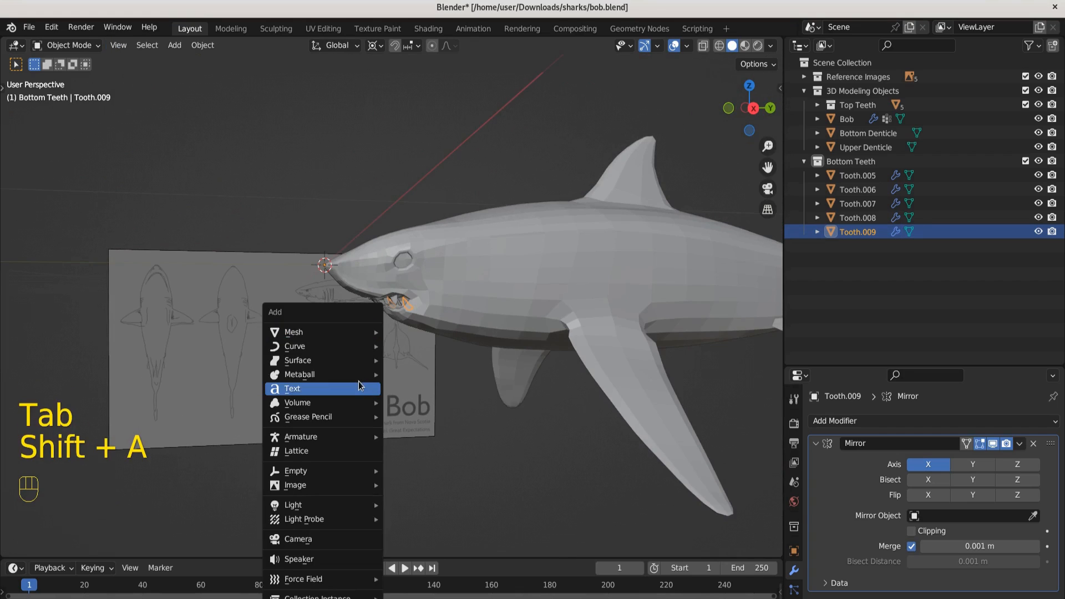
pyautogui.click(293, 332)
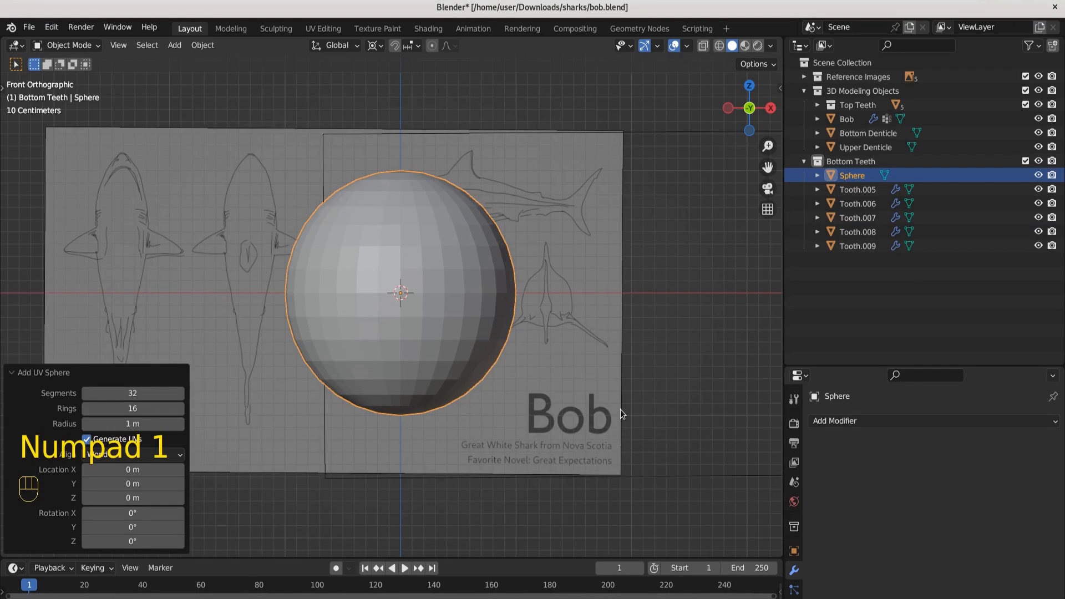
pyautogui.press('r')
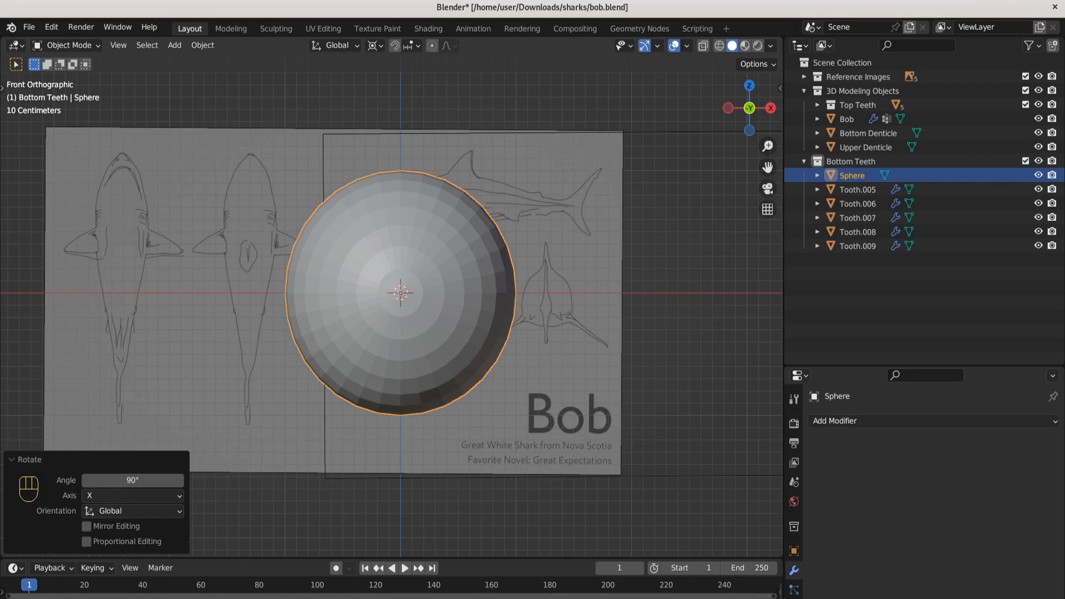
# Slide the sphere into the eye socket and scale it to fill the opening
pyautogui.press('s')
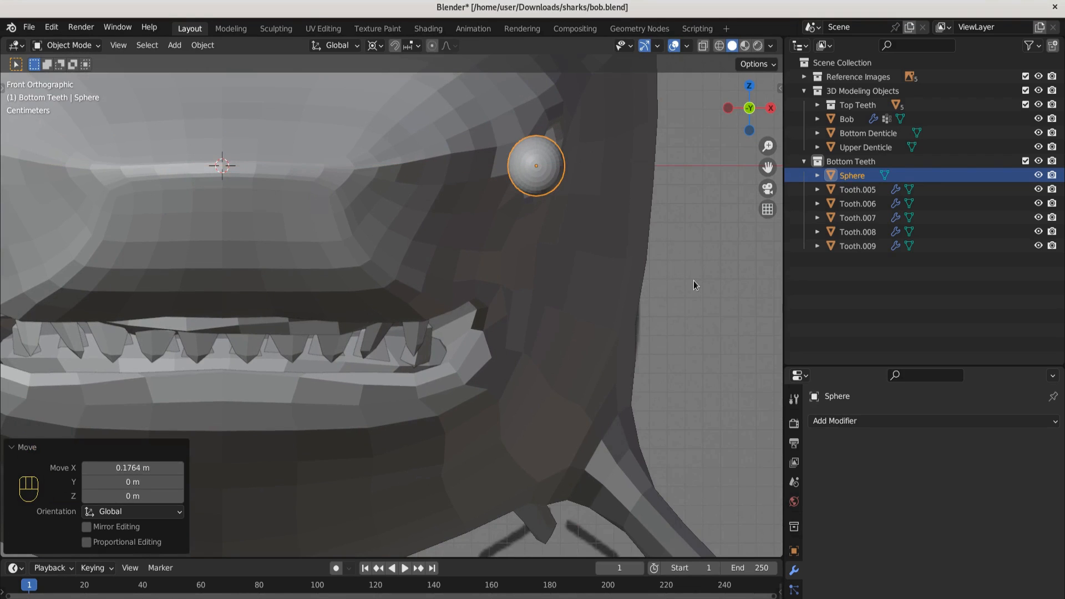
pyautogui.press('g')
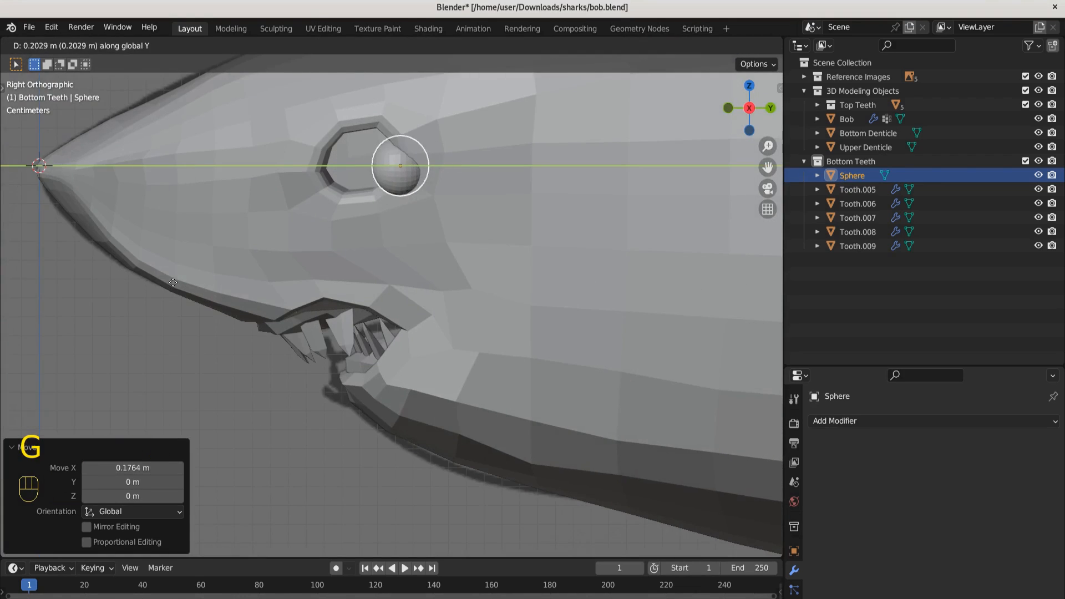
pyautogui.click(359, 165)
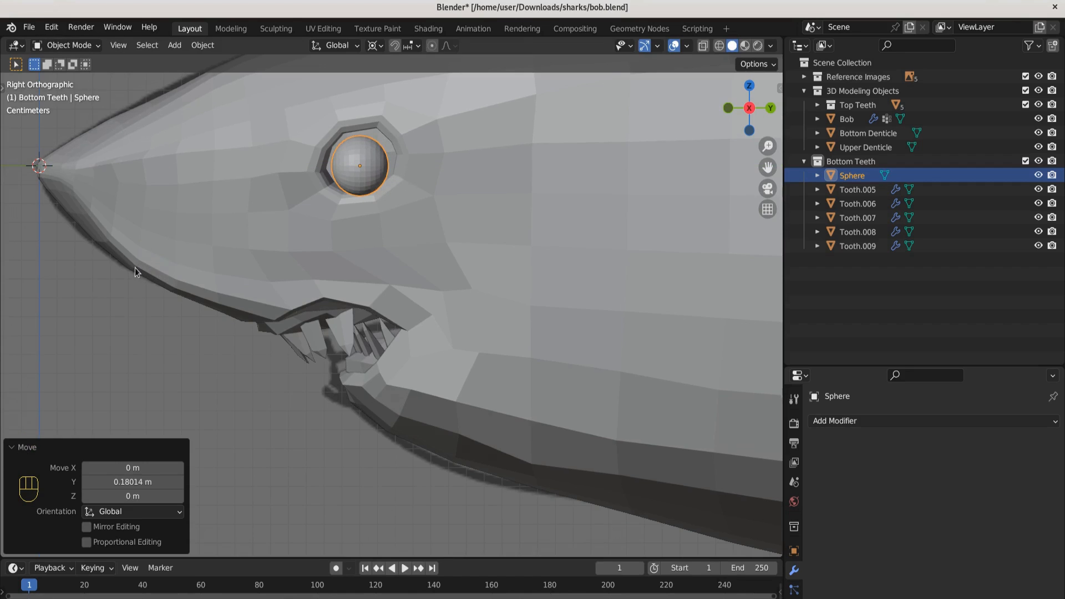
pyautogui.press('s')
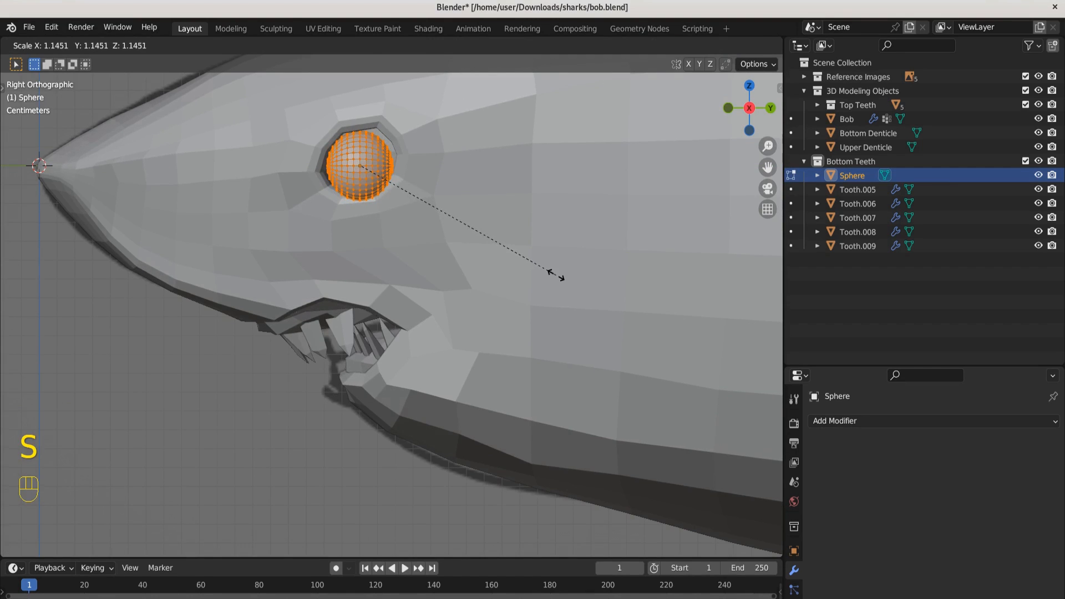
pyautogui.click(556, 270)
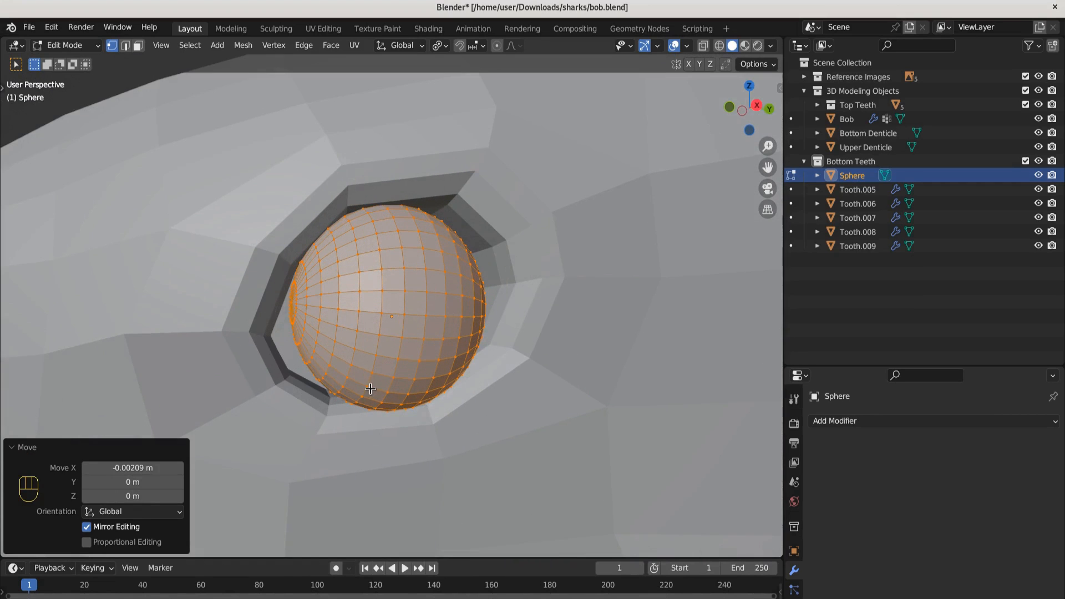
# Edit Bob's mesh and nudge the socket vertices to hug the sphere
pyautogui.press('Tab')
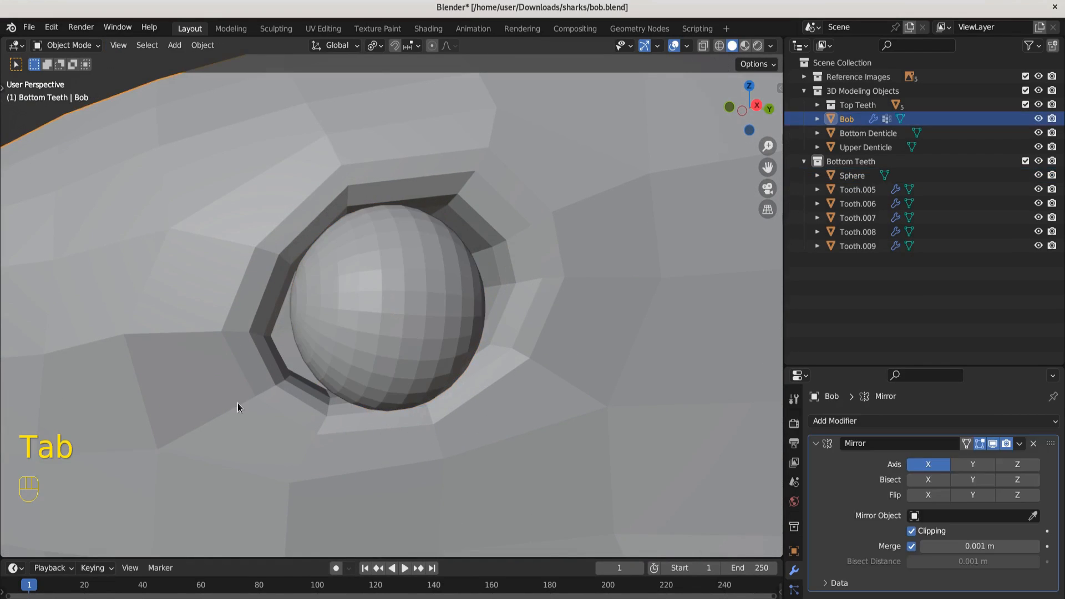
pyautogui.press('Tab')
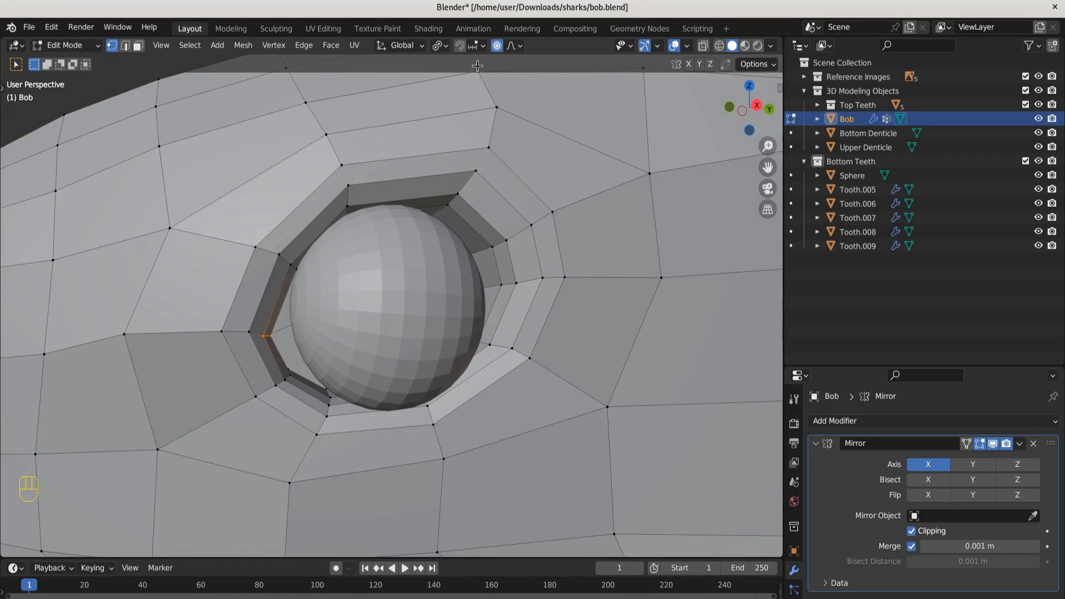
pyautogui.press('g')
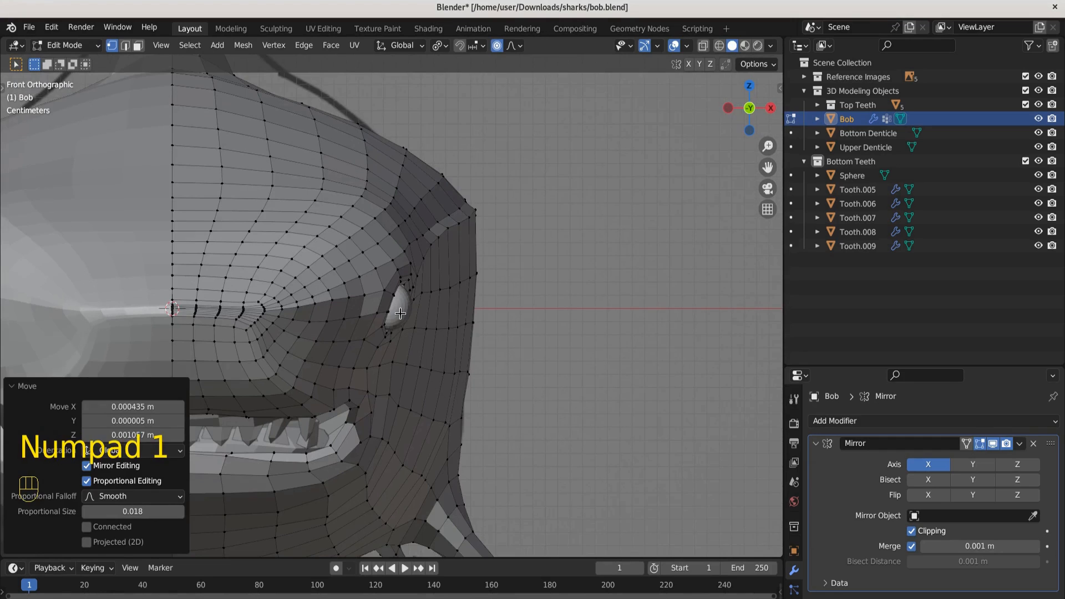
pyautogui.press('Tab')
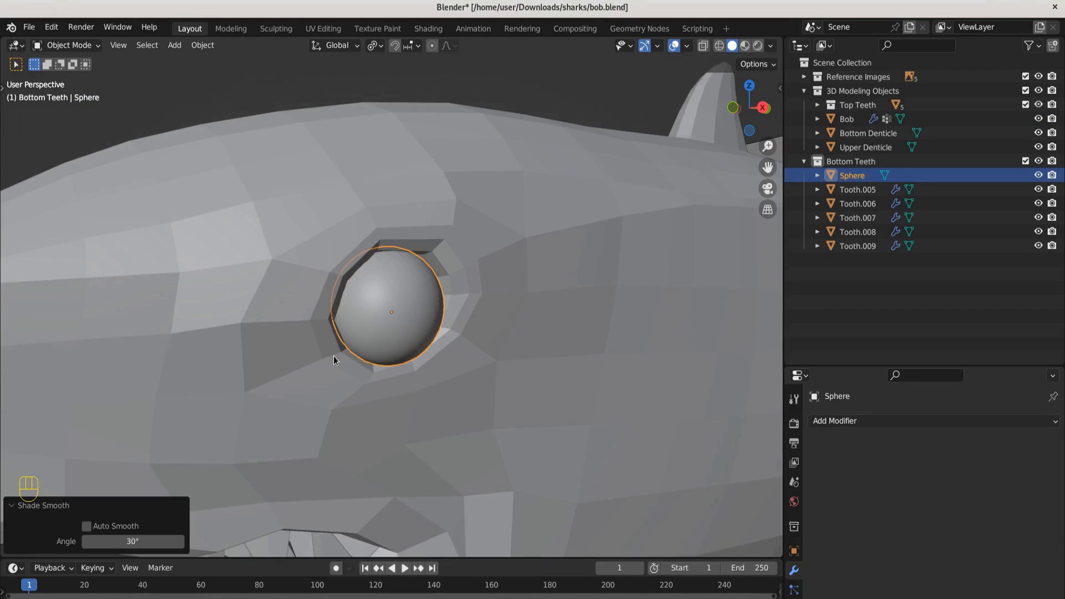
# Rename the smooth-shaded sphere to Eyeball in the outliner
pyautogui.doubleClick(852, 174)
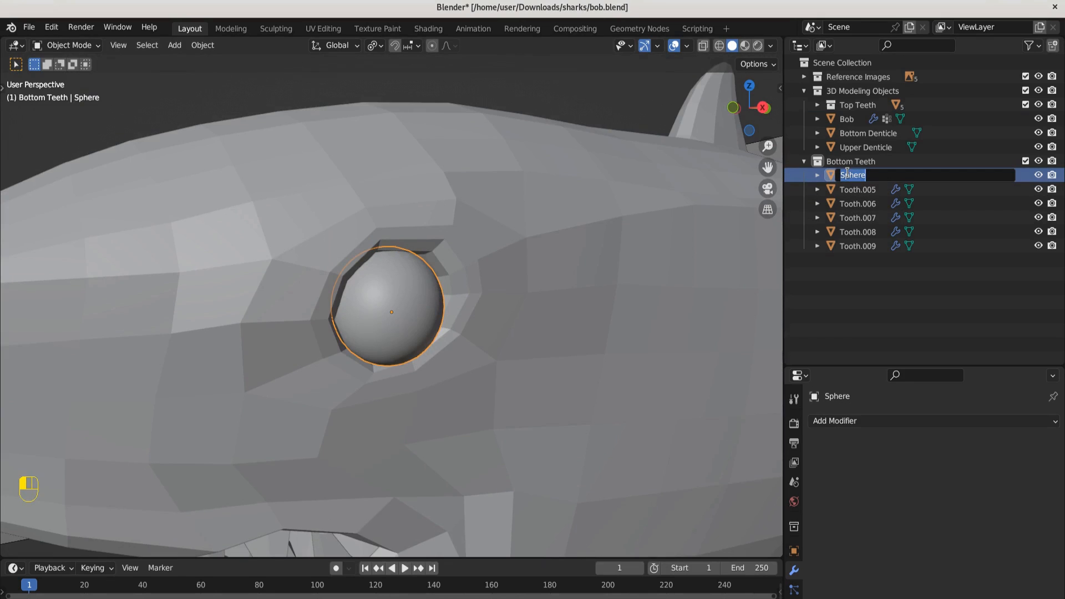
pyautogui.write('Eyeball')
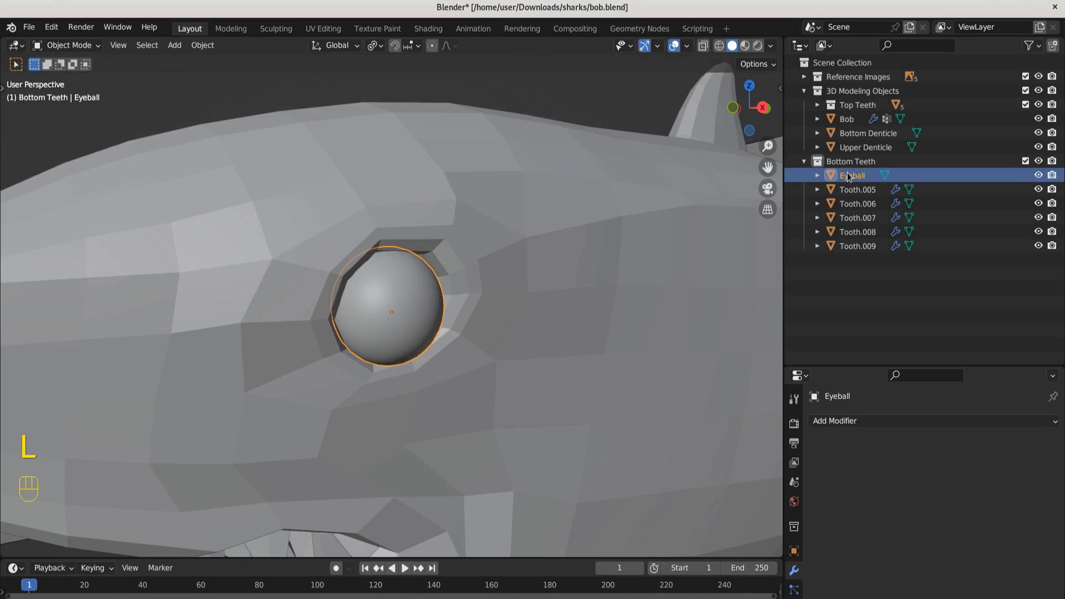